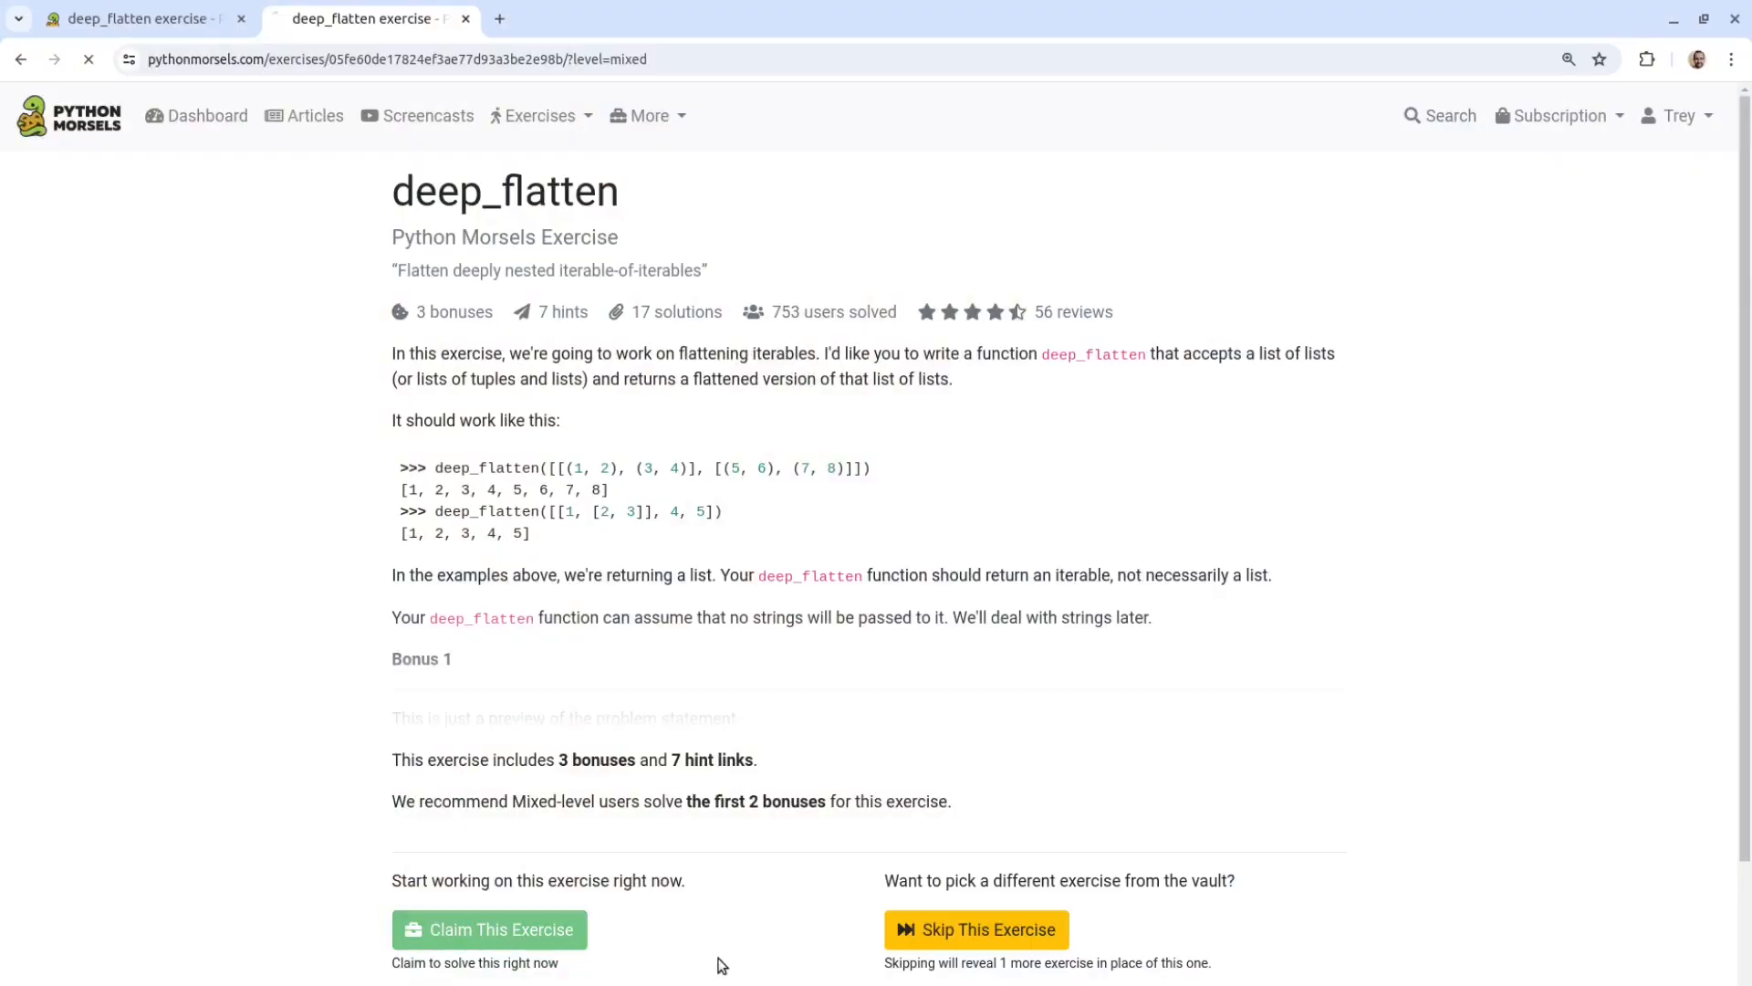
Step: Claim the deep_flatten exercise so its solve page opens
click(490, 929)
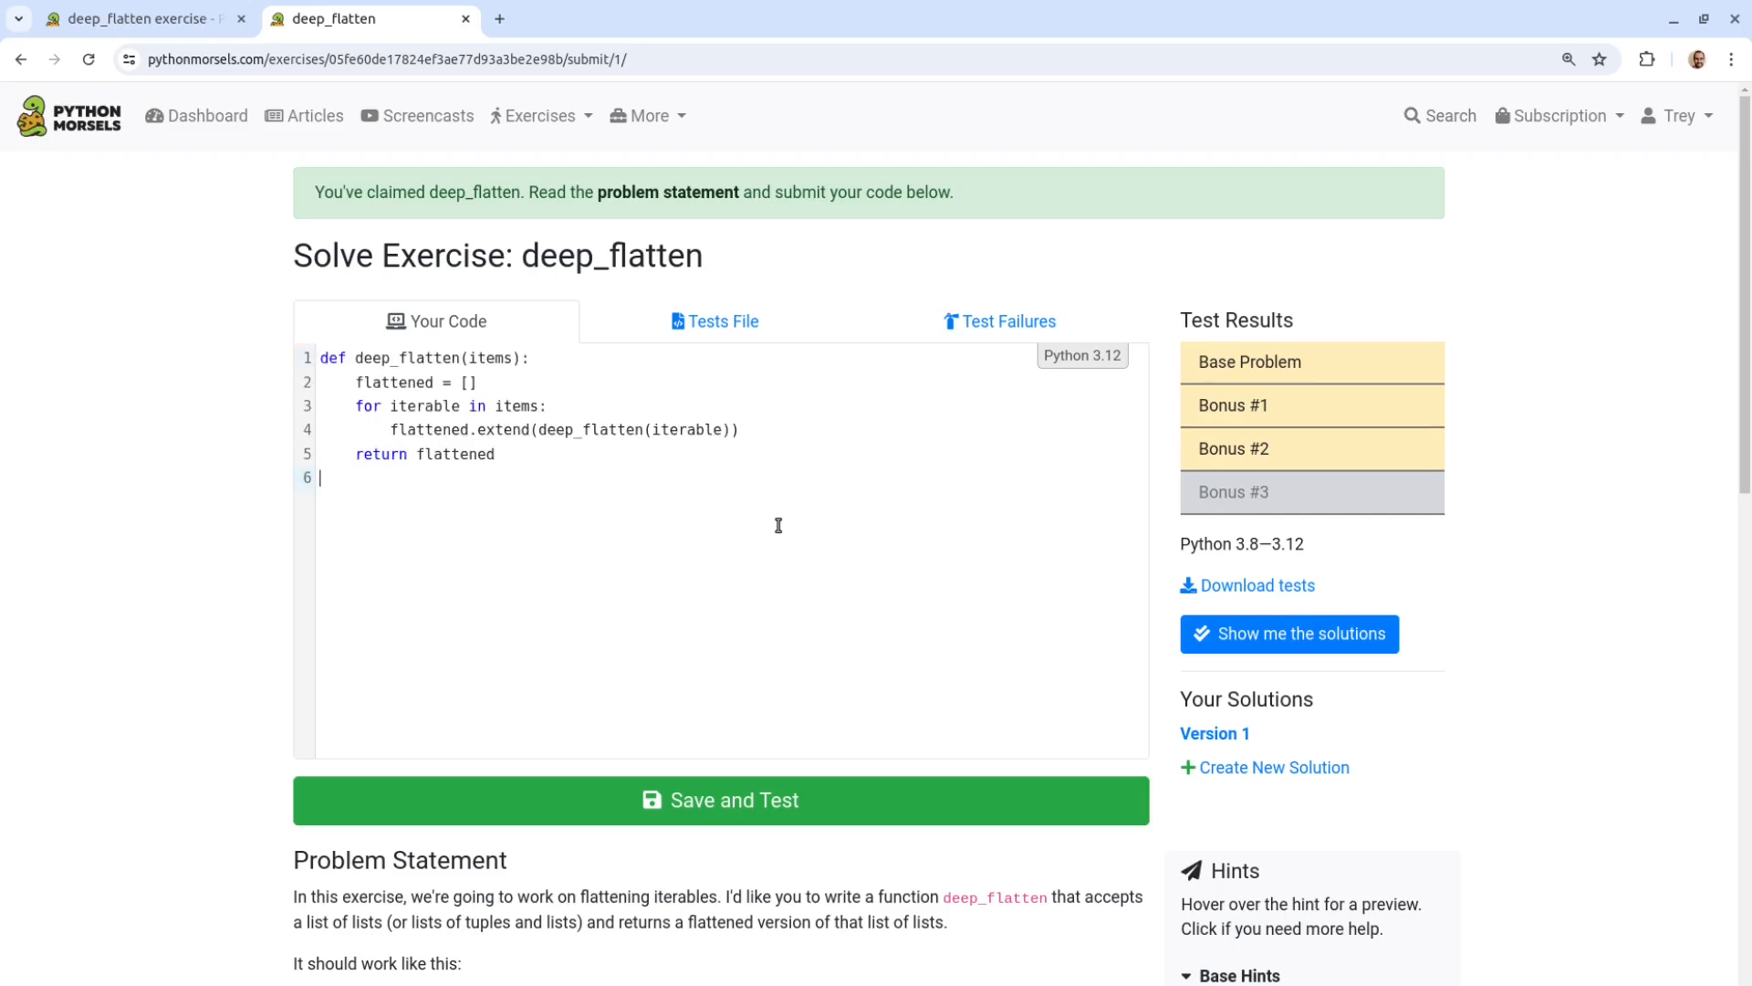
mouse_move(827, 801)
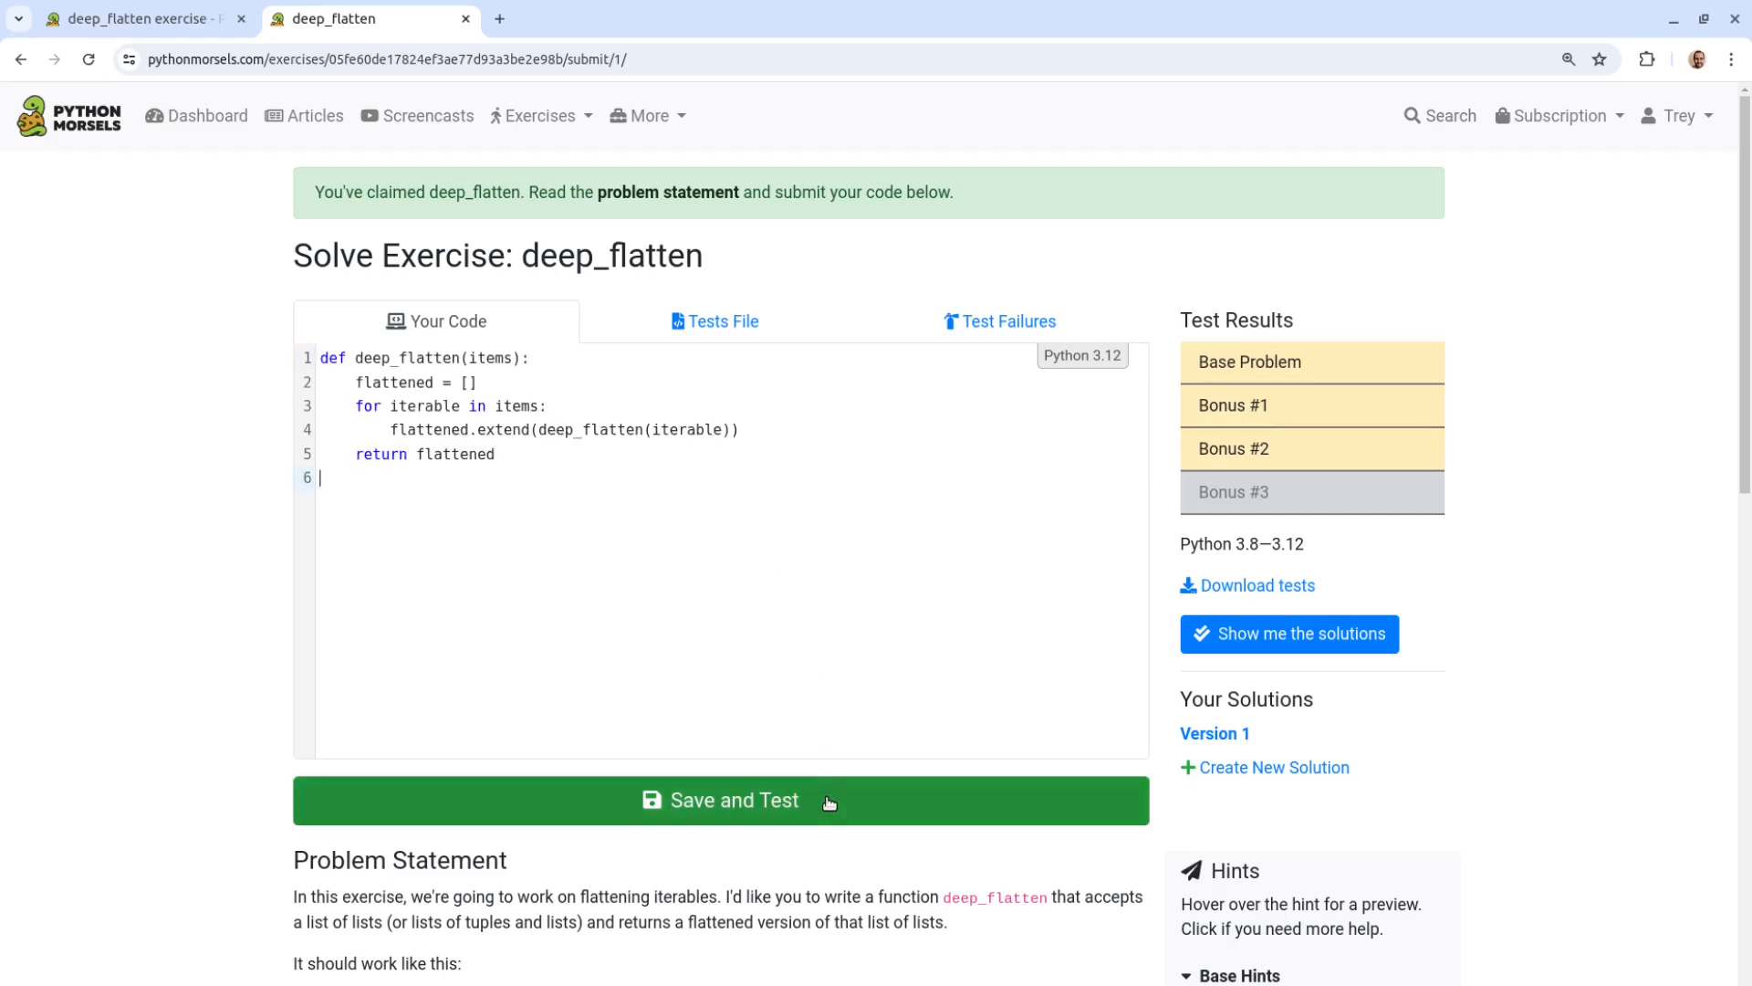
Step: Save and test the deep_flatten draft, getting 5 failures across the base problem and bonuses
click(723, 799)
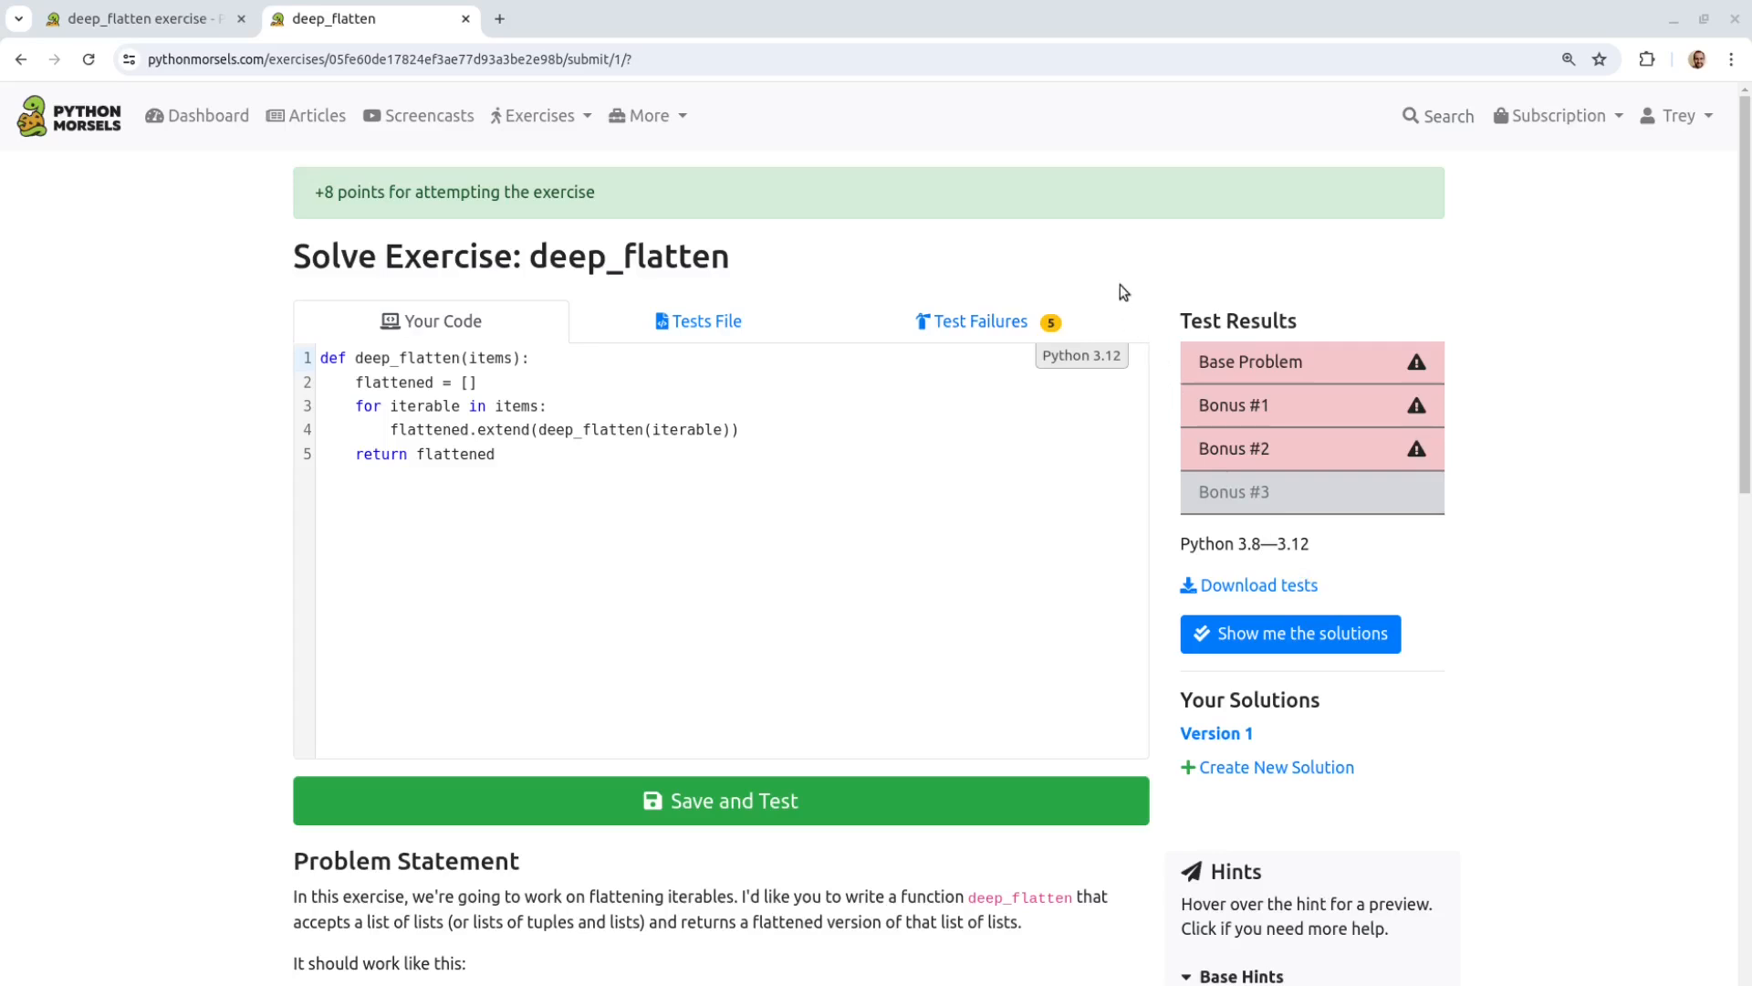
mouse_move(1338, 378)
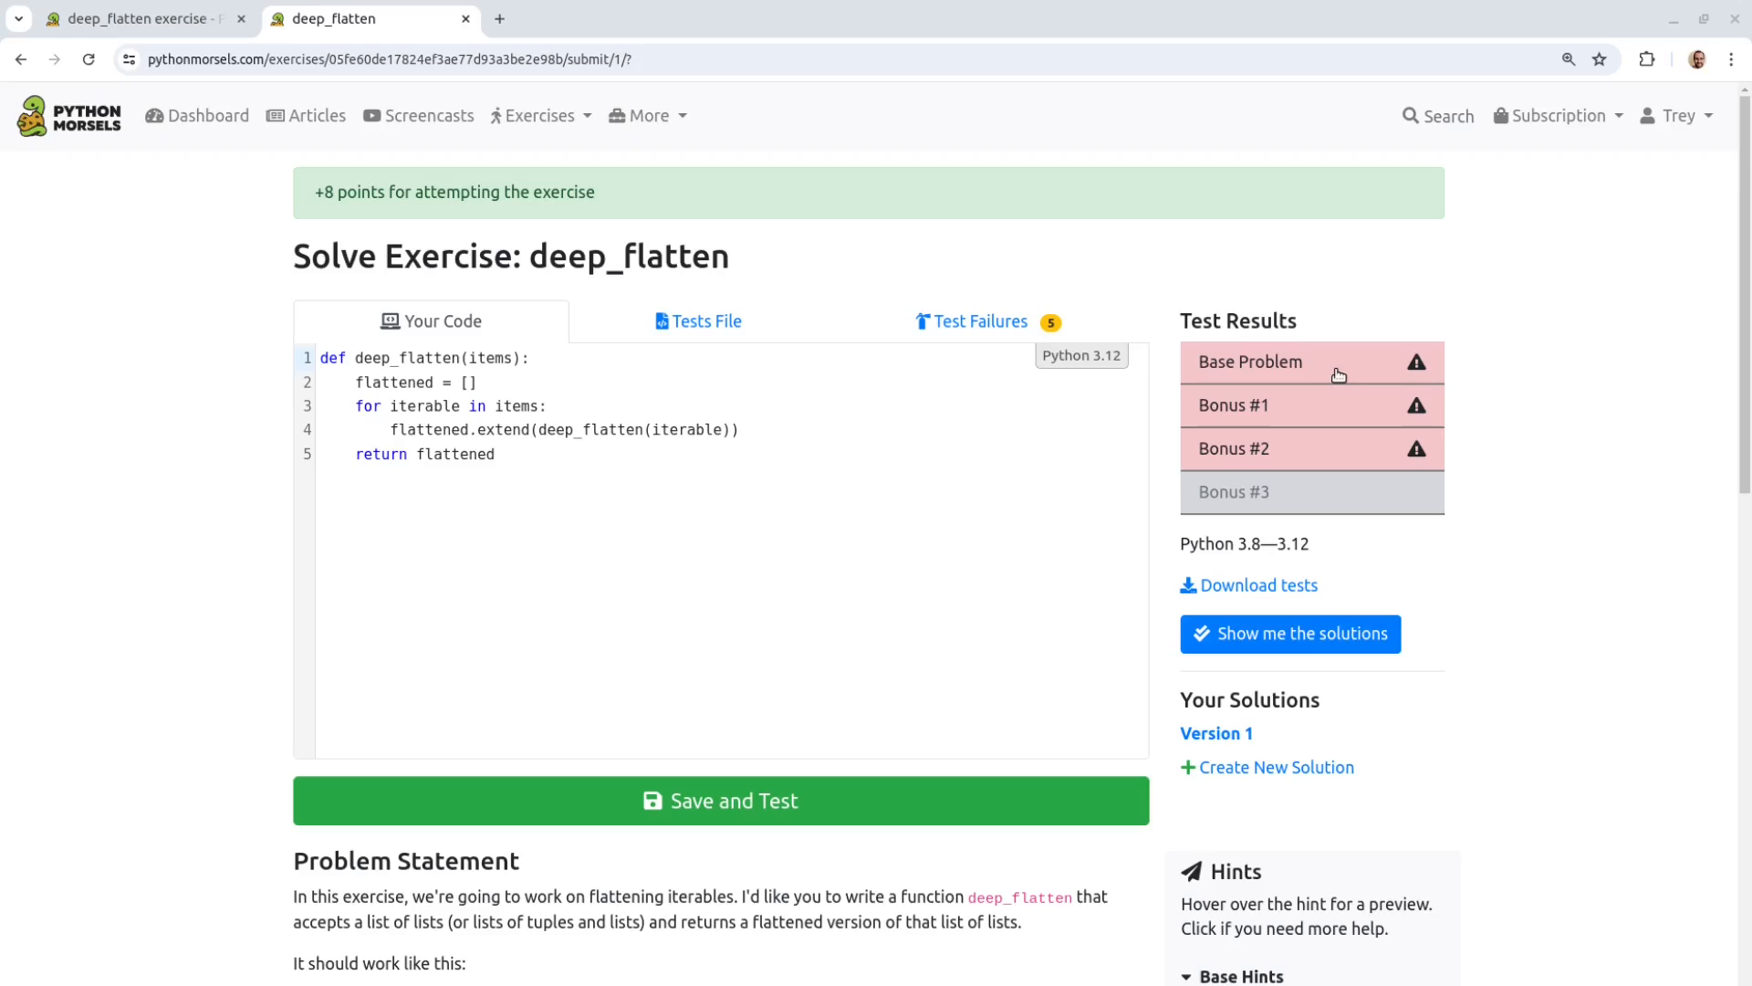
mouse_move(1298, 467)
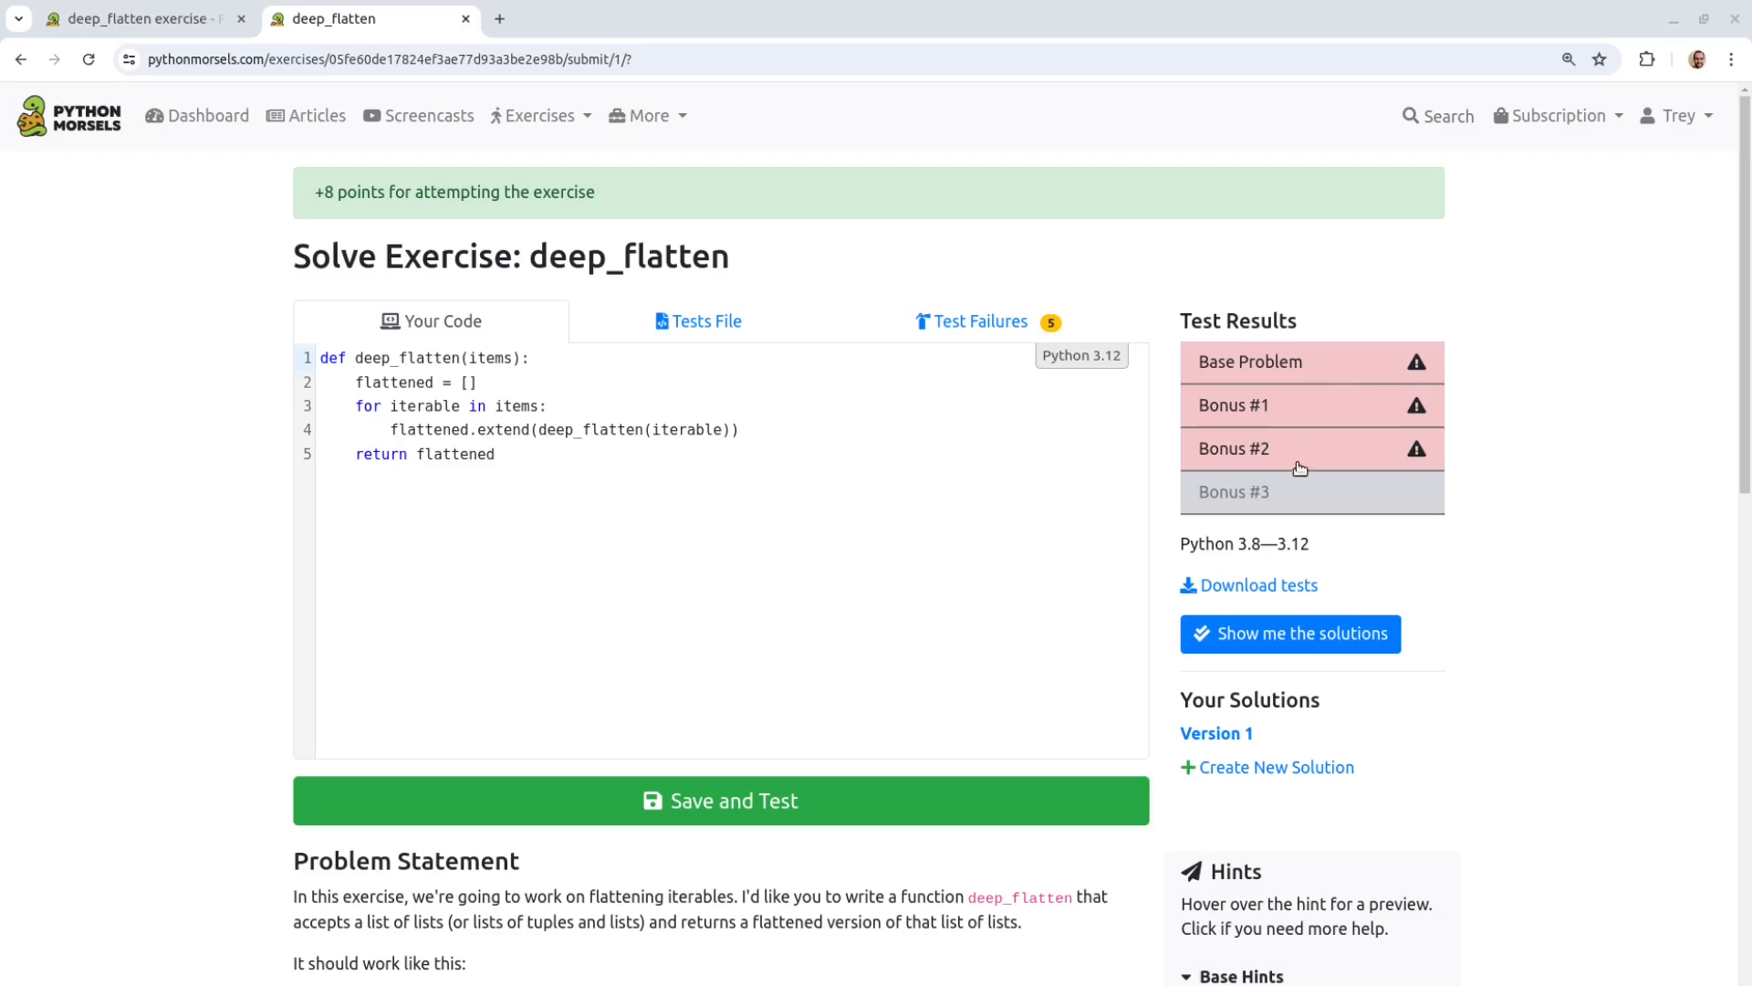
mouse_move(1296, 509)
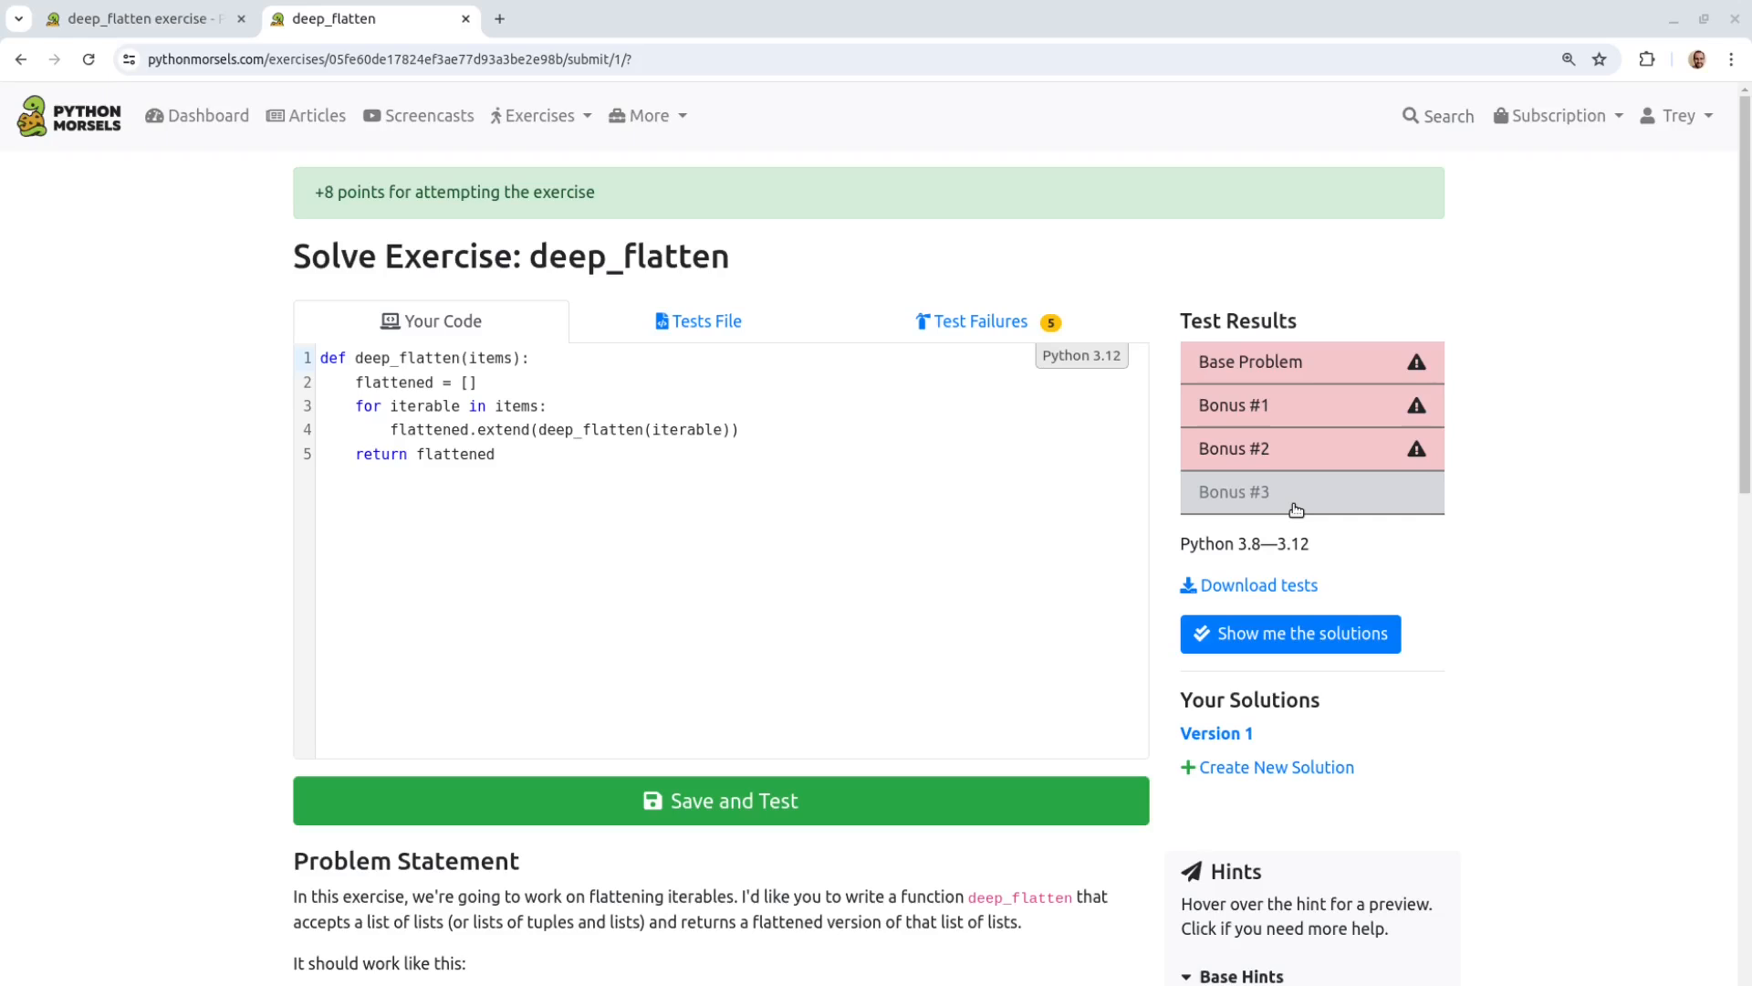
mouse_move(1300, 502)
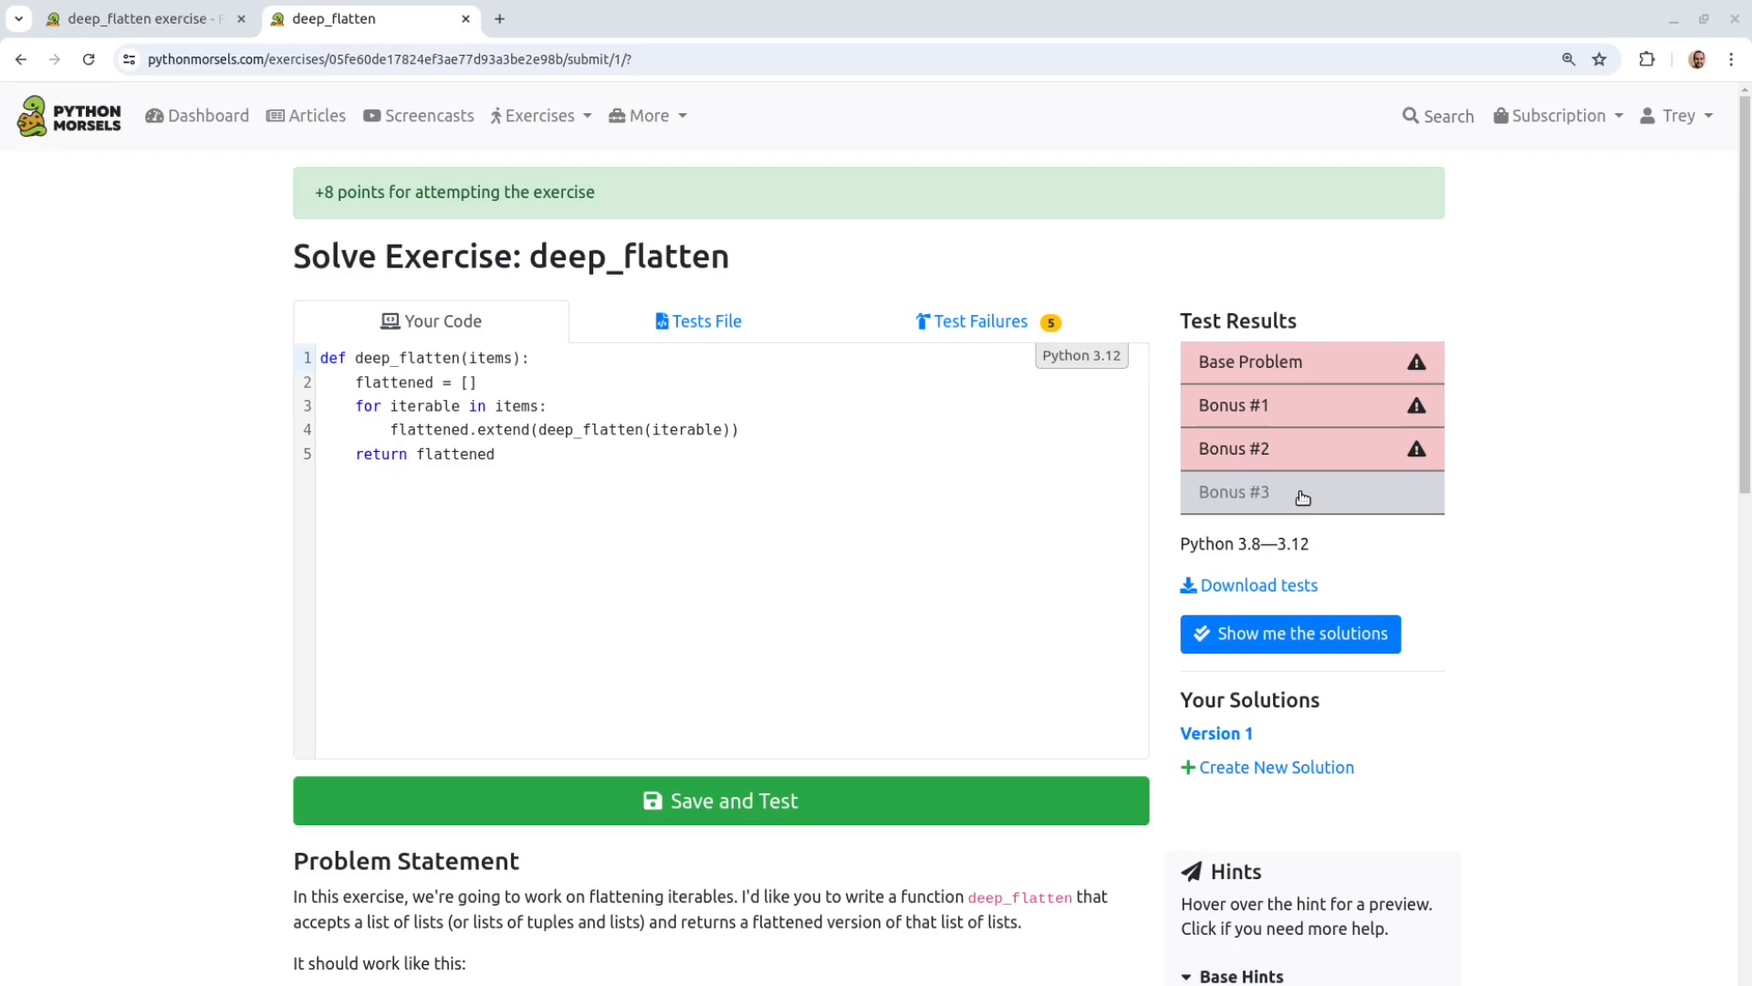
mouse_move(1325, 361)
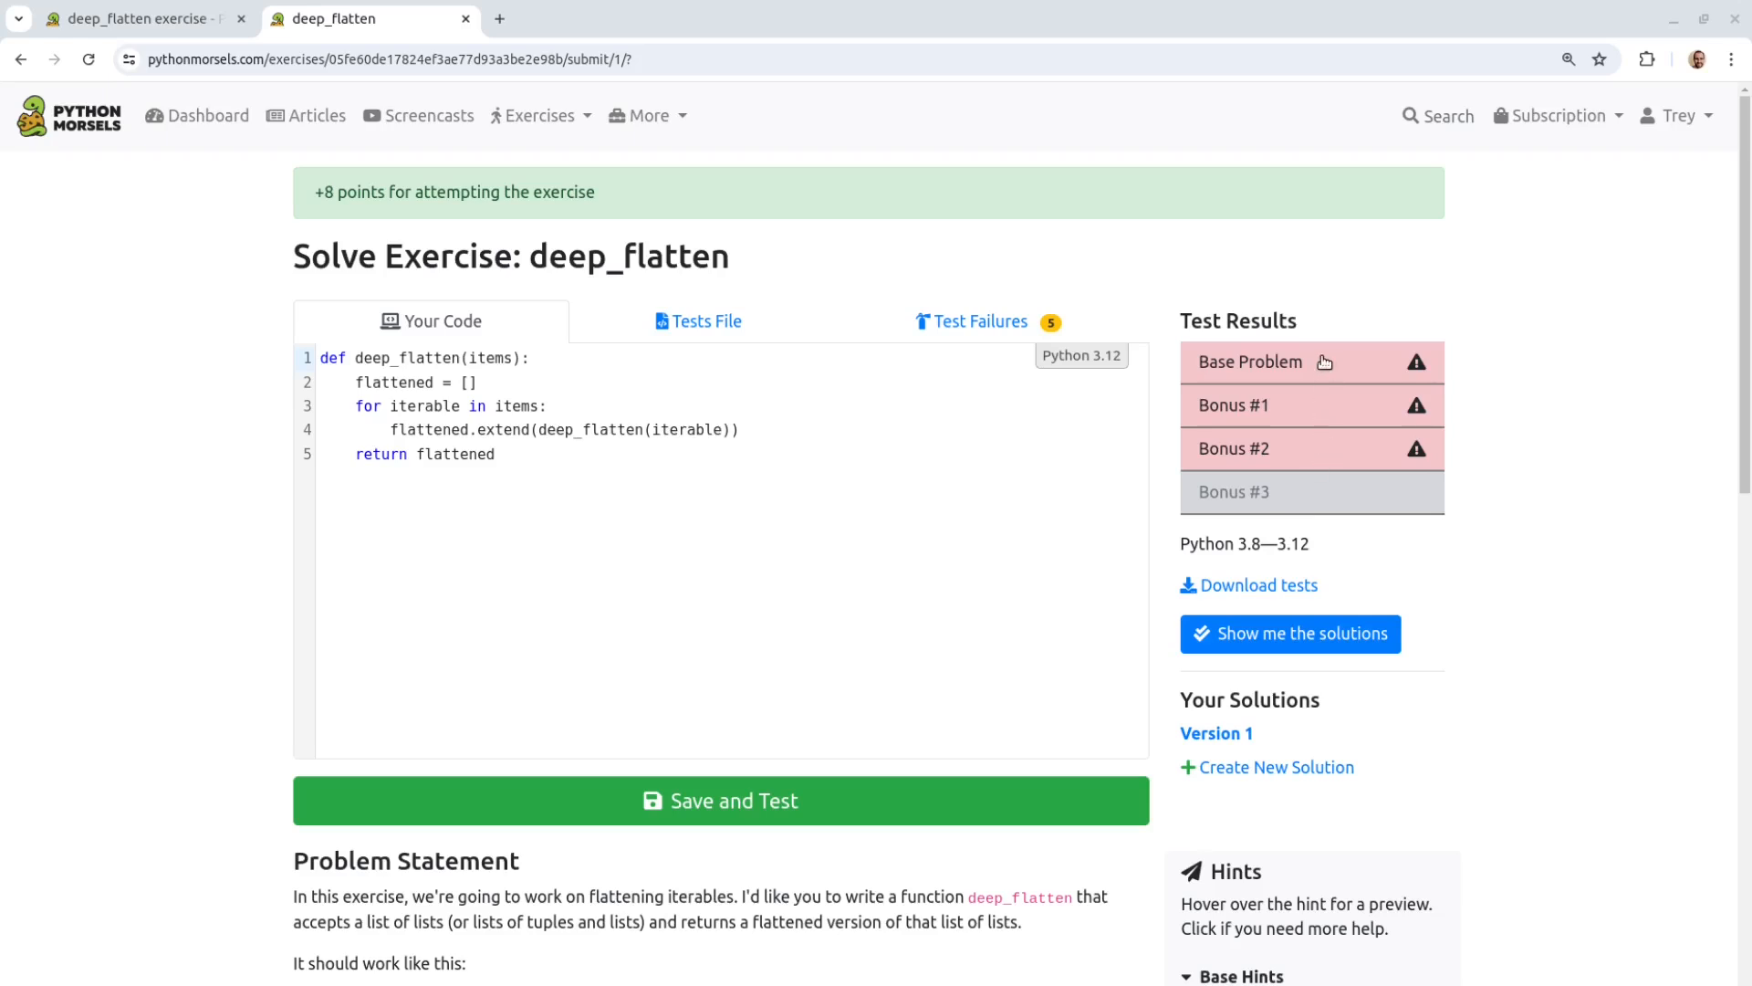
mouse_move(1579, 893)
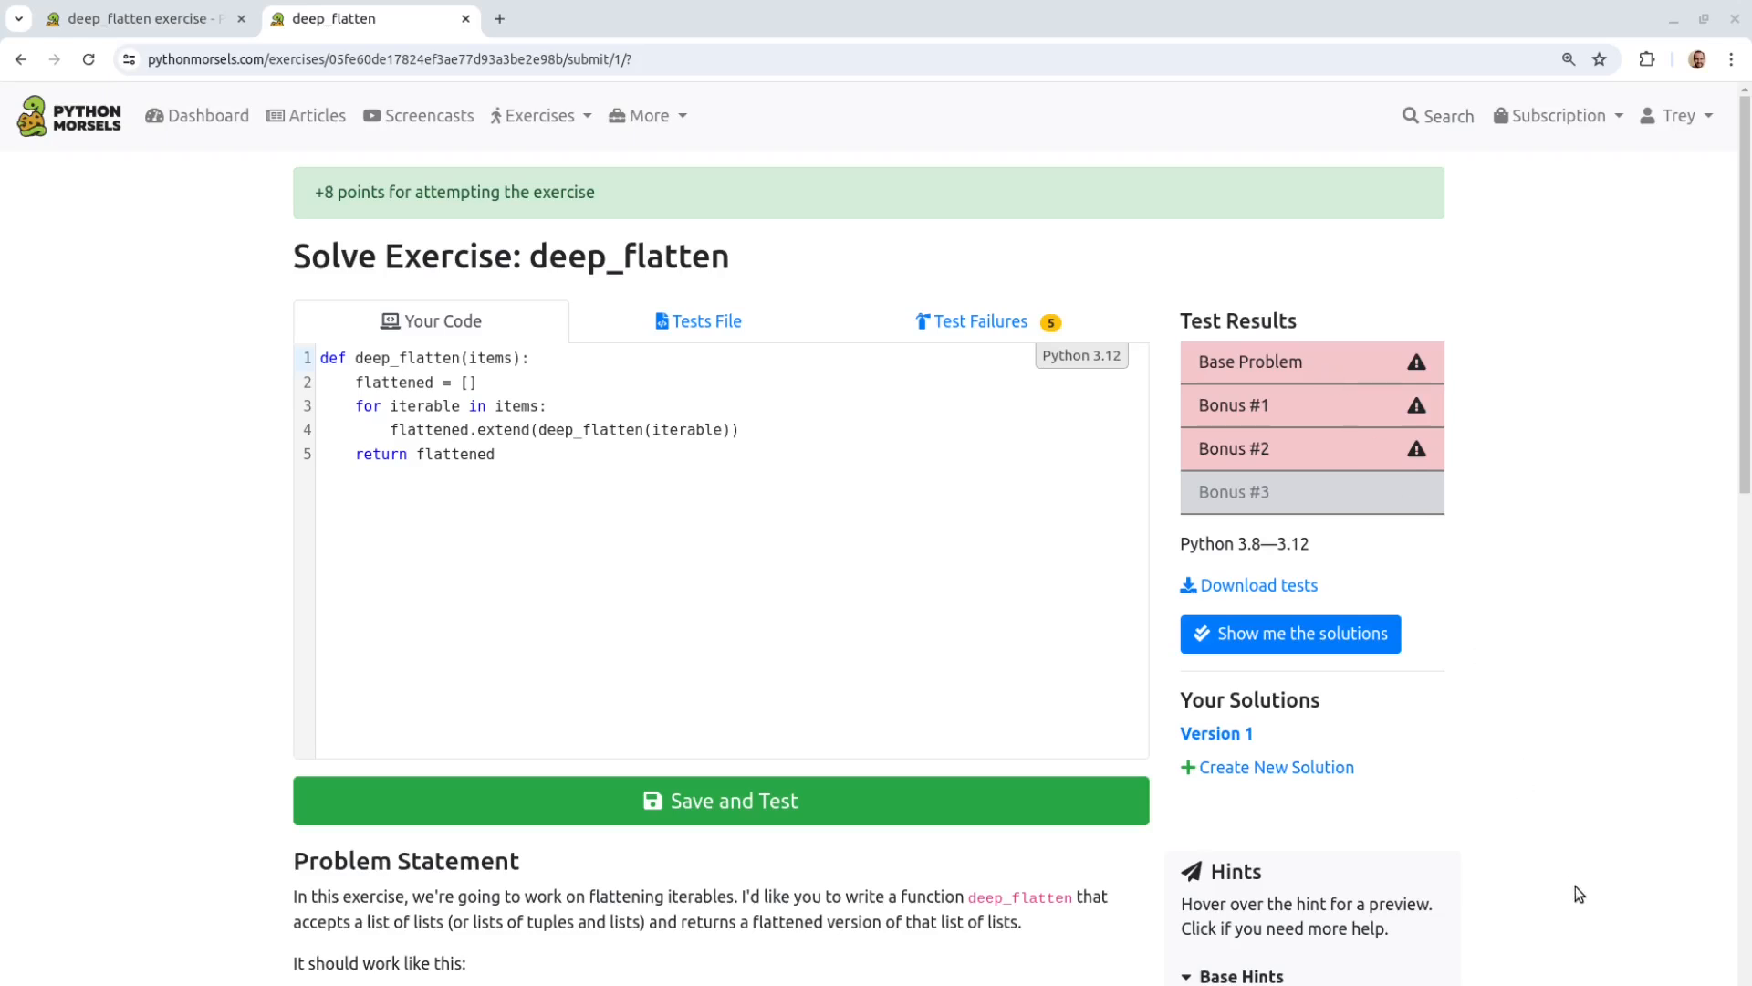
Step: View the failure tracebacks reporting TypeError: 'int' object is not iterable
click(980, 321)
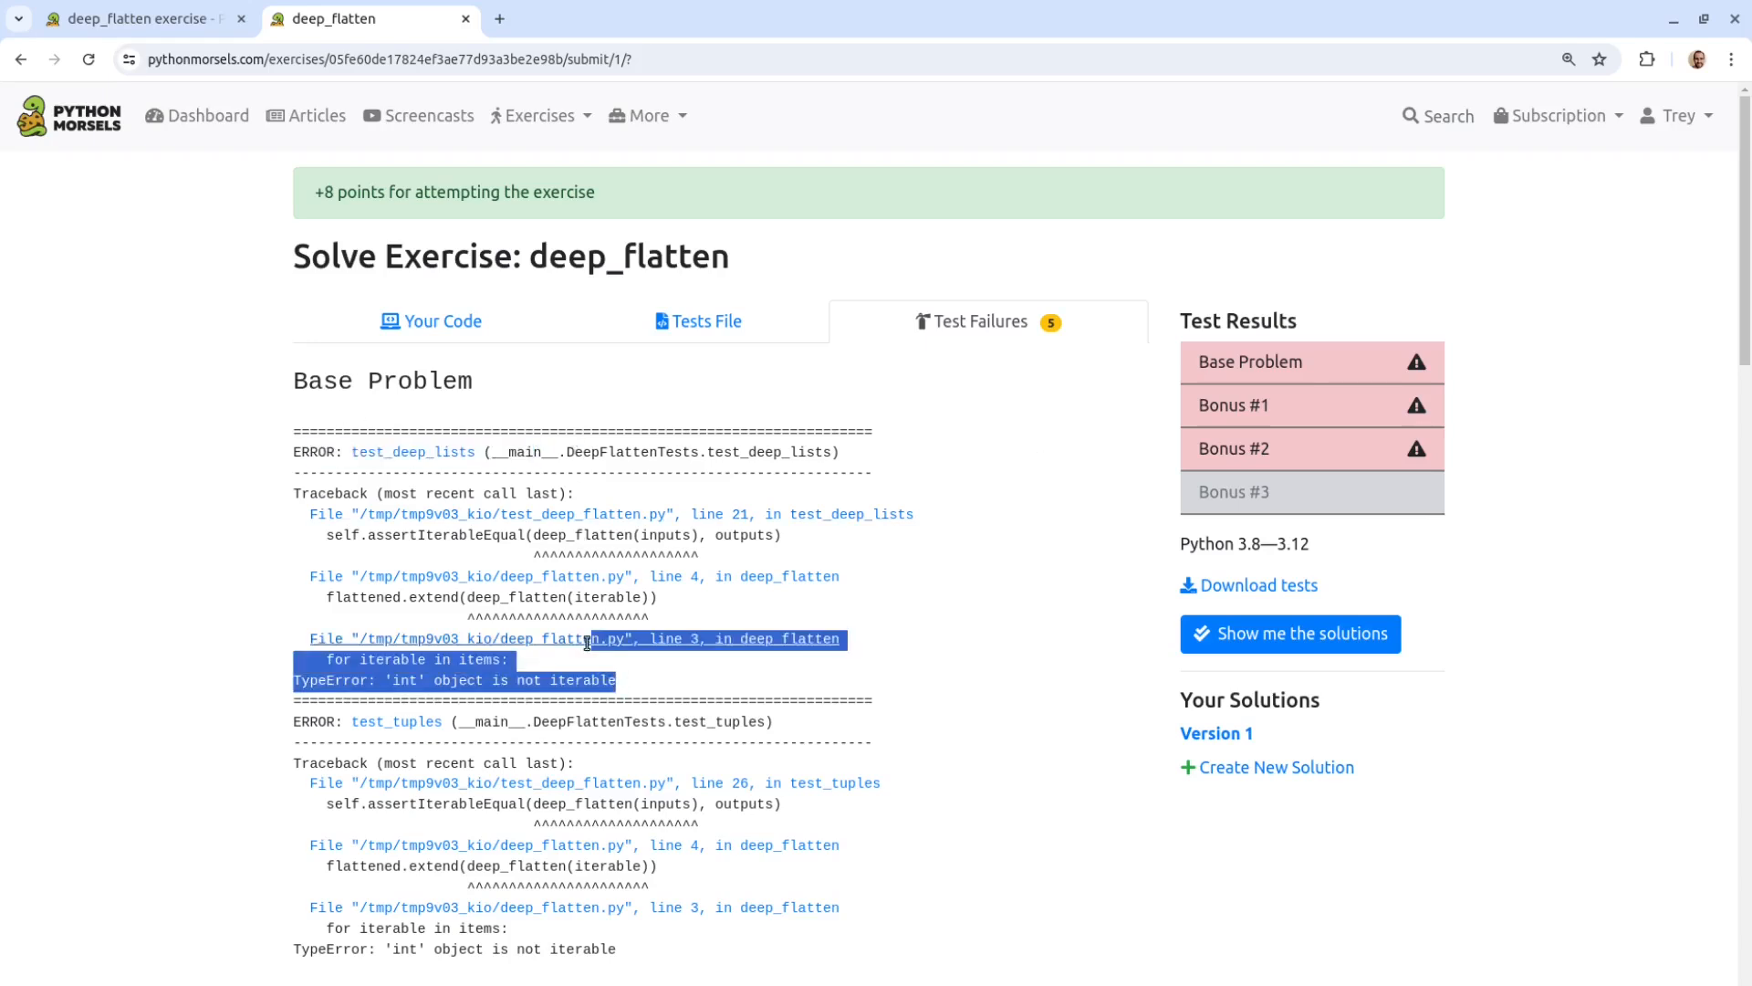
click(612, 679)
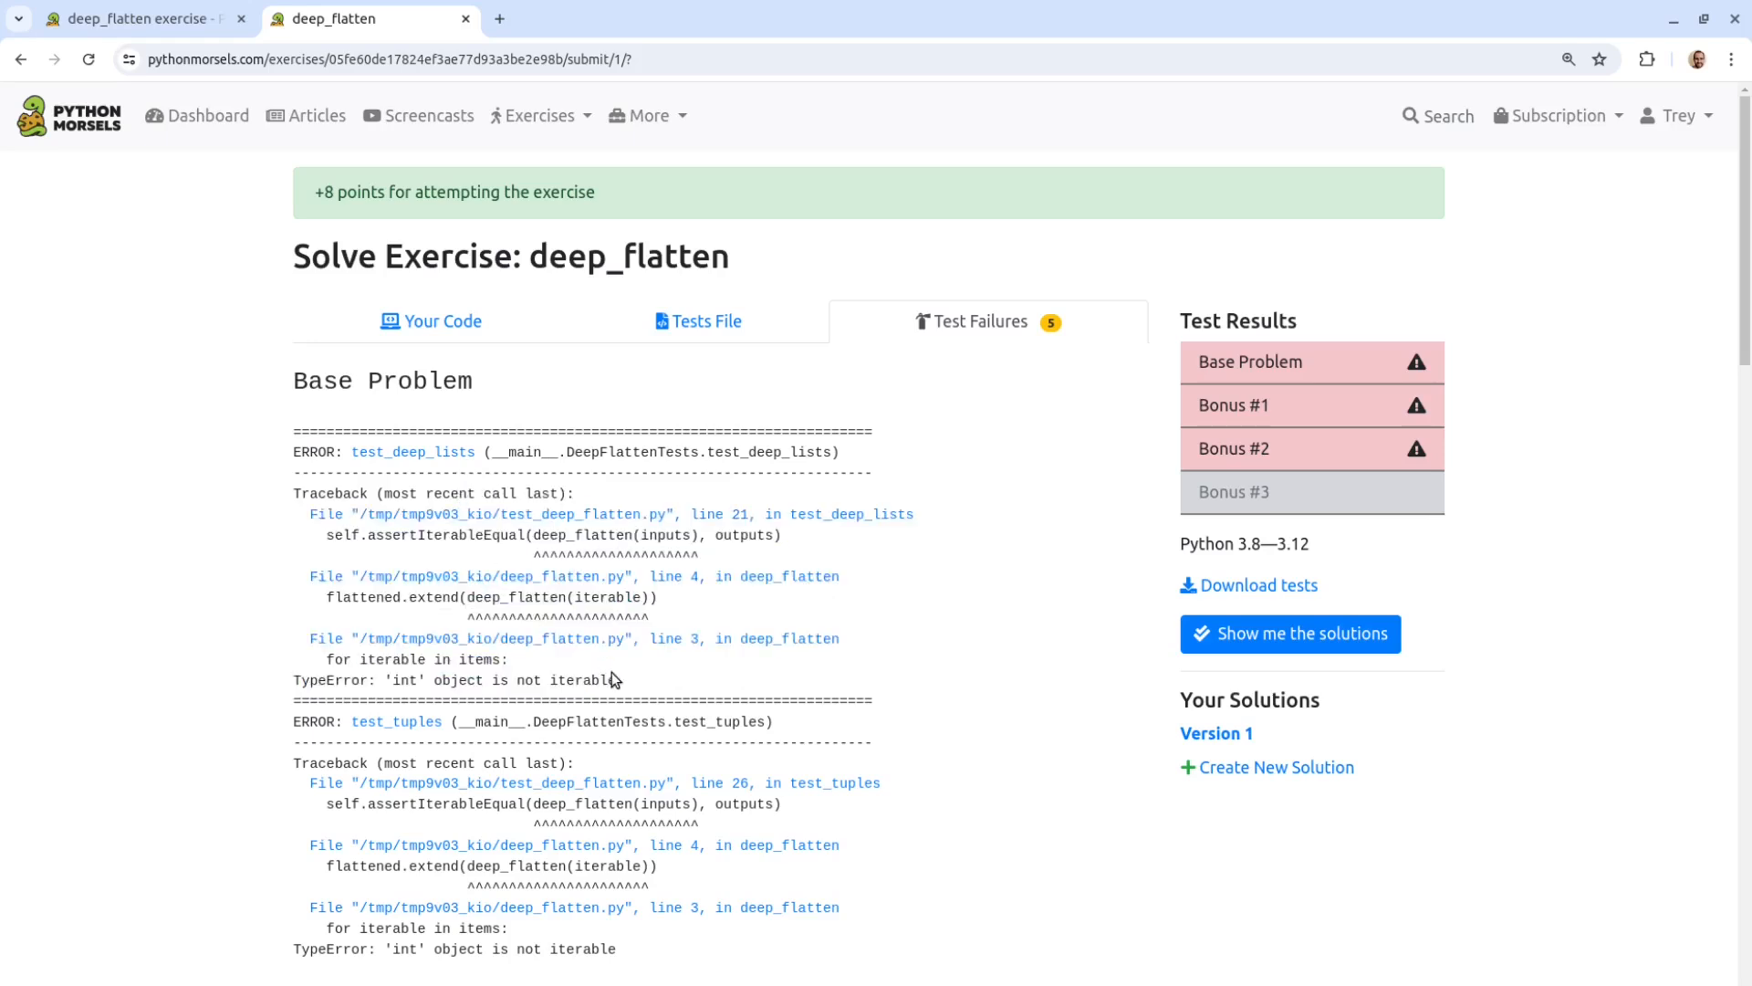
mouse_move(632, 681)
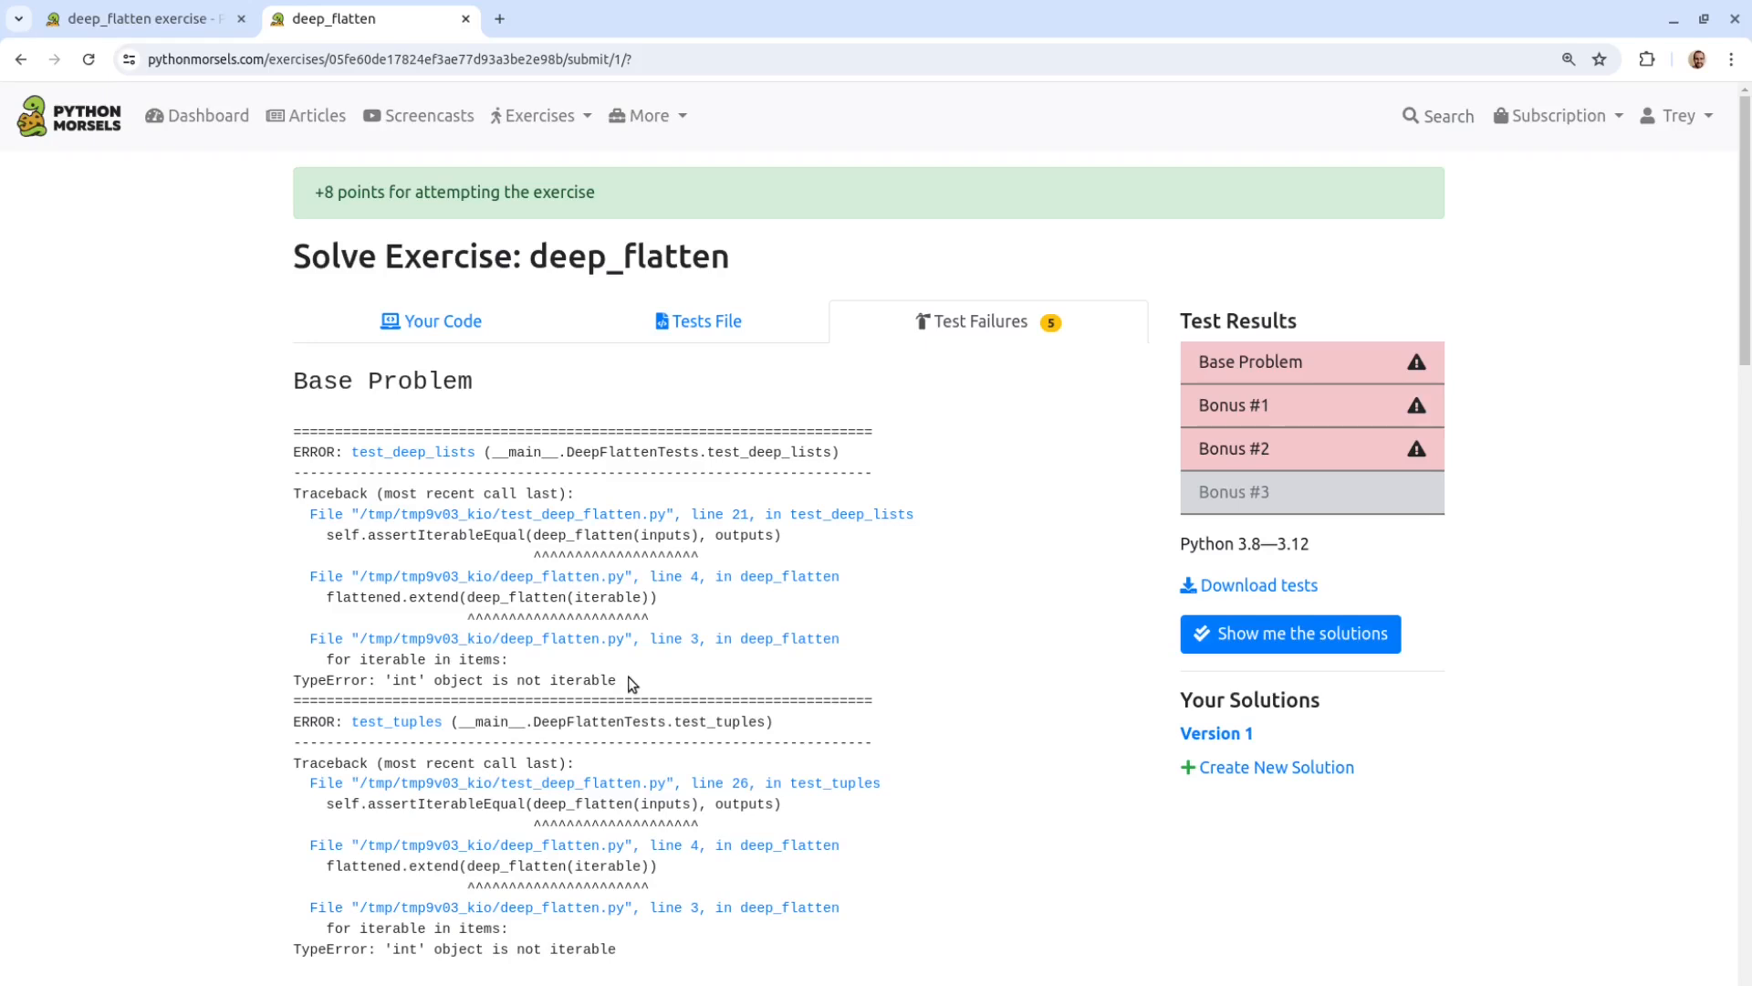
mouse_move(635, 690)
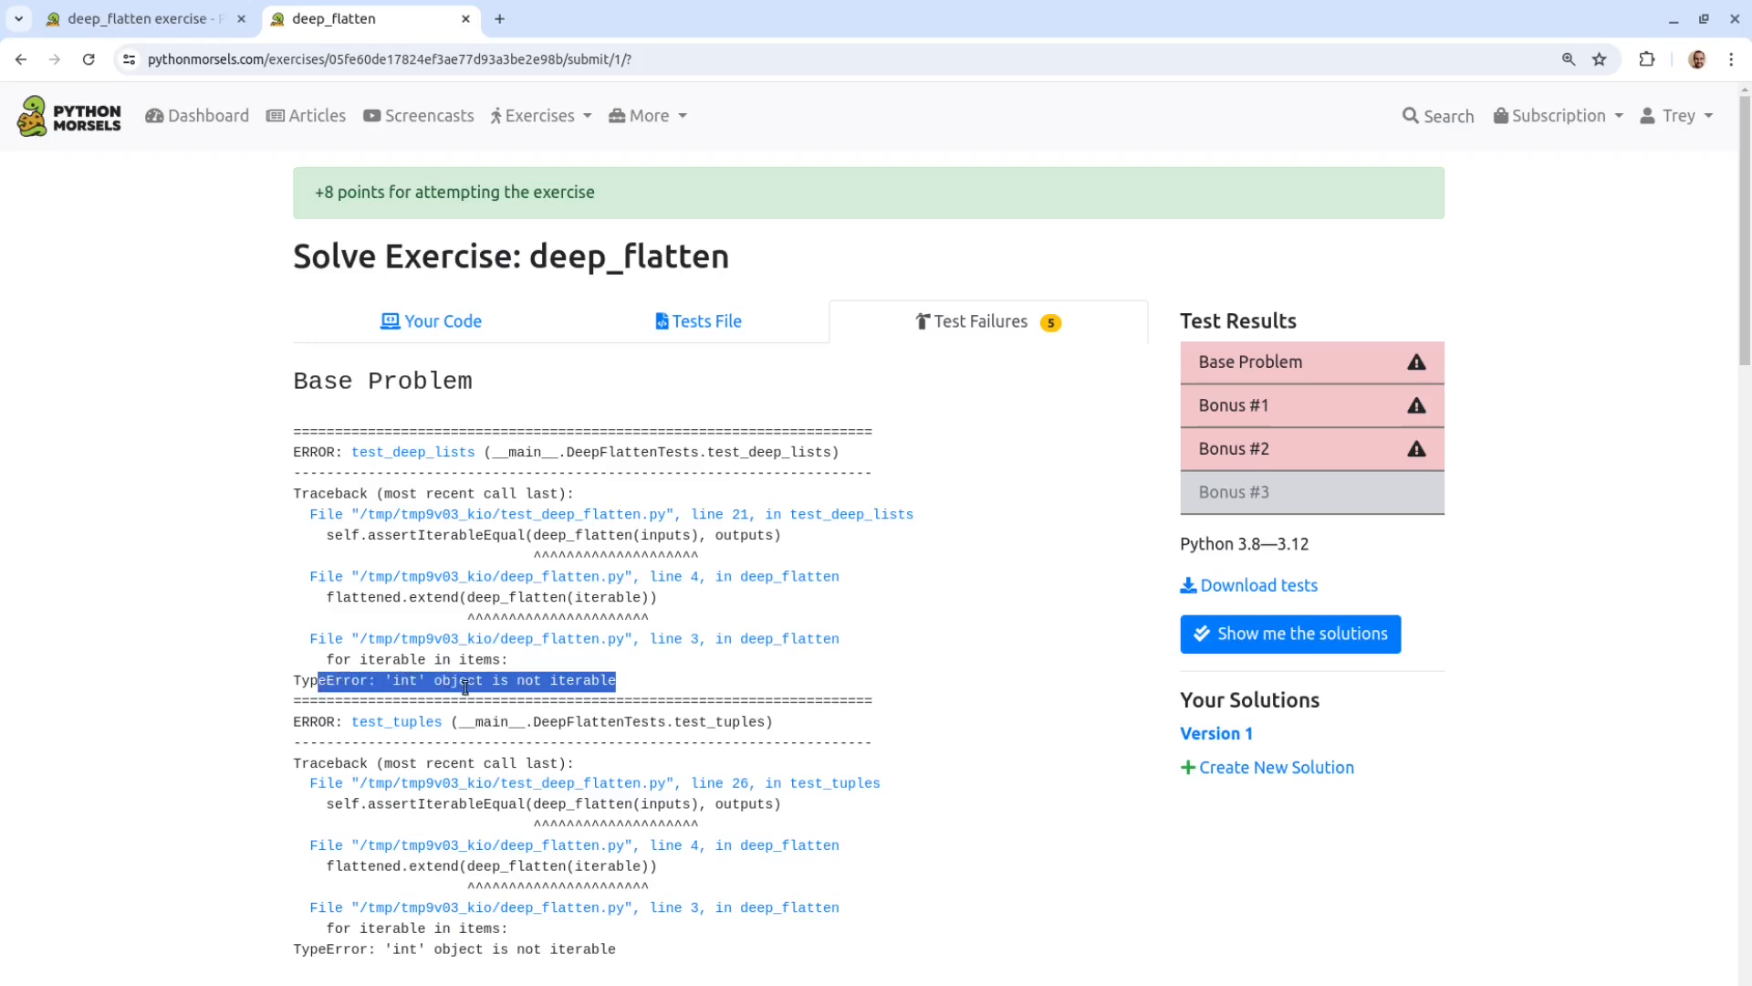
click(463, 685)
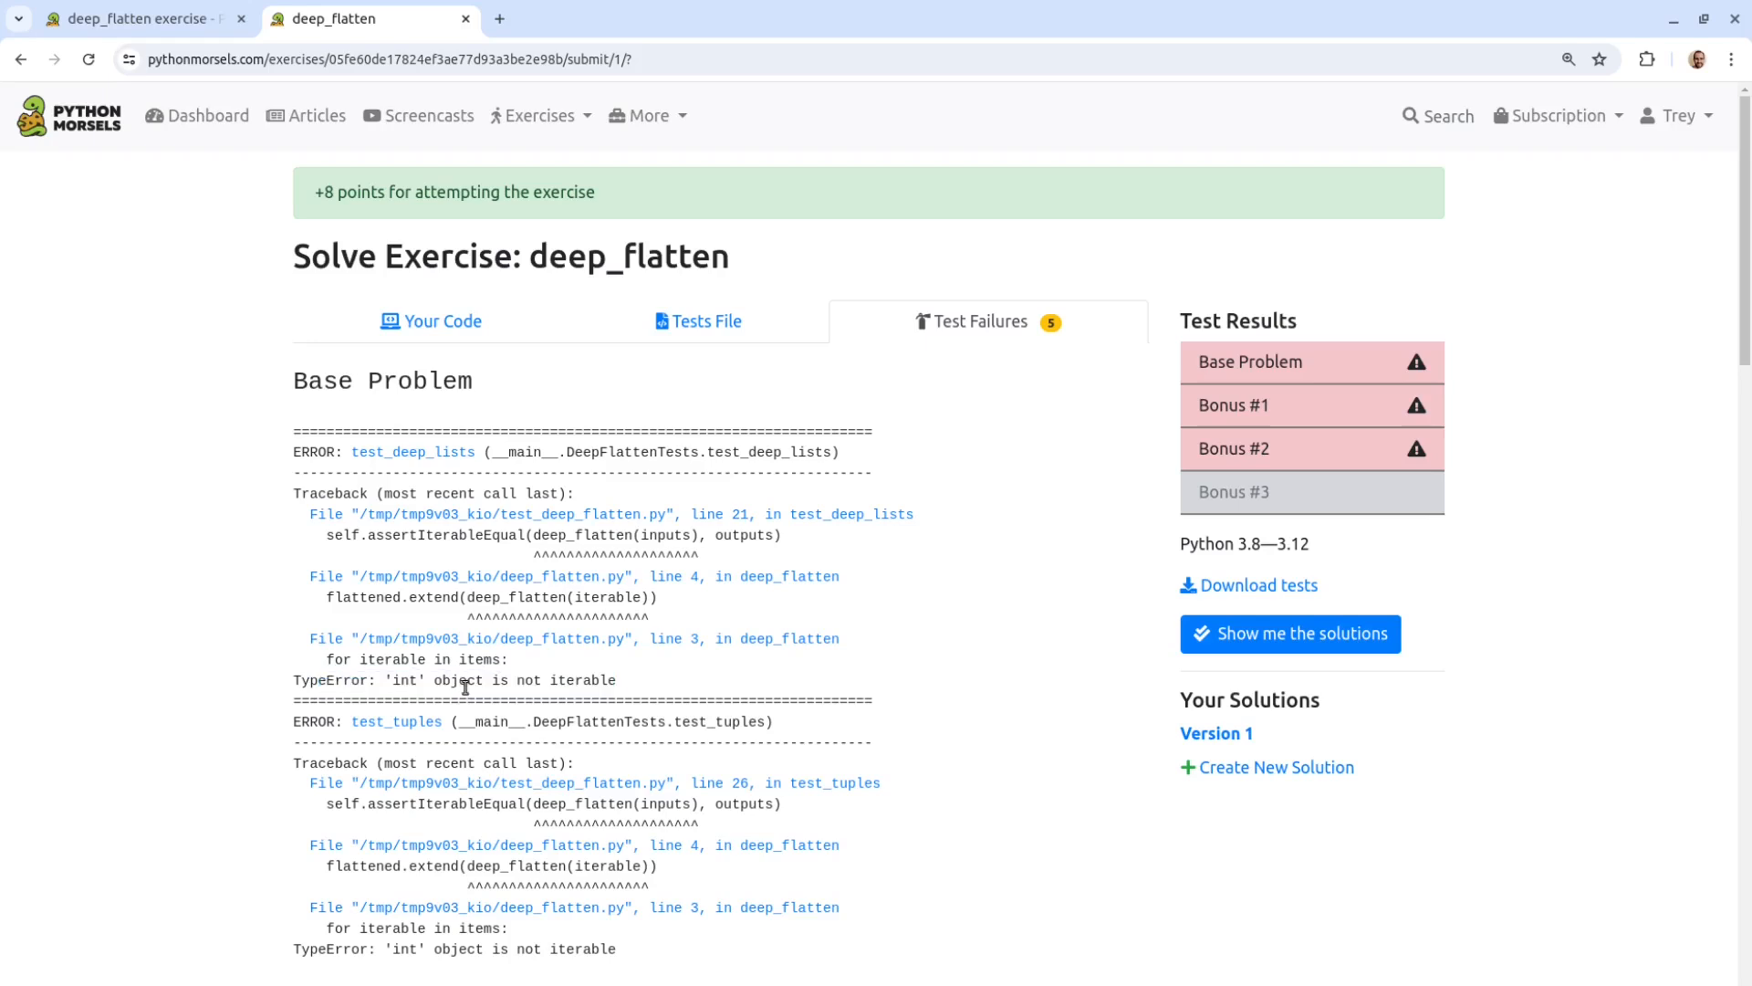
mouse_move(624, 681)
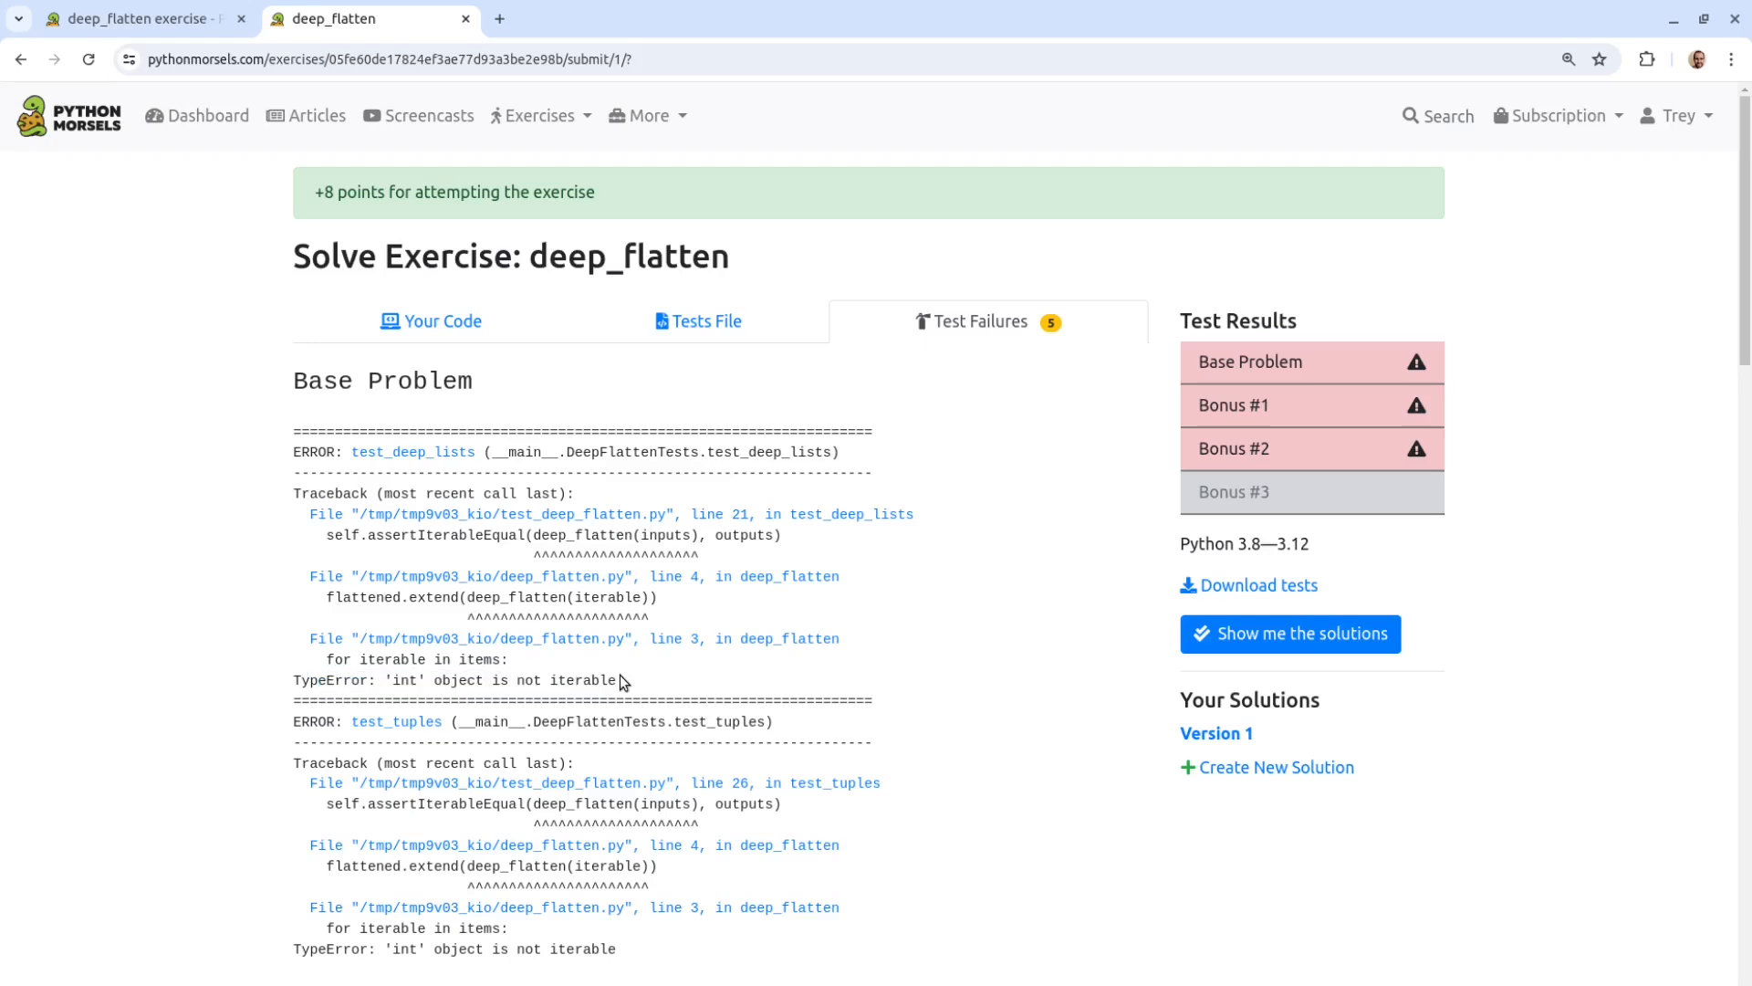
mouse_move(614, 679)
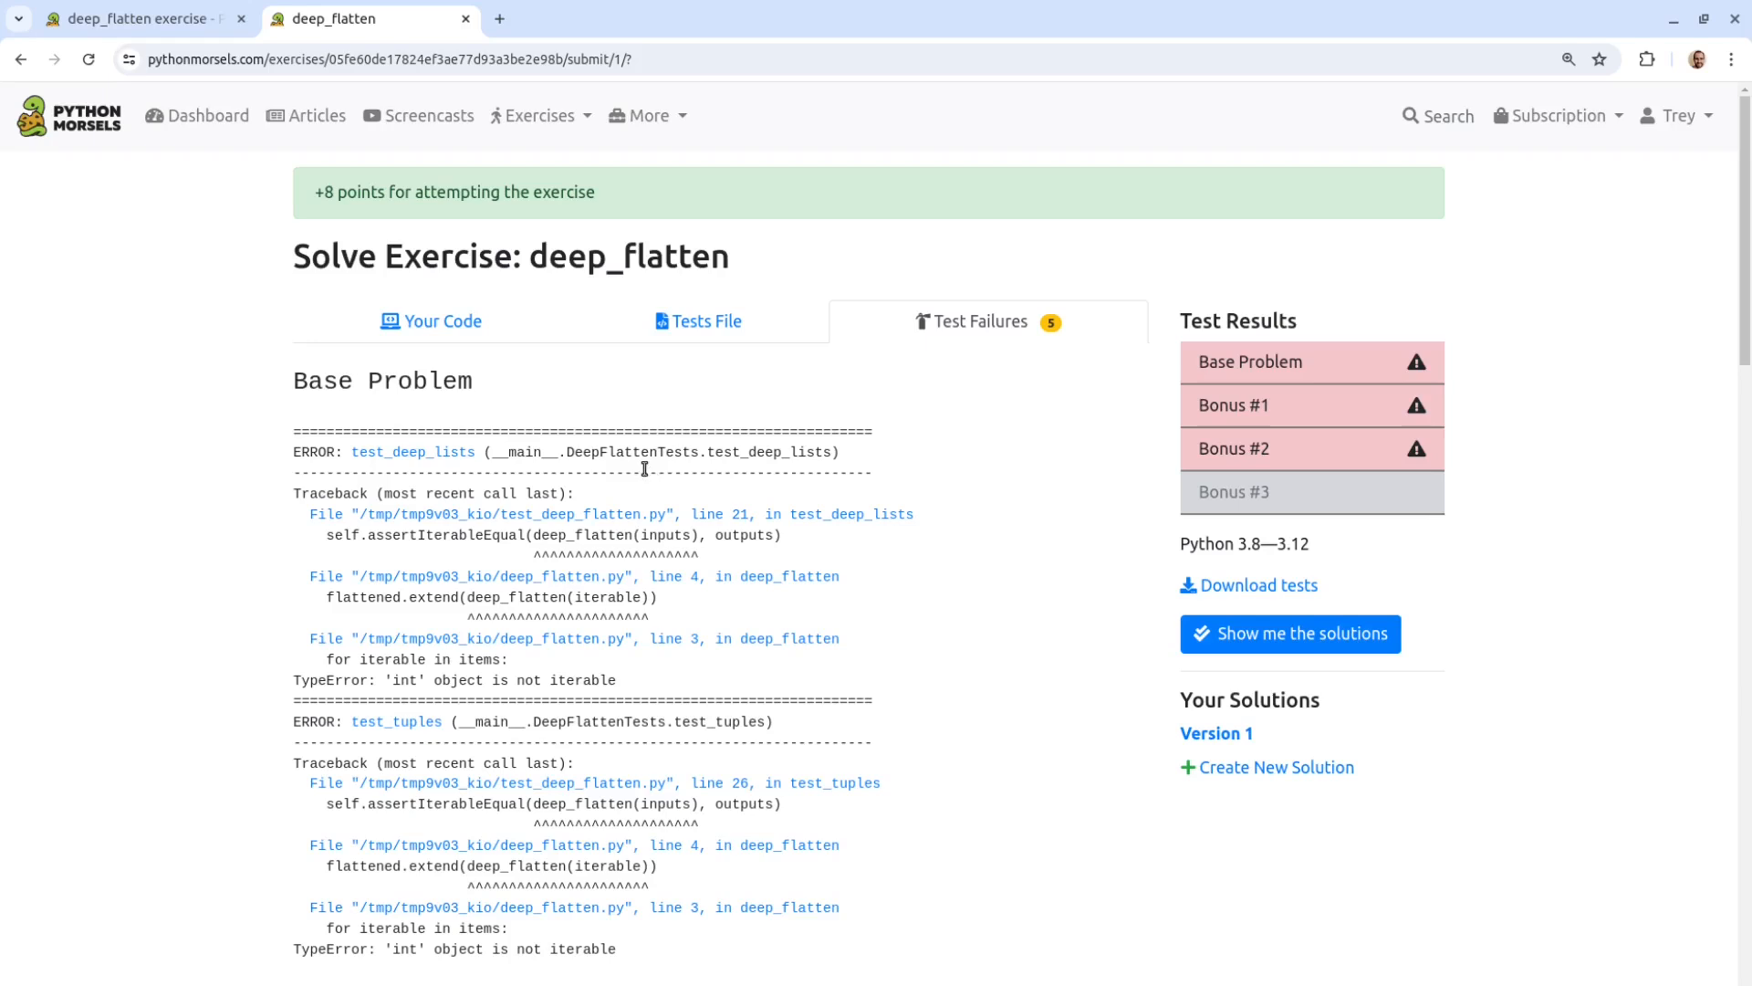
mouse_move(564, 515)
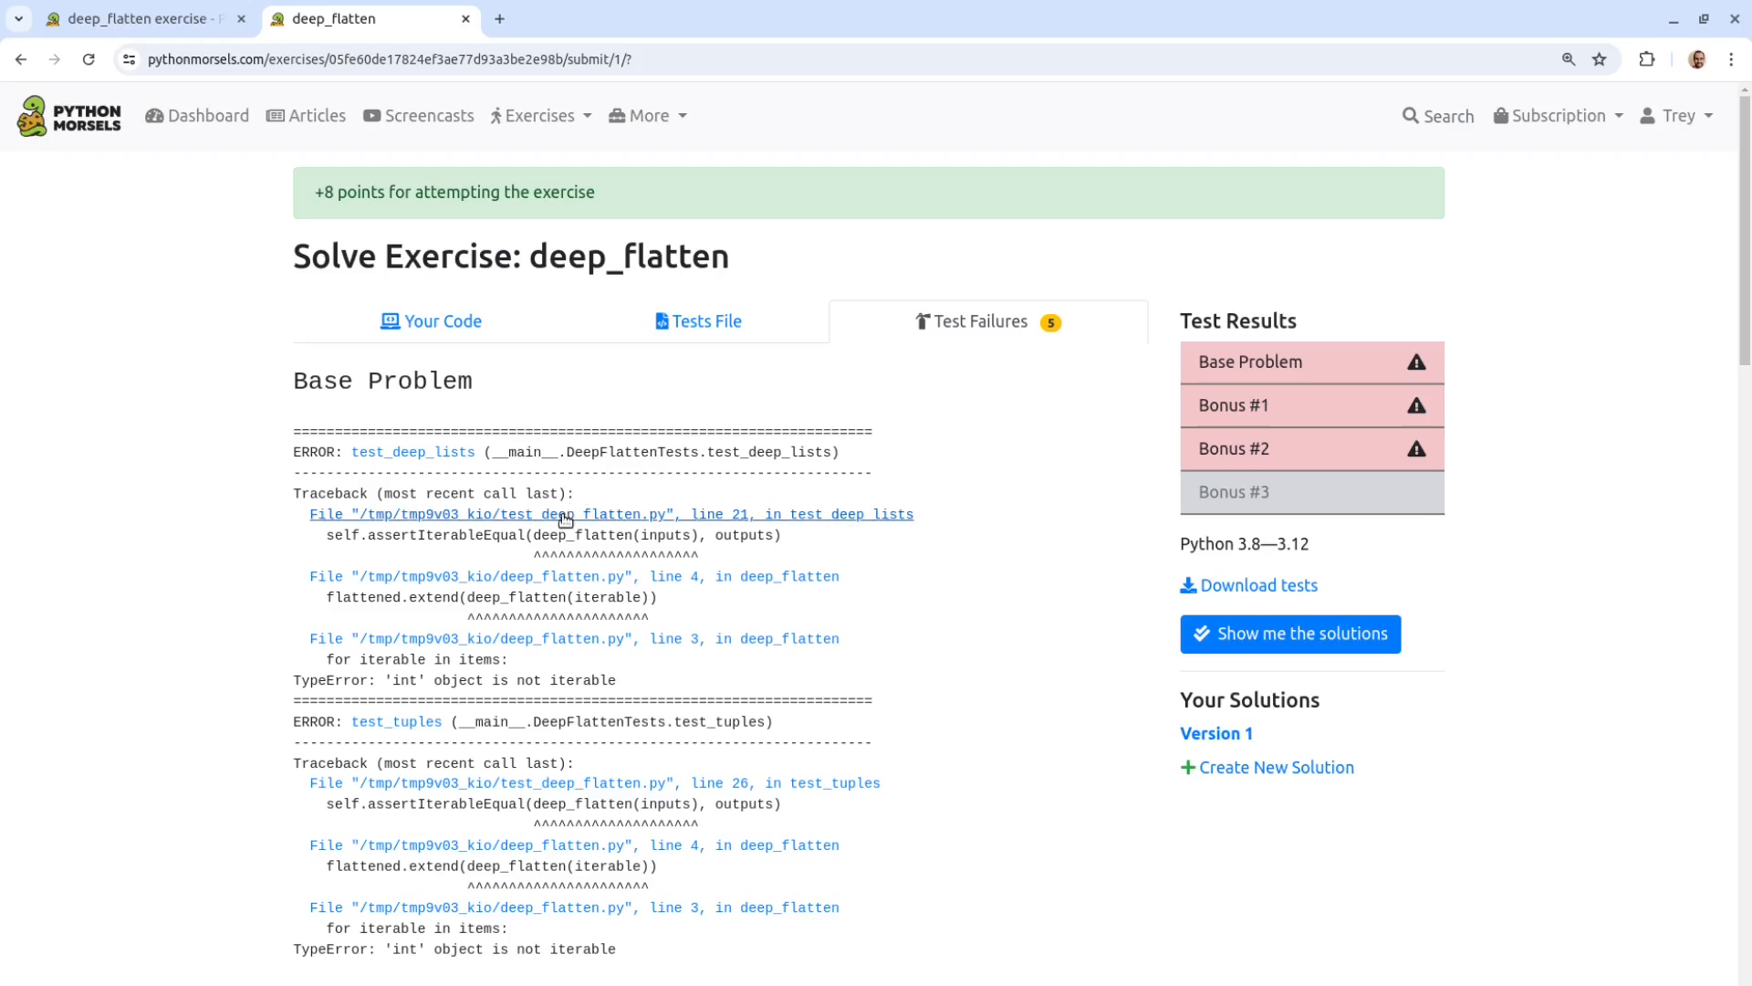
click(610, 515)
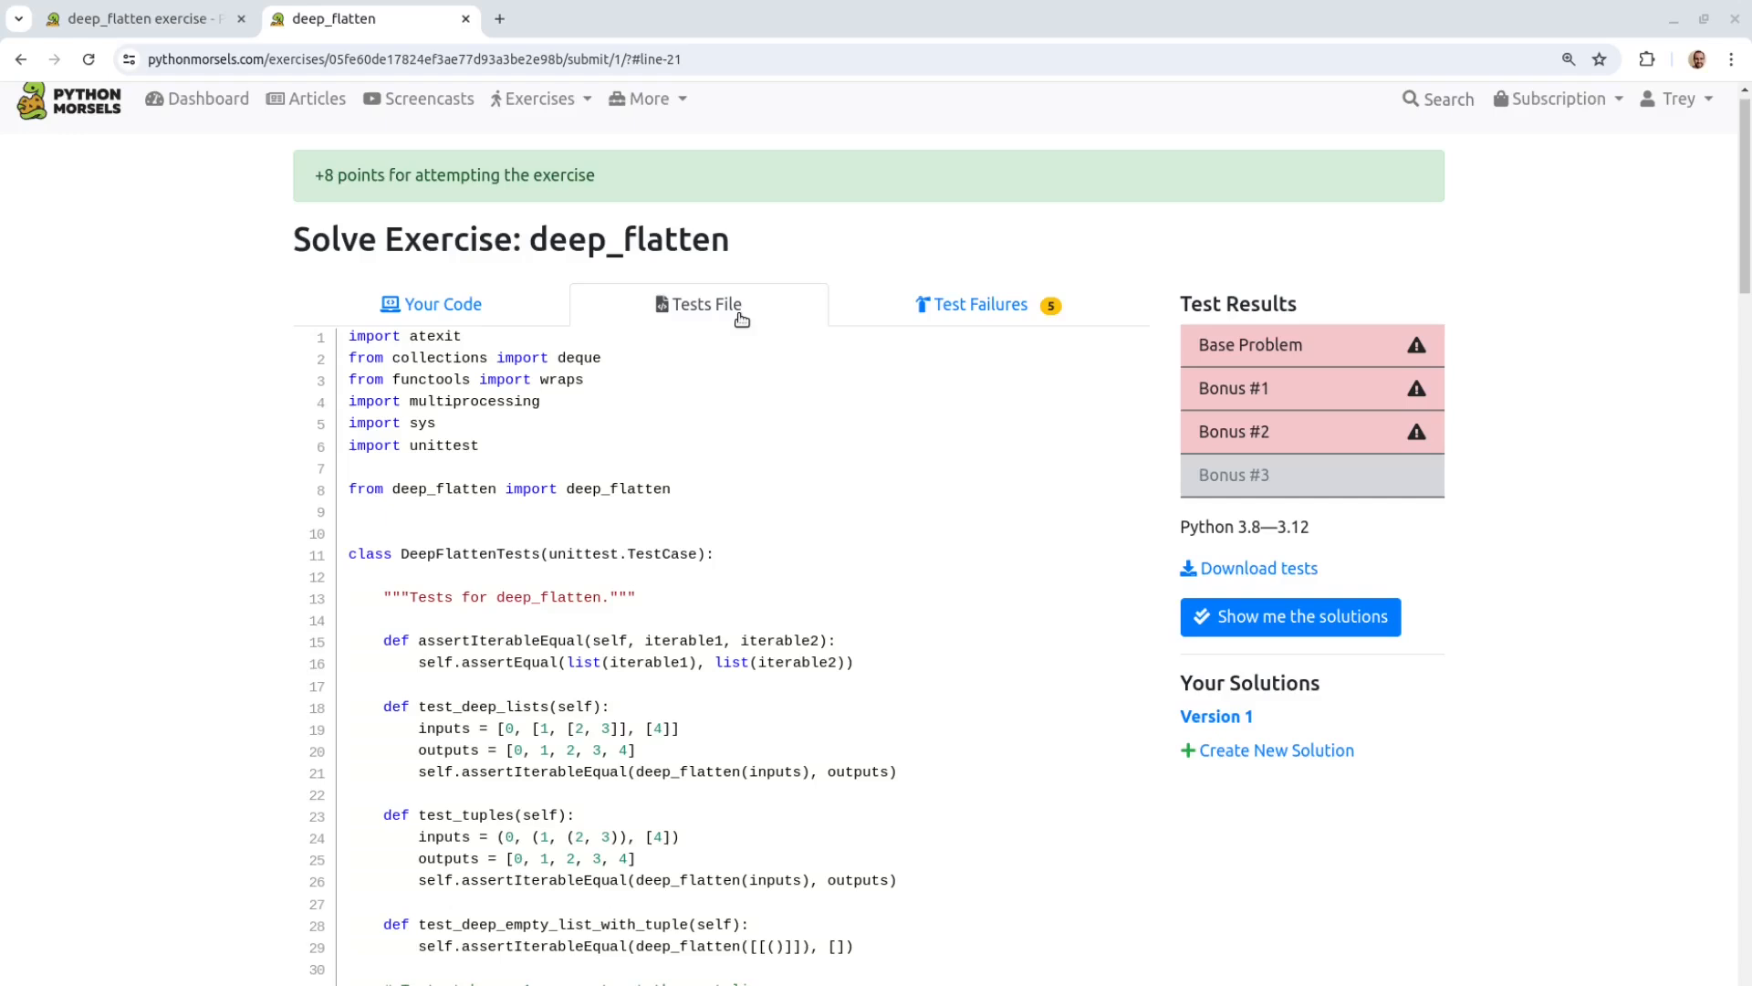
click(982, 305)
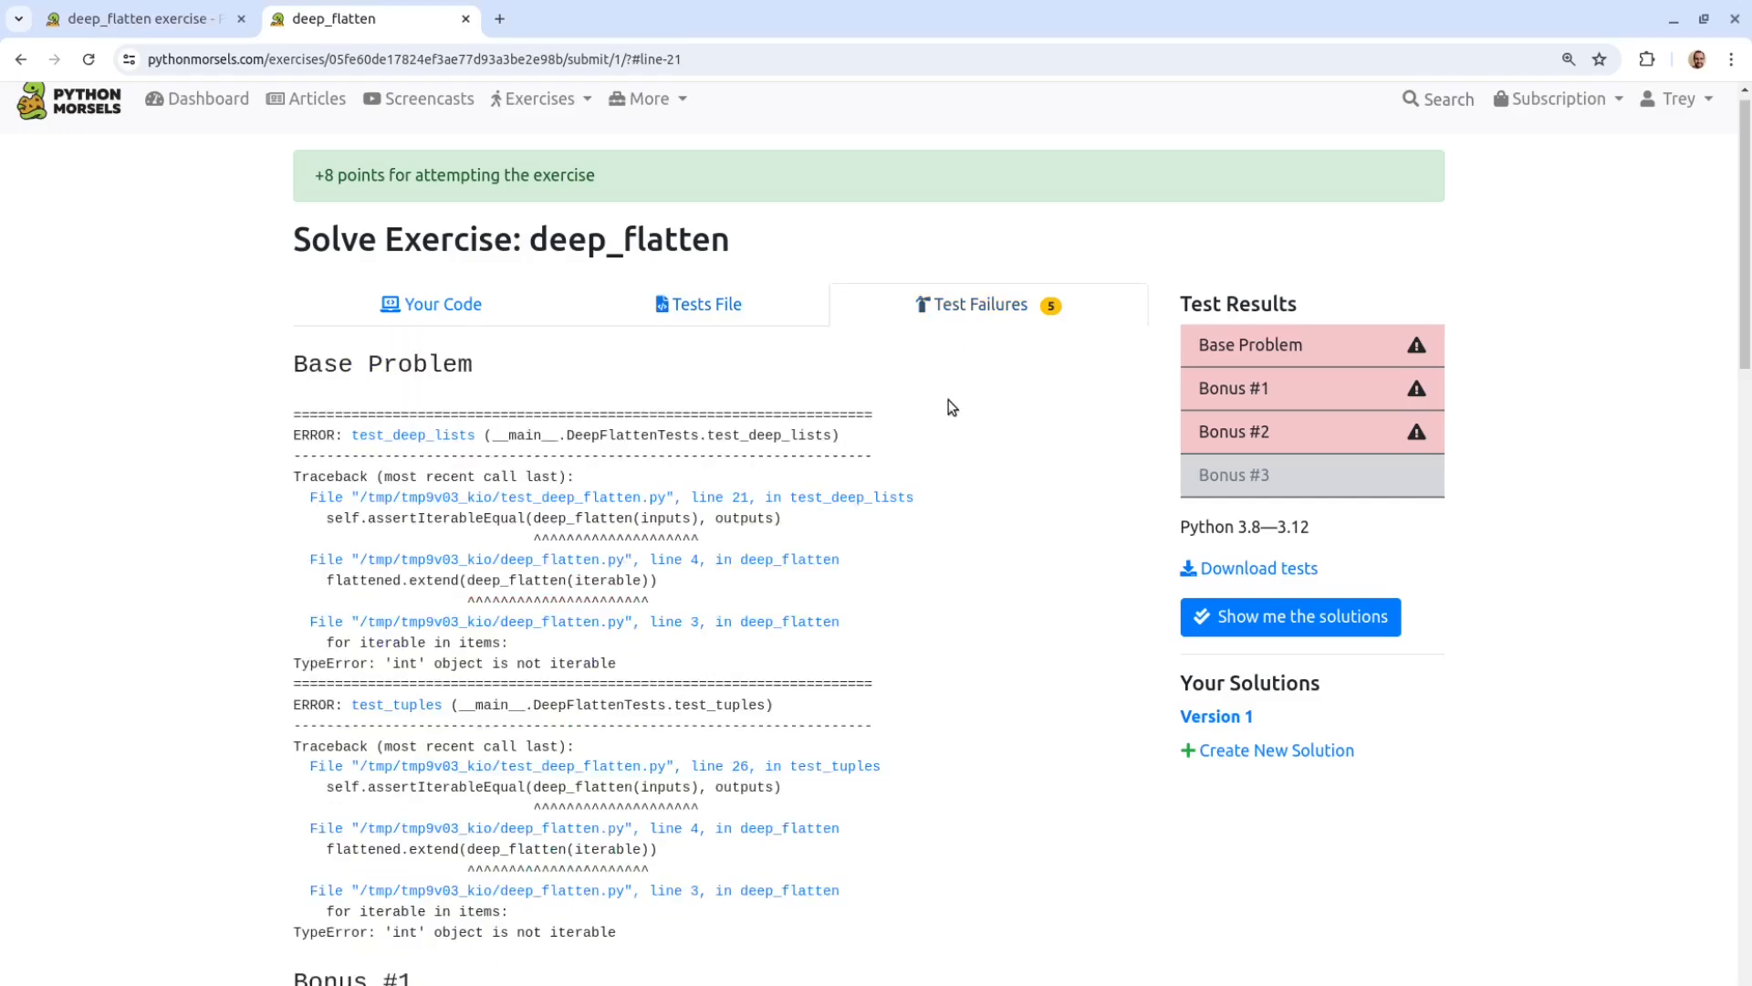
scroll(down, 3)
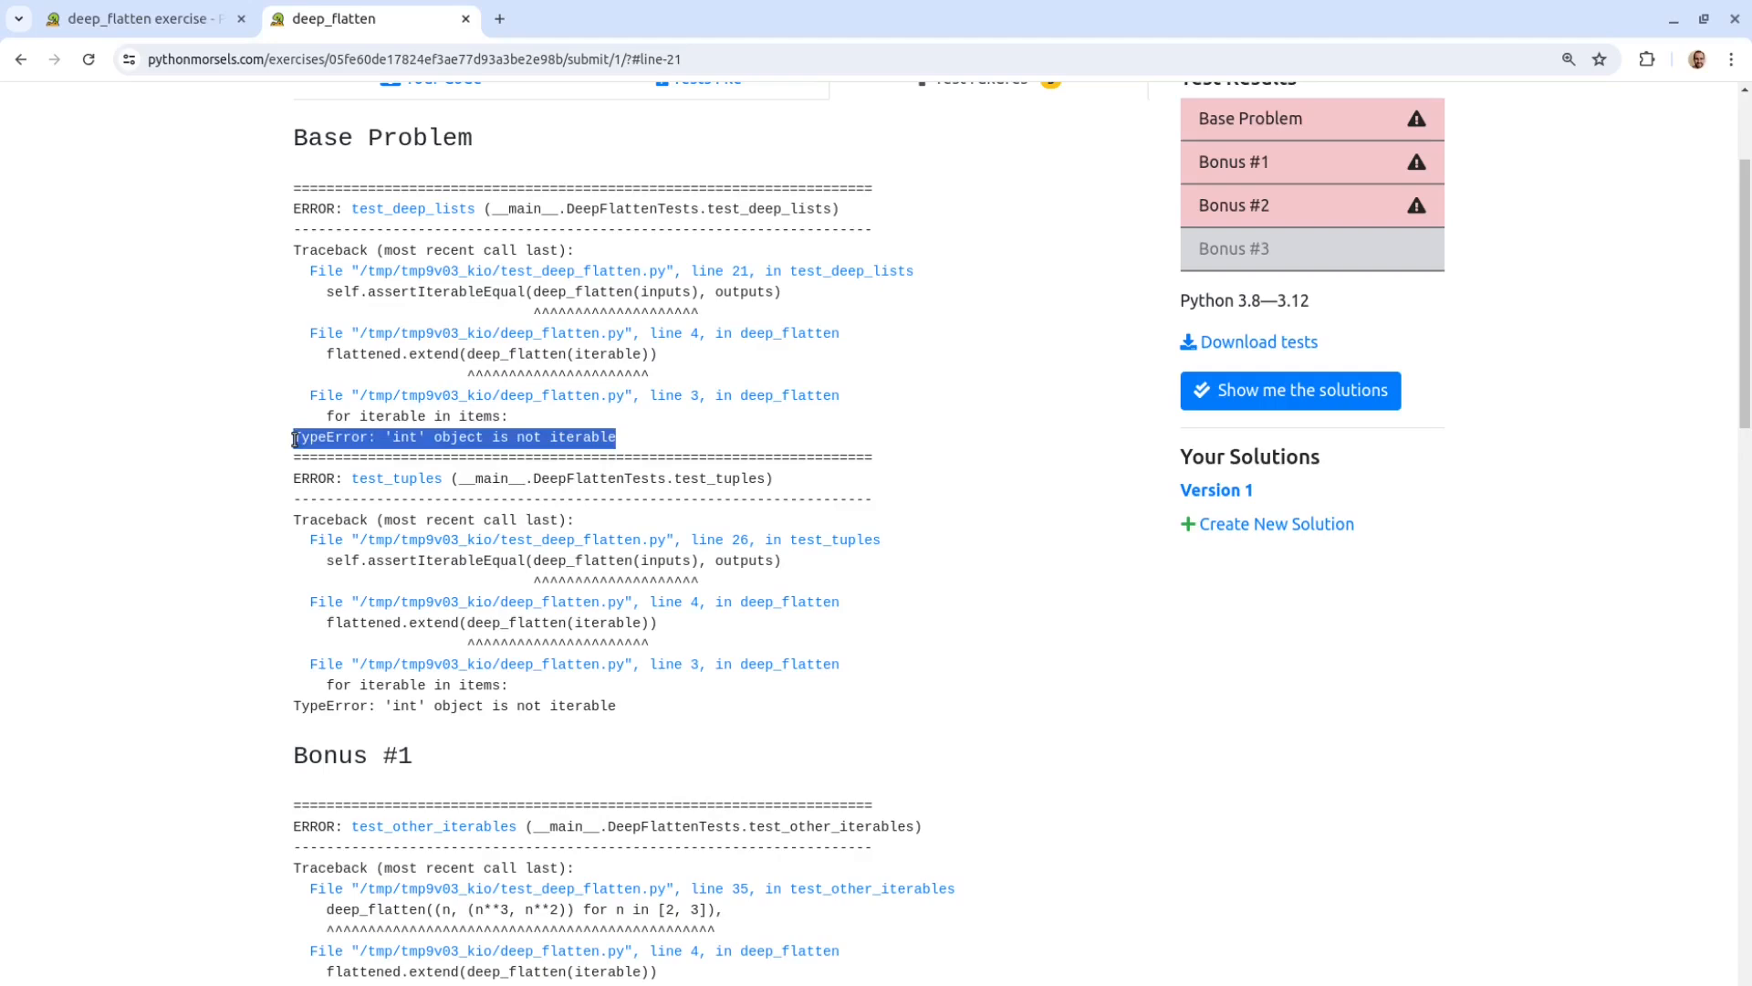
click(279, 407)
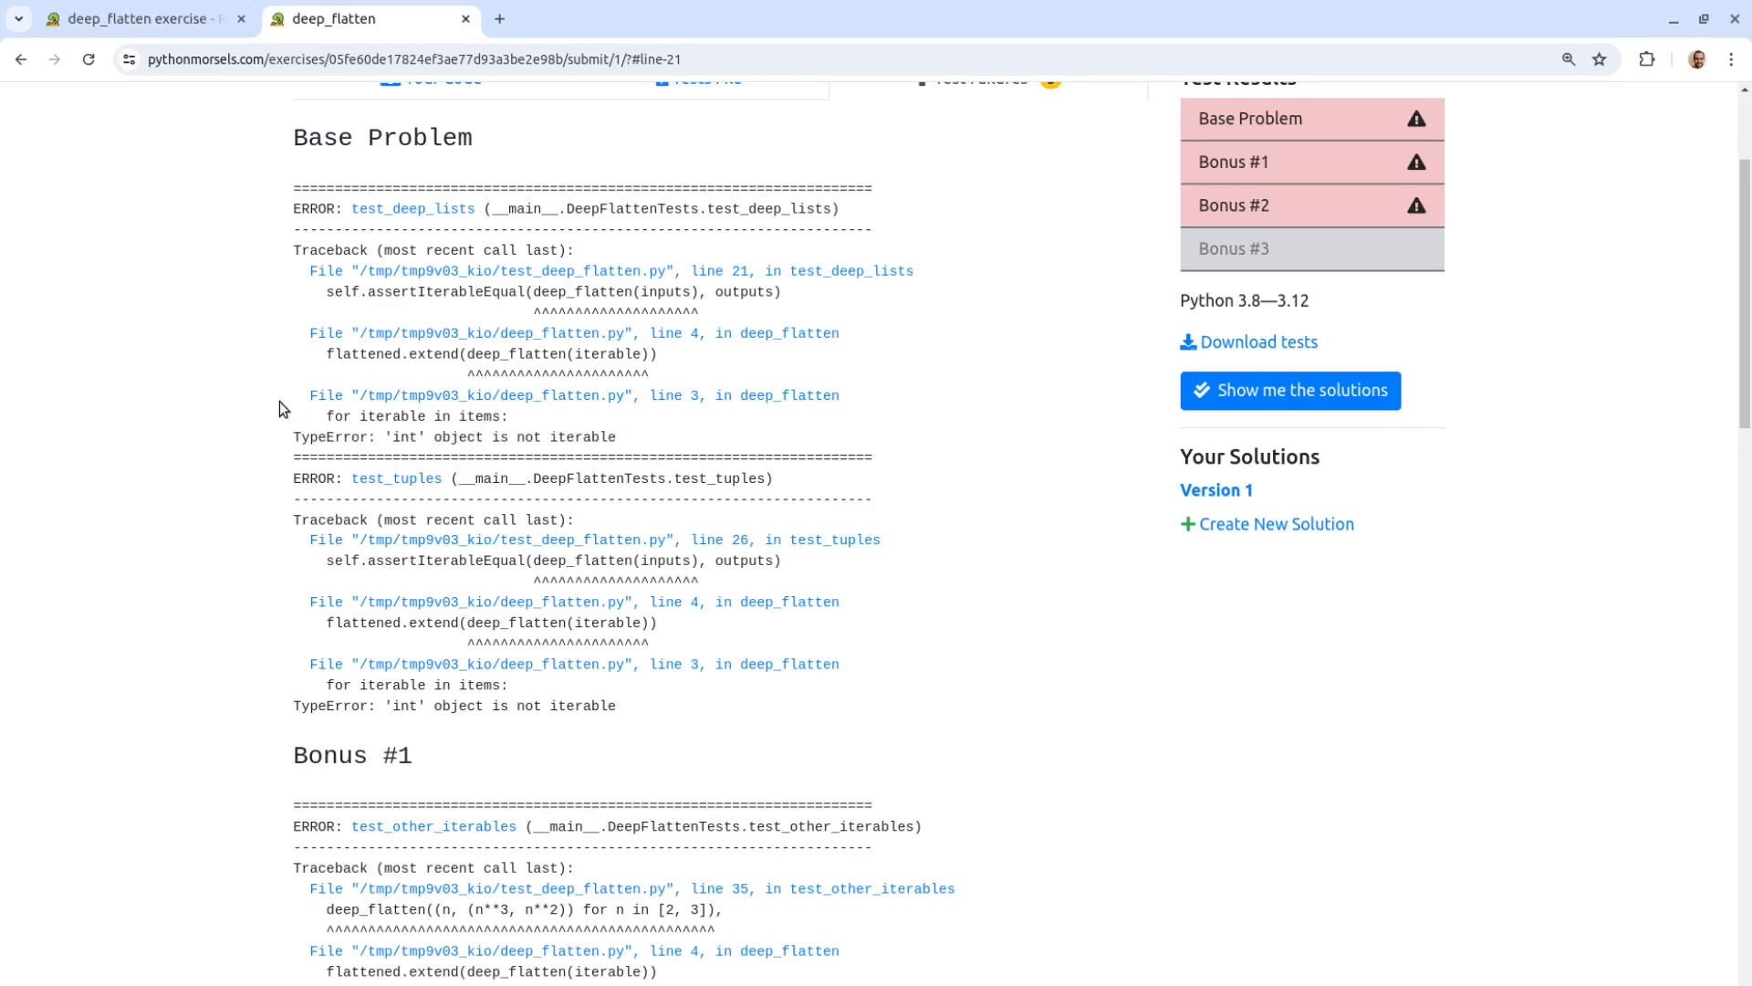
scroll(up, 3)
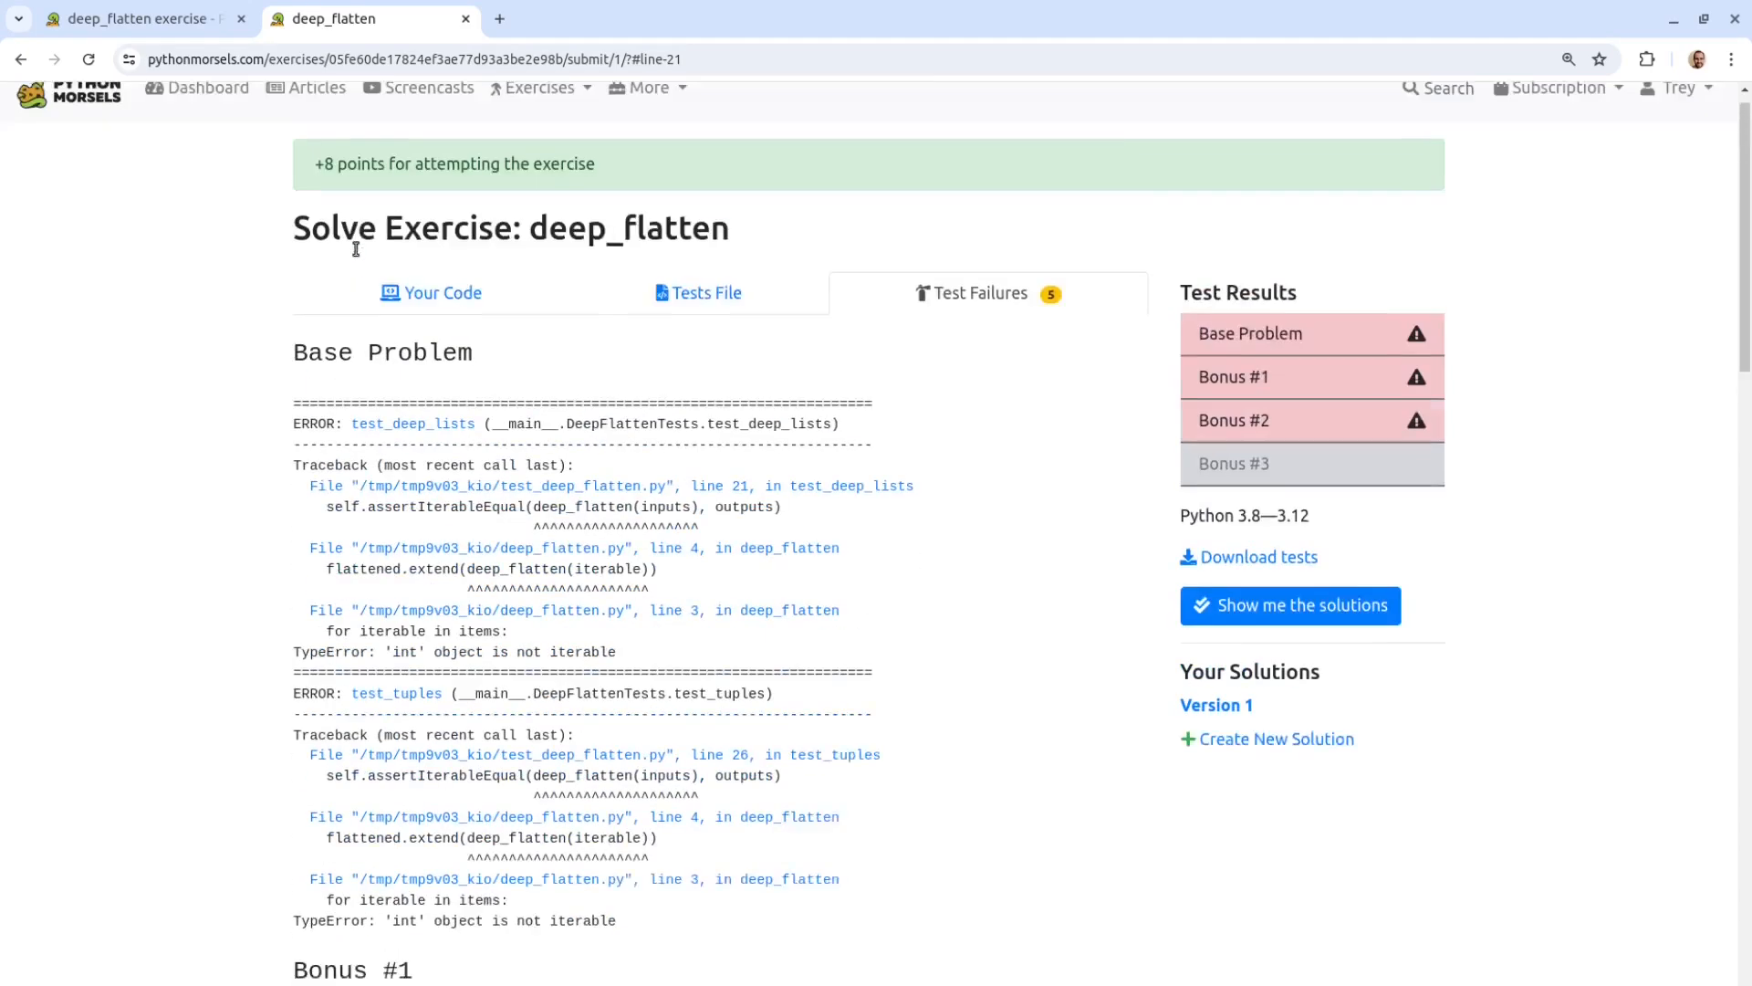
Step: Return to the submitted code, then move to a terminal in the deep_flatten folder
click(442, 292)
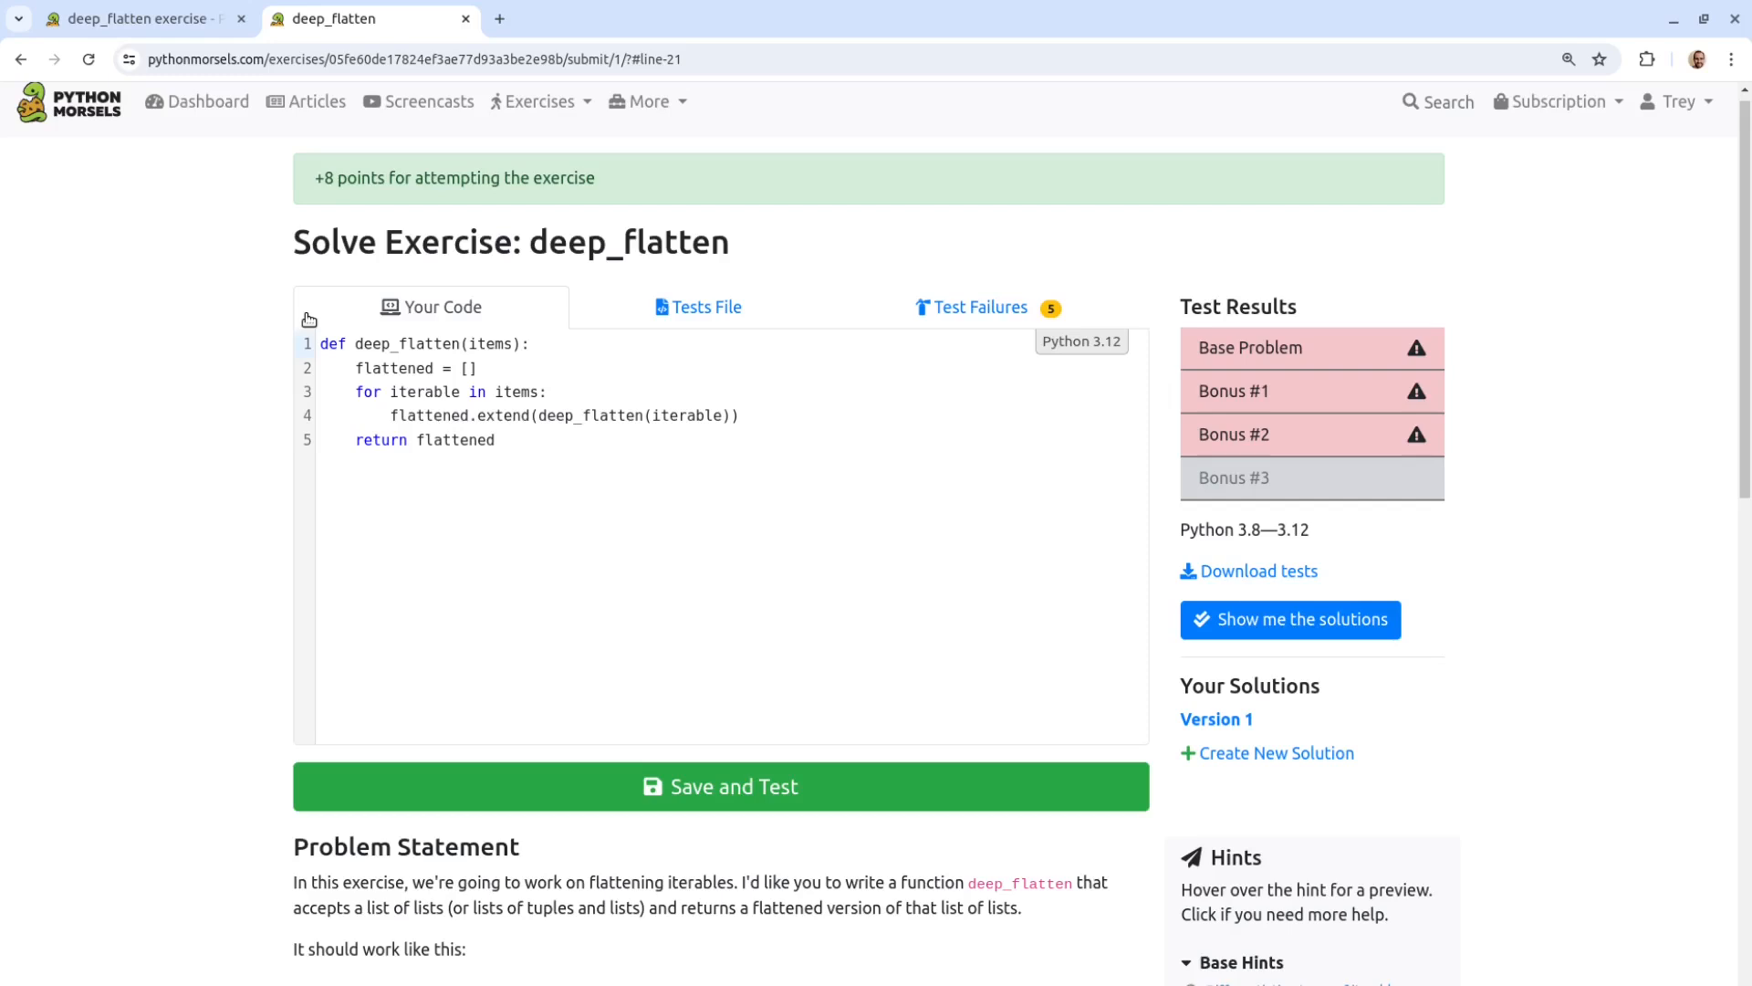
mouse_move(1427, 586)
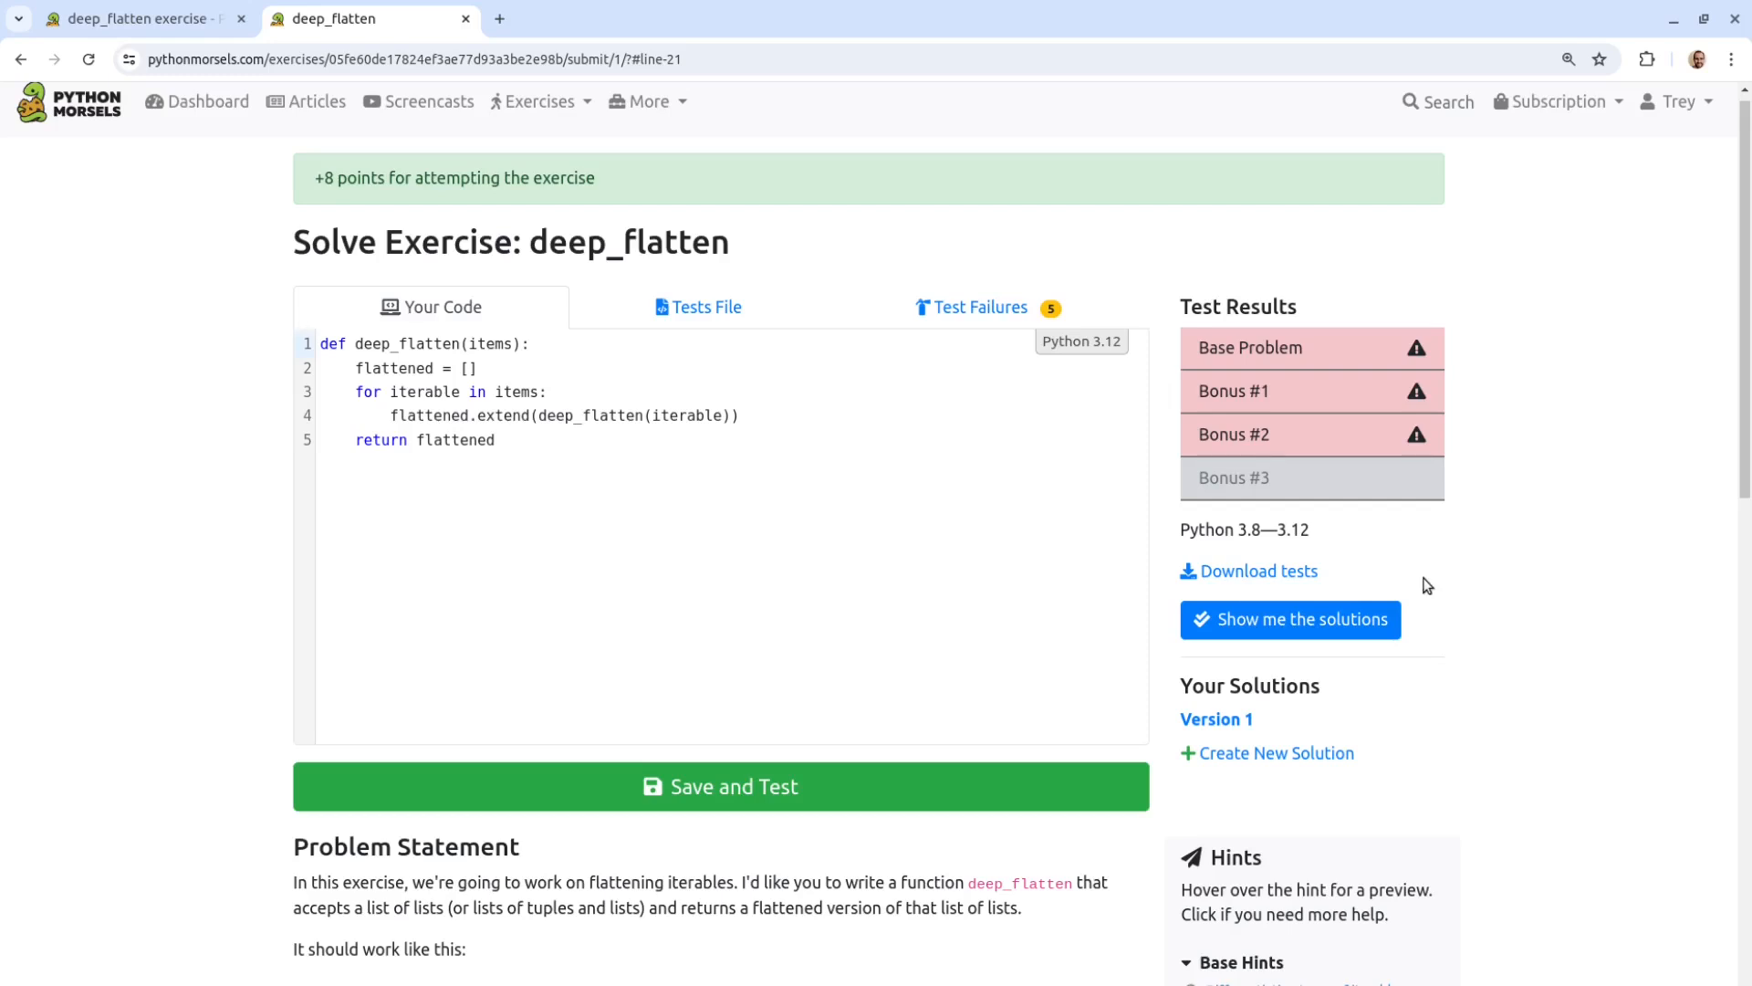
mouse_move(1519, 558)
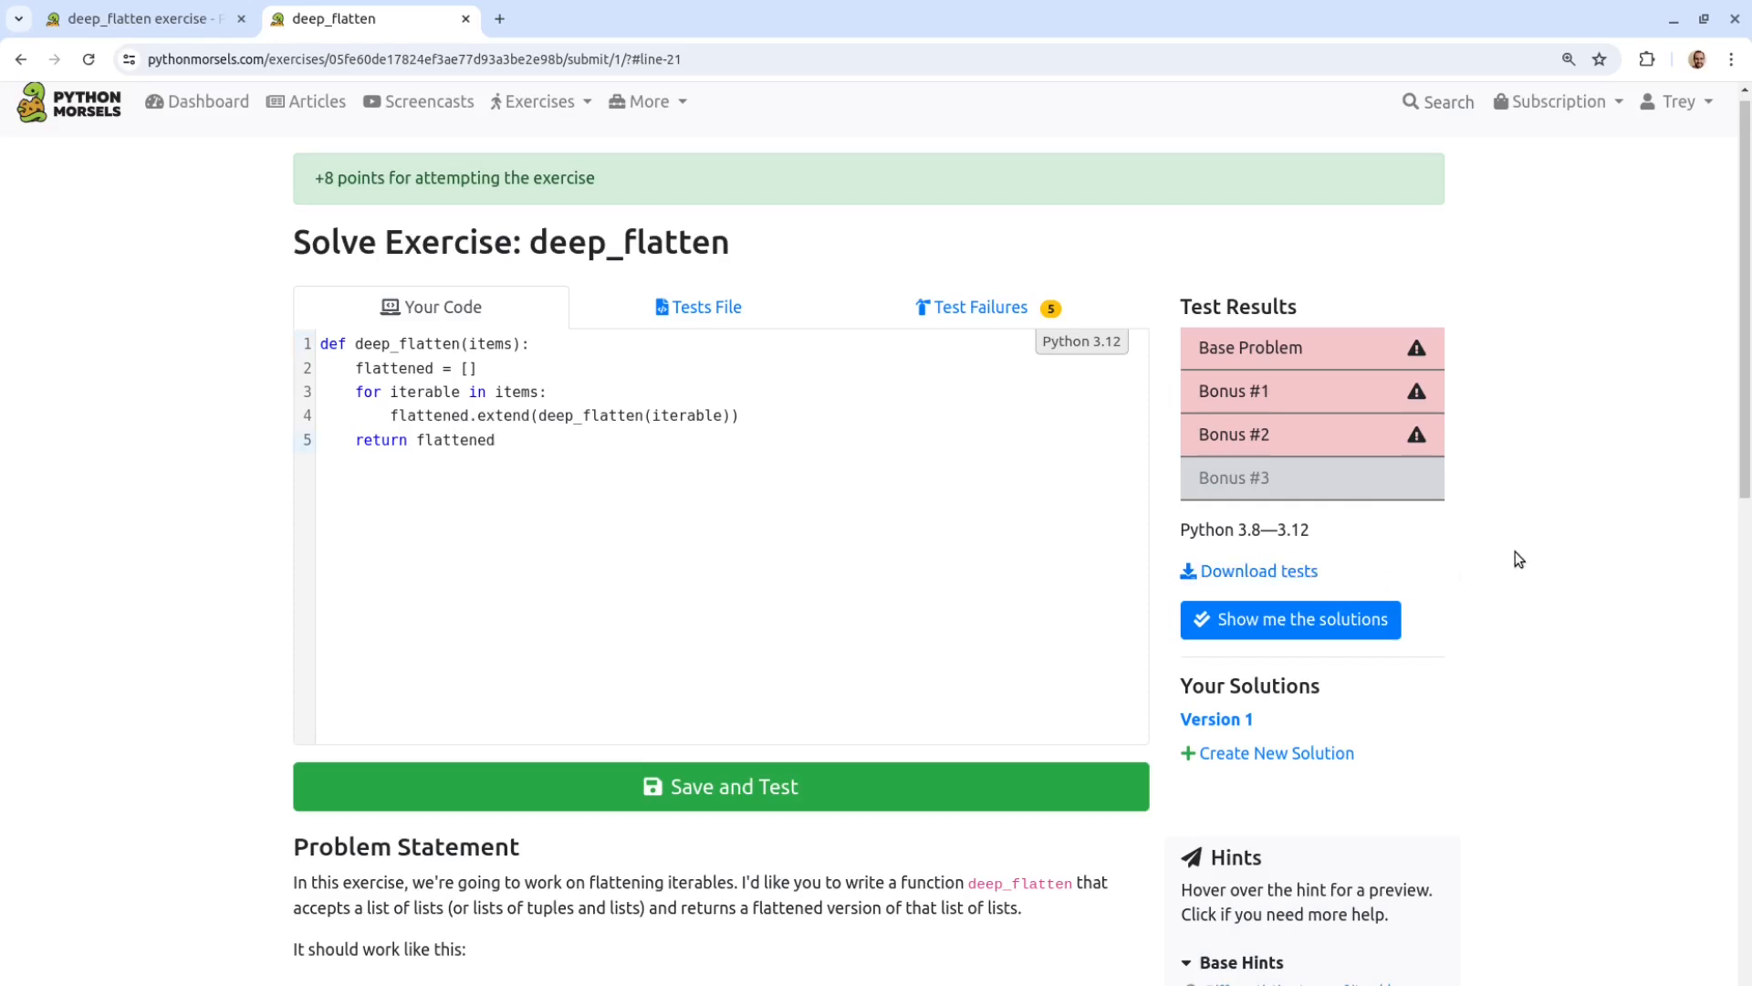
click(497, 439)
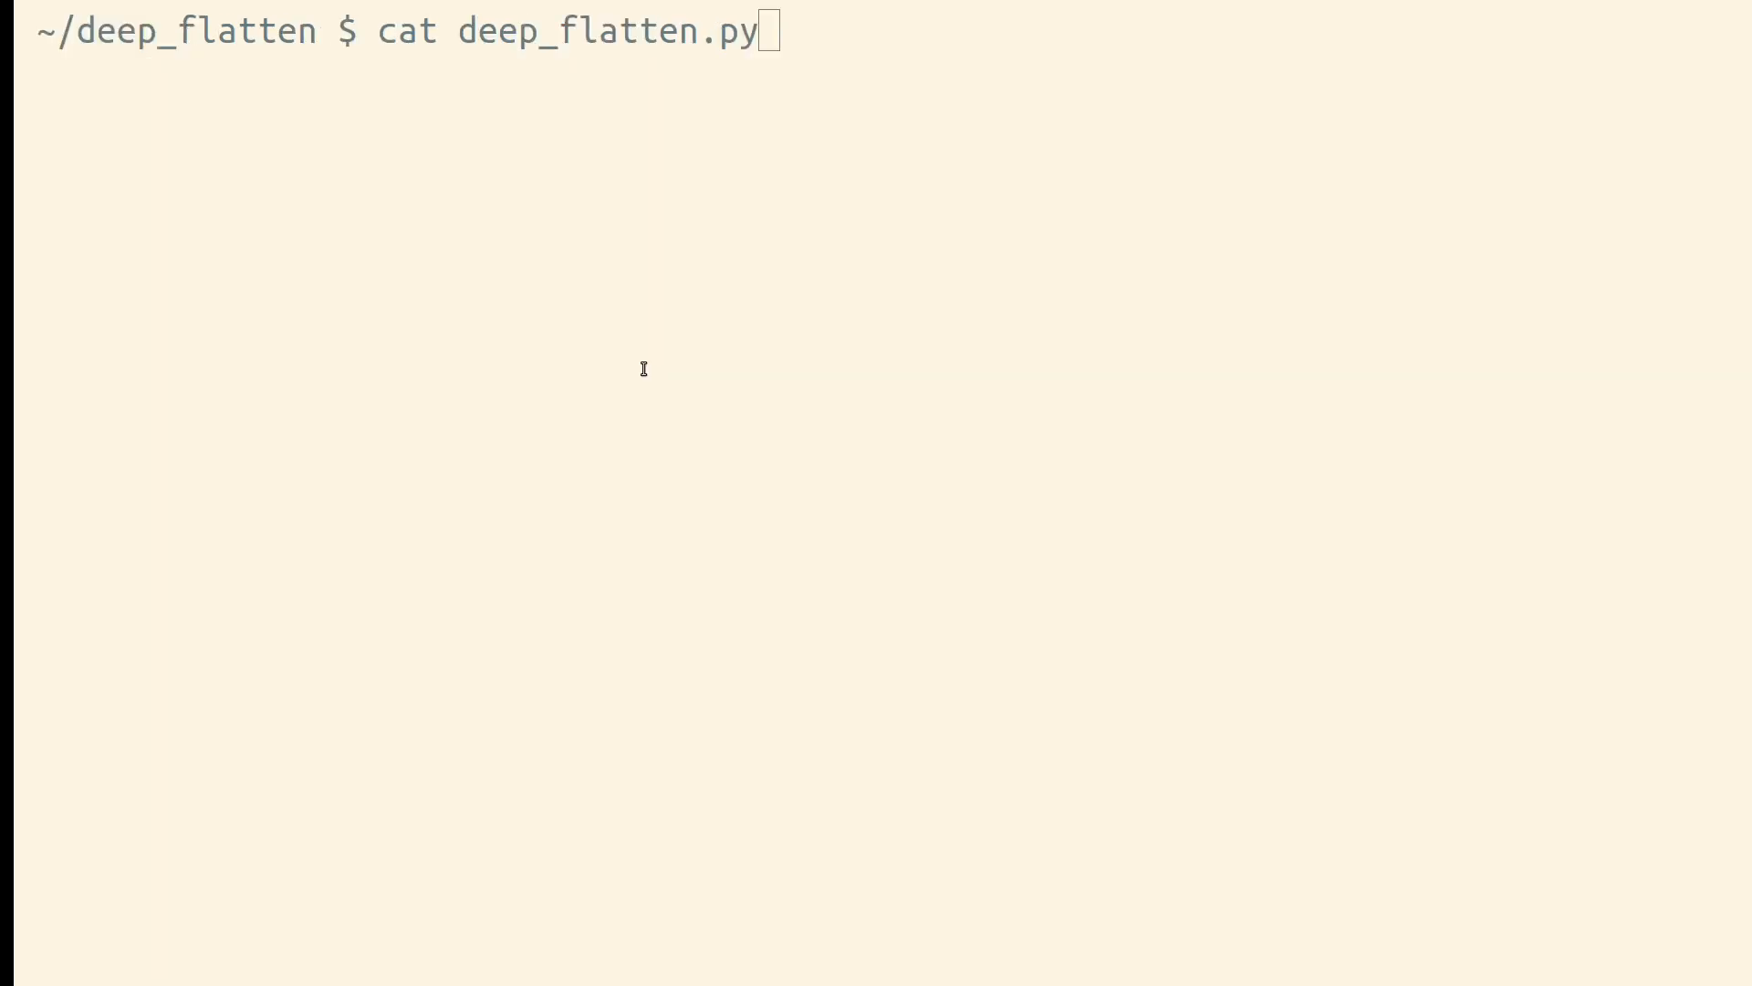
Step: Print deep_flatten.py and run python3 test_deep_flatten.py
key(Return)
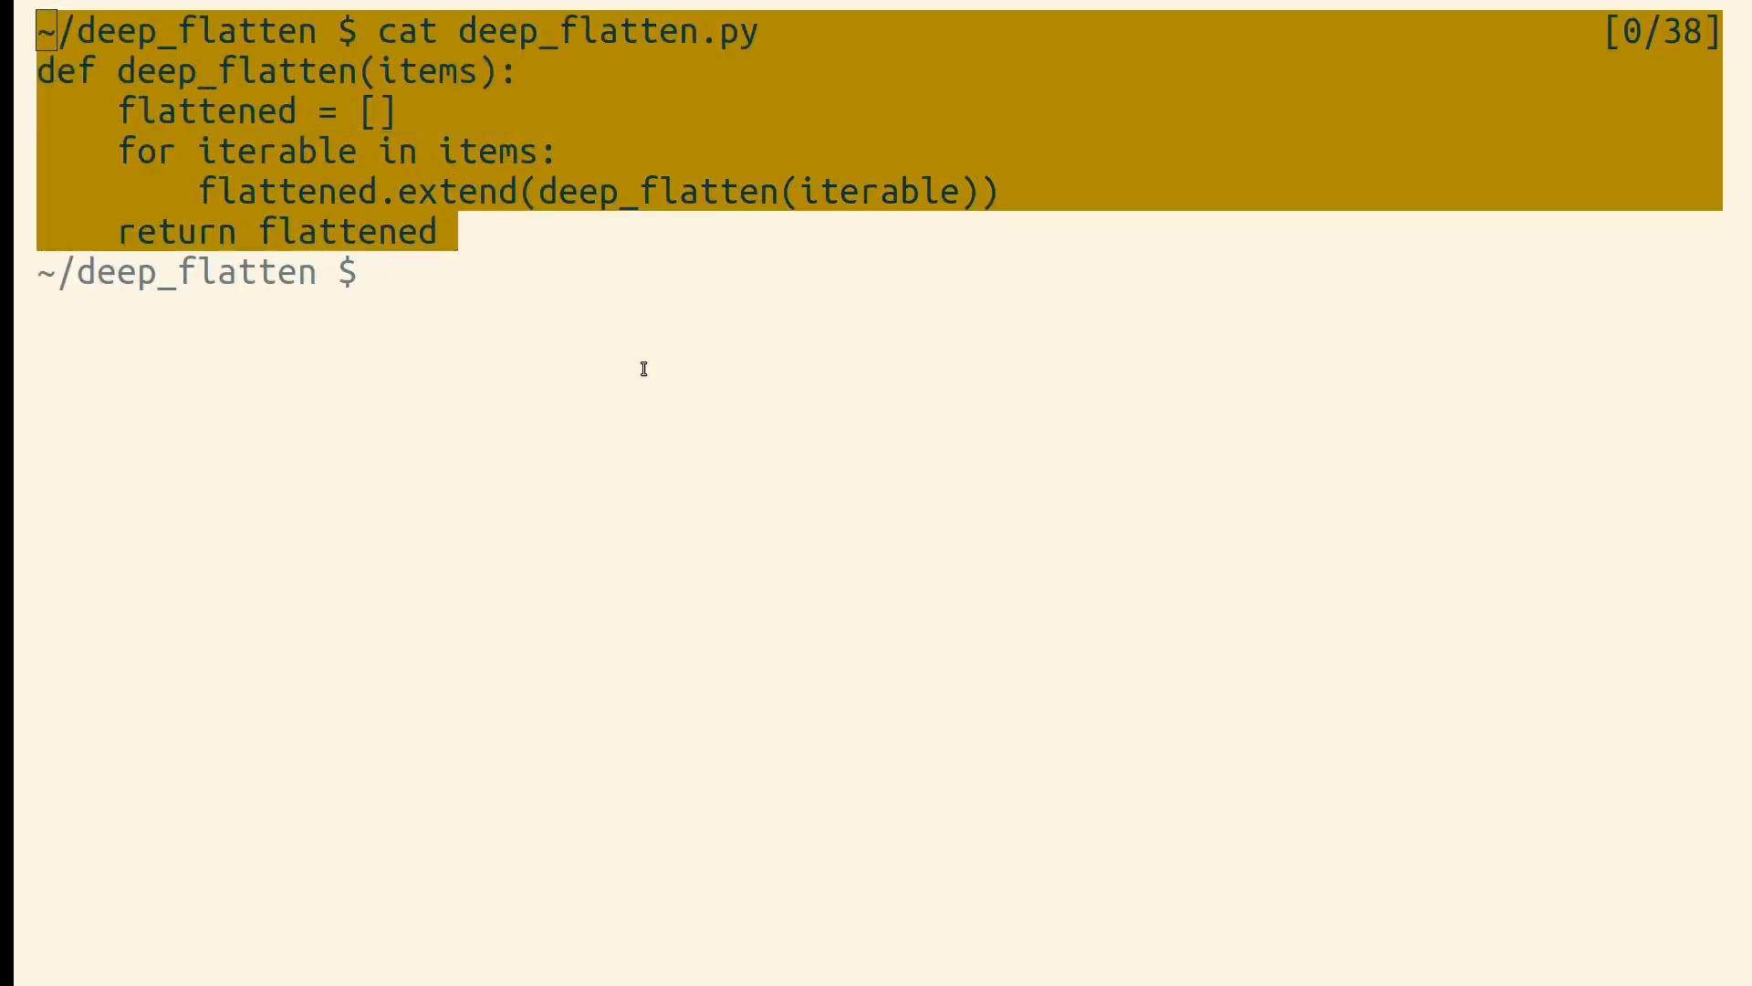
text(python3 test_deep_flatten.py)
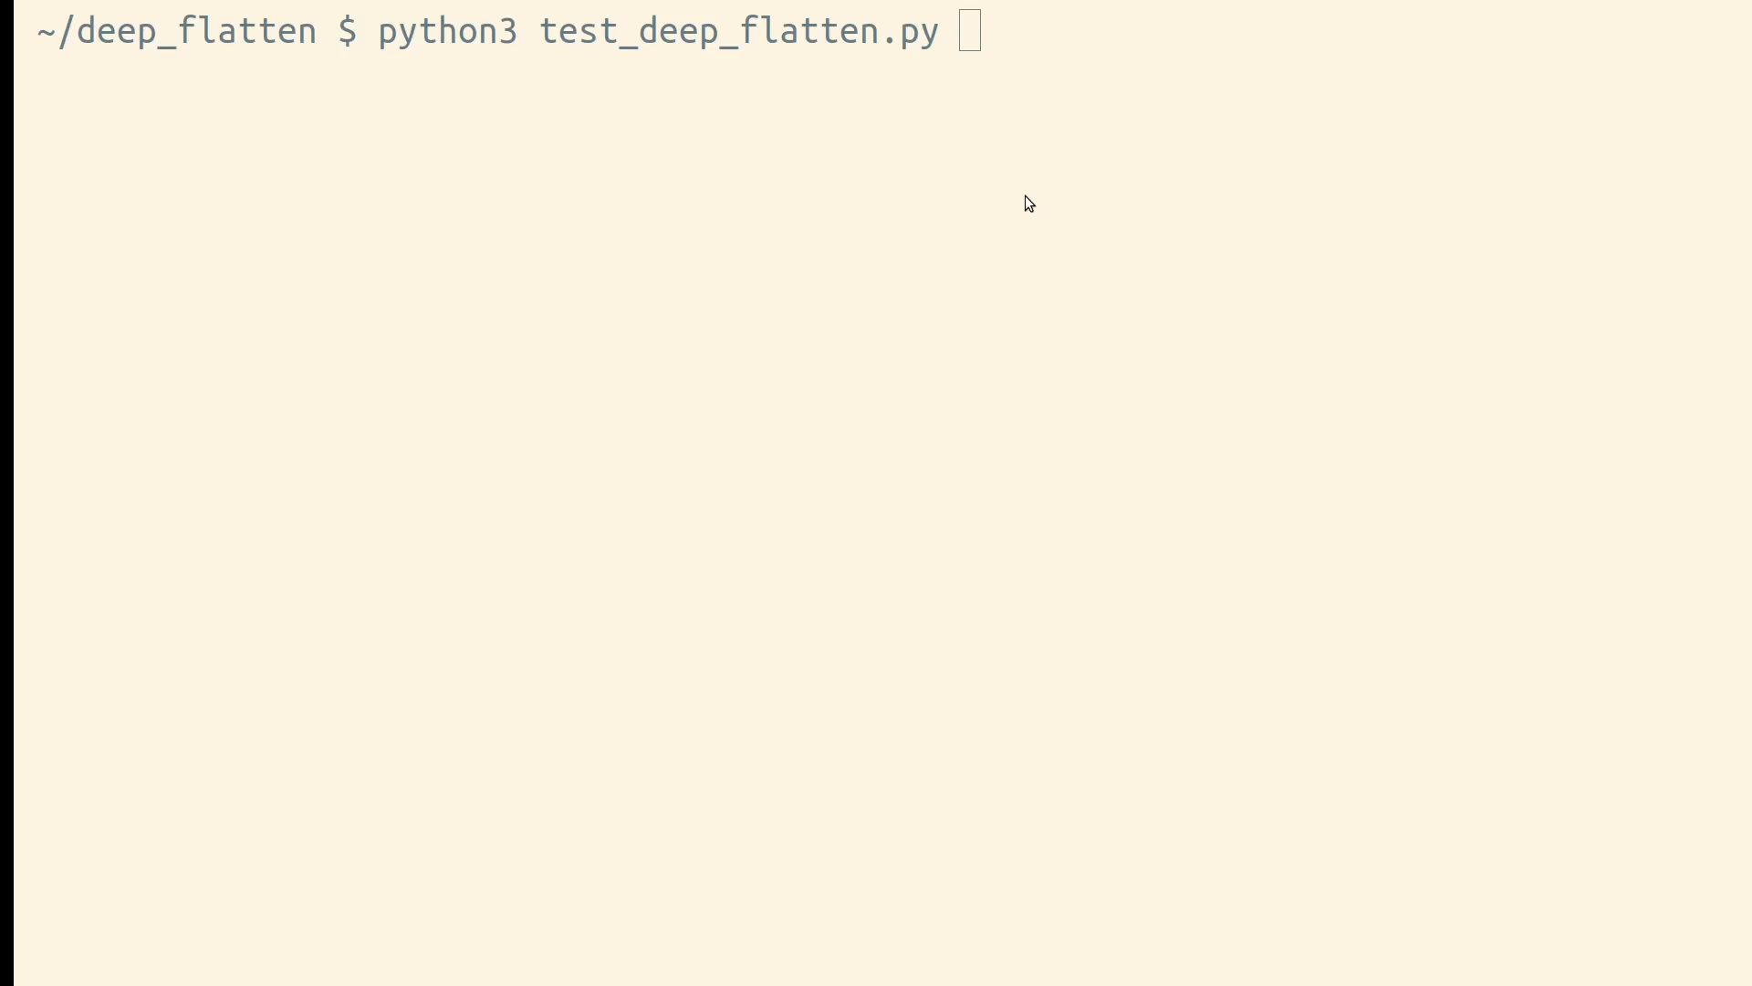
key(Return)
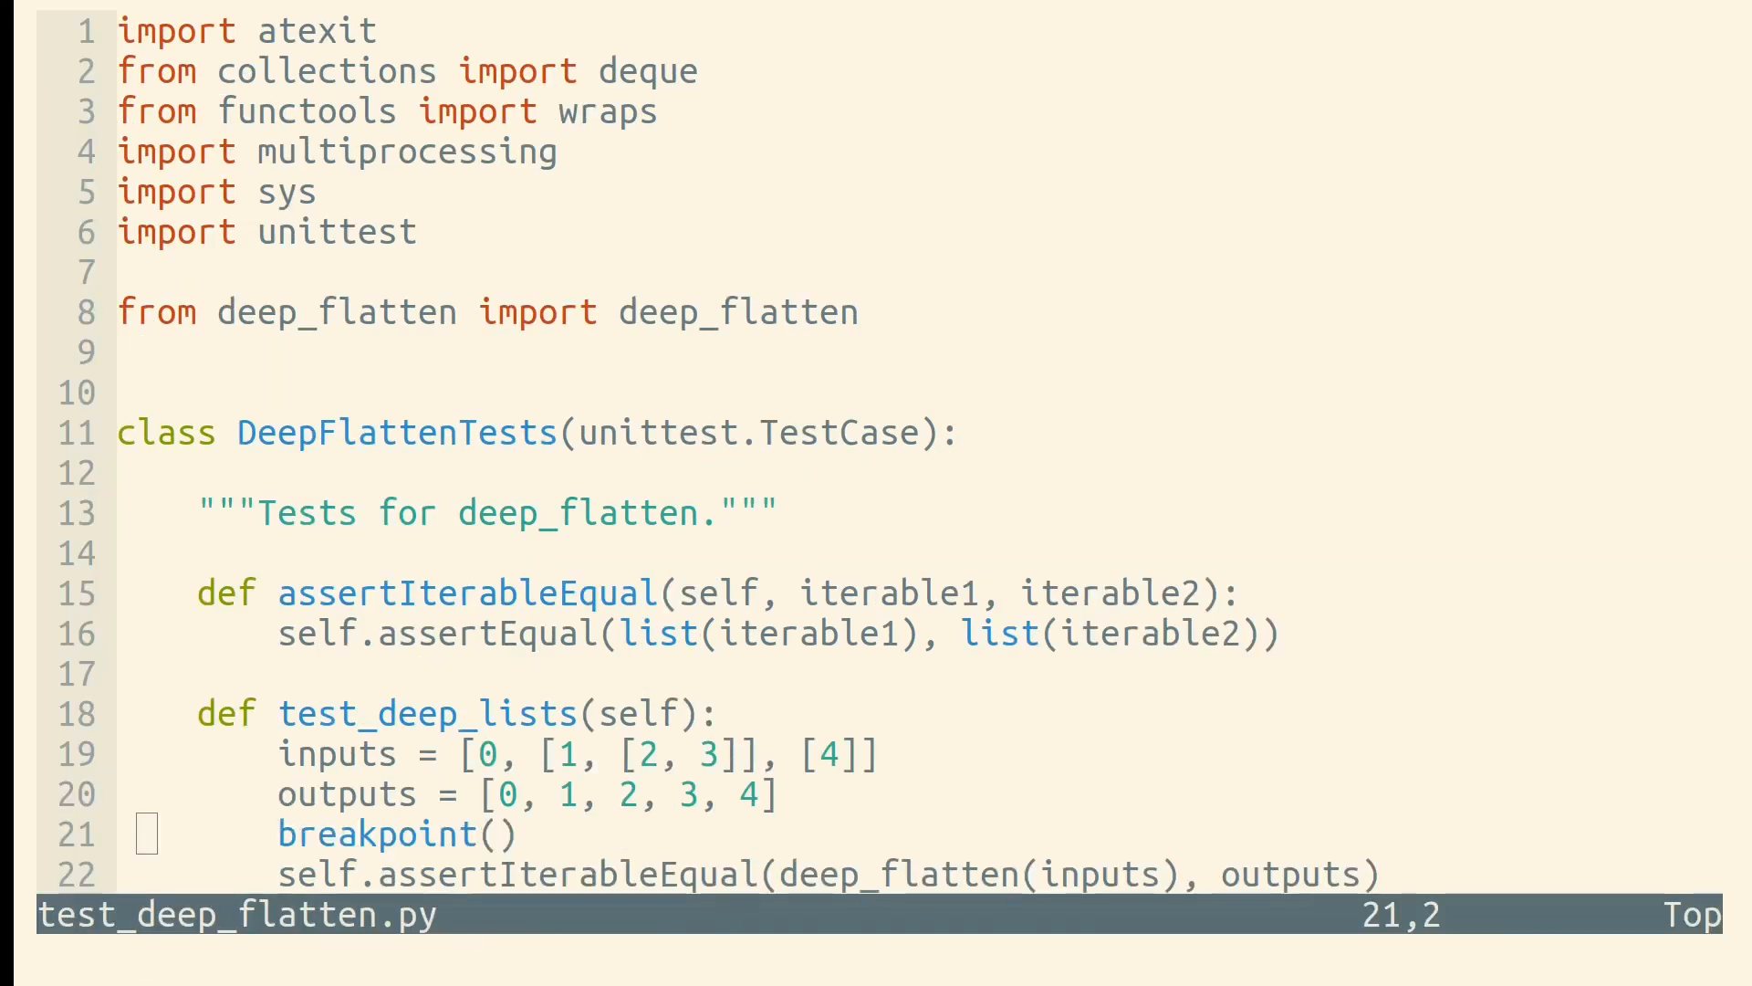
Step: Save test_deep_flatten.py with breakpoint() added before the test_deep_lists assertion
click(1358, 874)
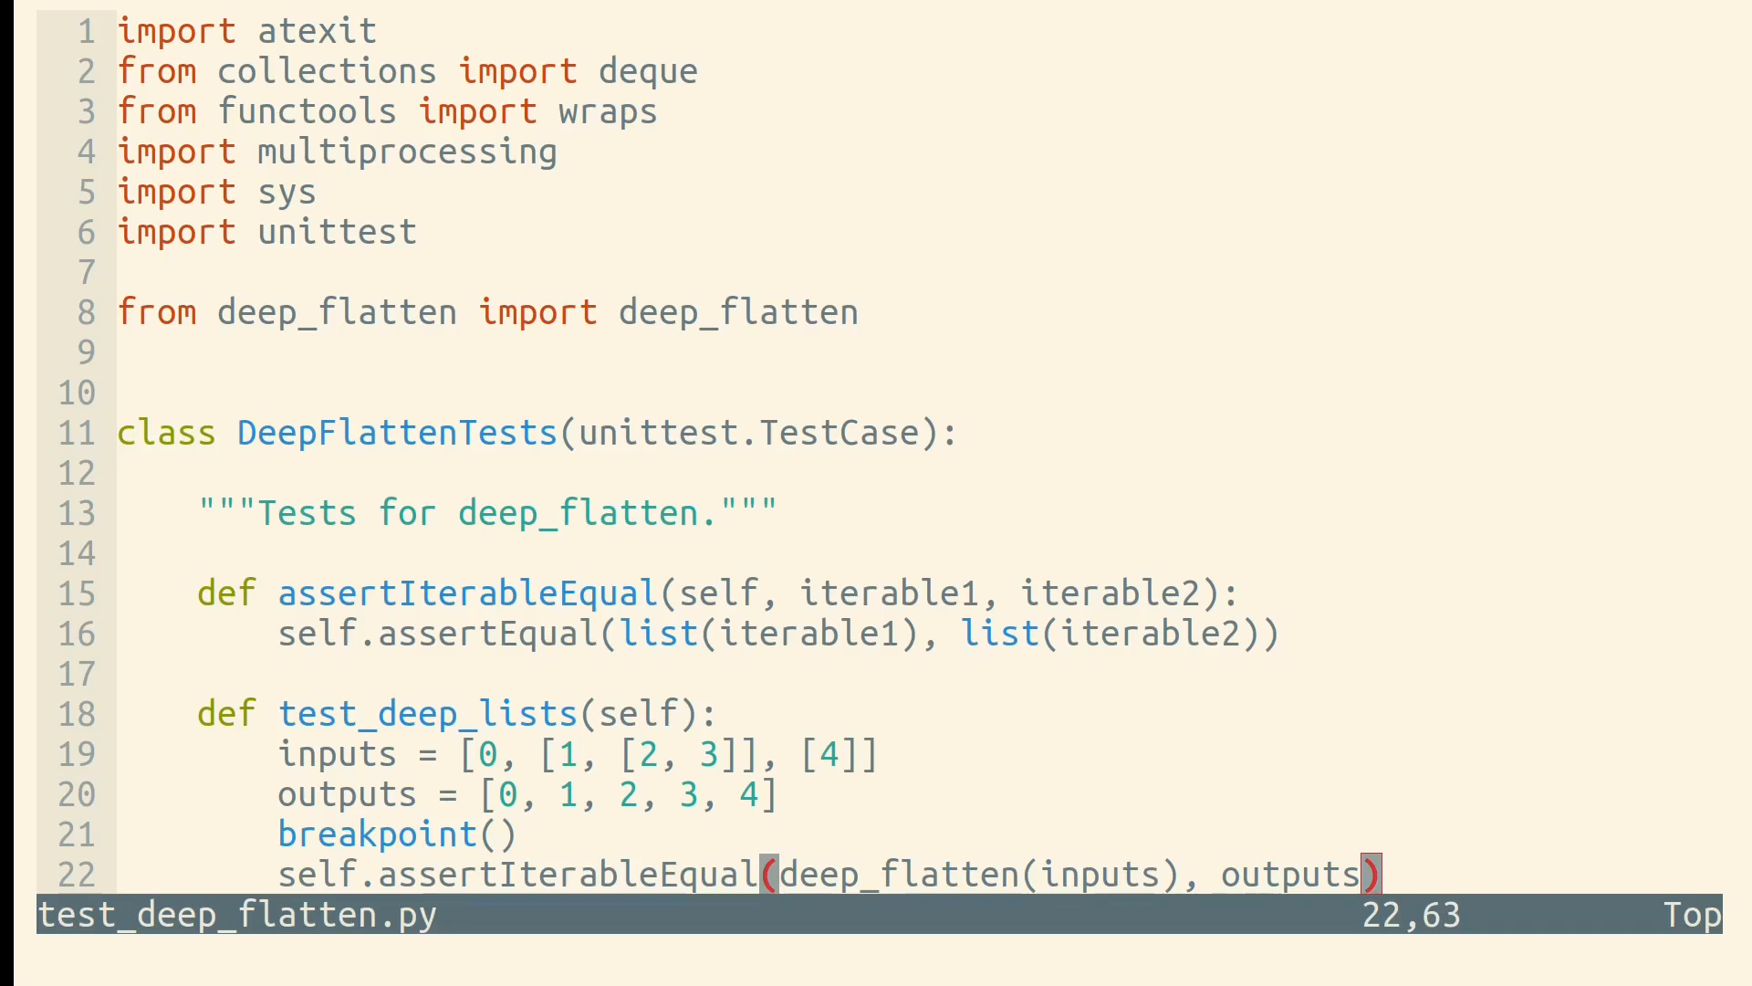
key(Home)
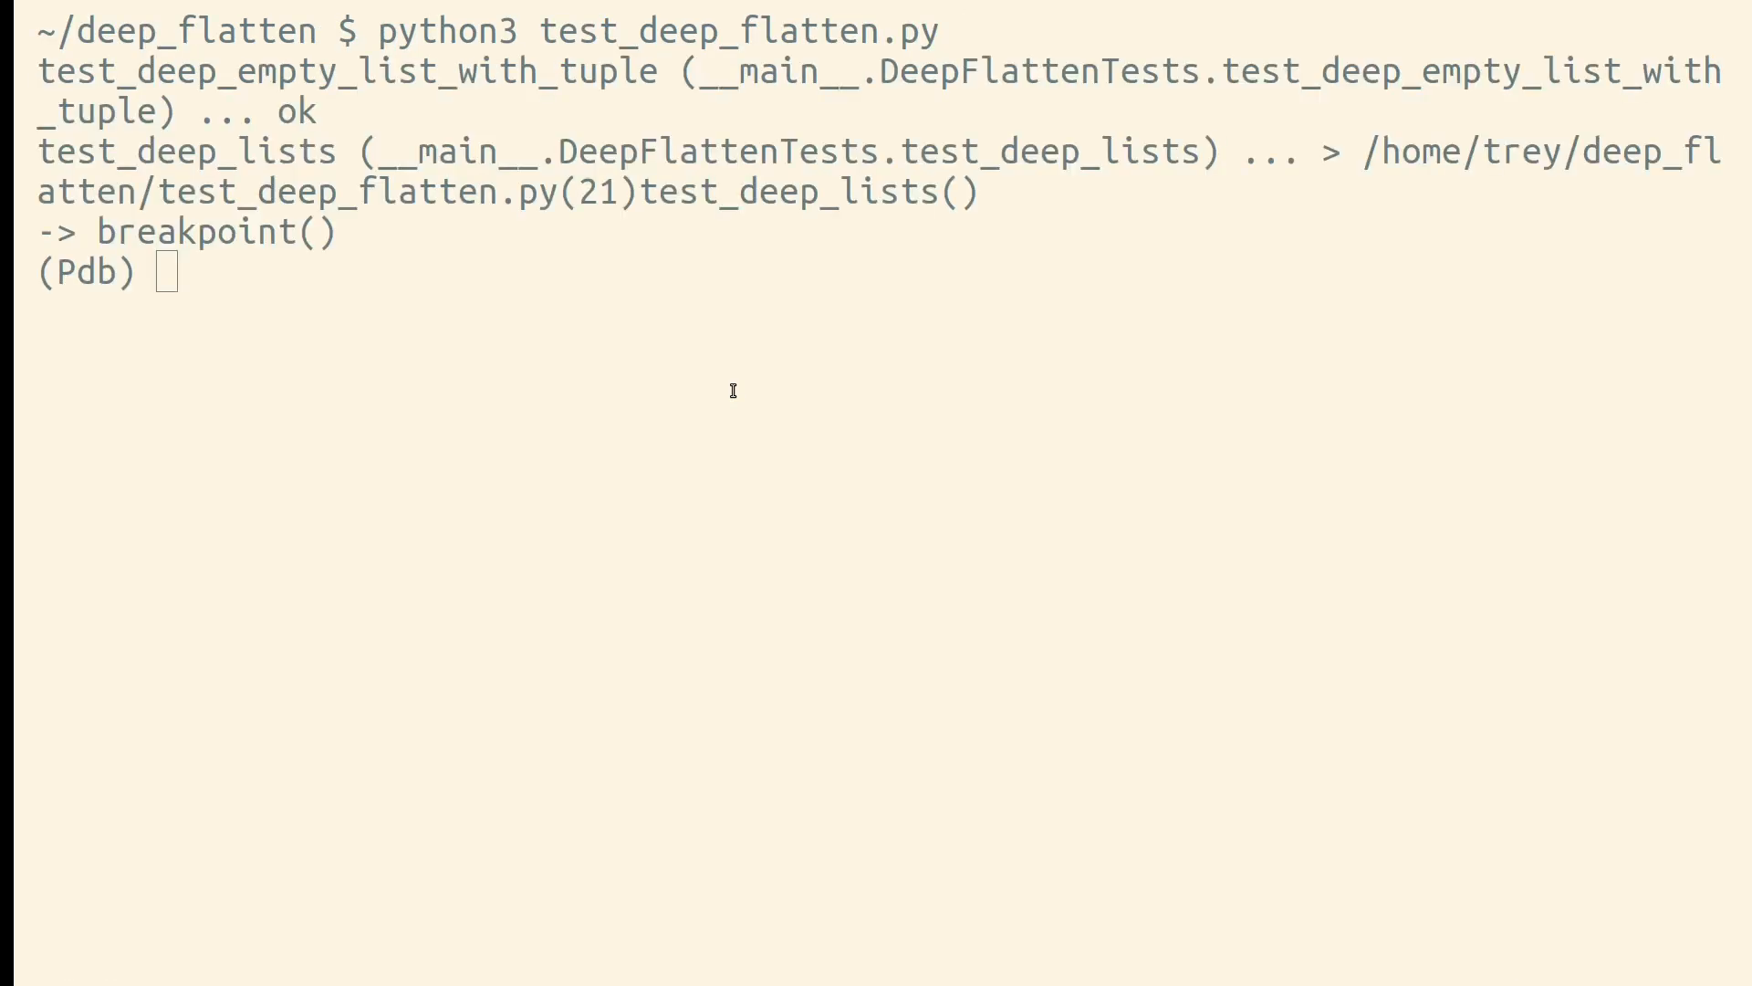
Step: Step into deep_flatten with Pdb until the TypeError on an int item is reproduced
text(s)
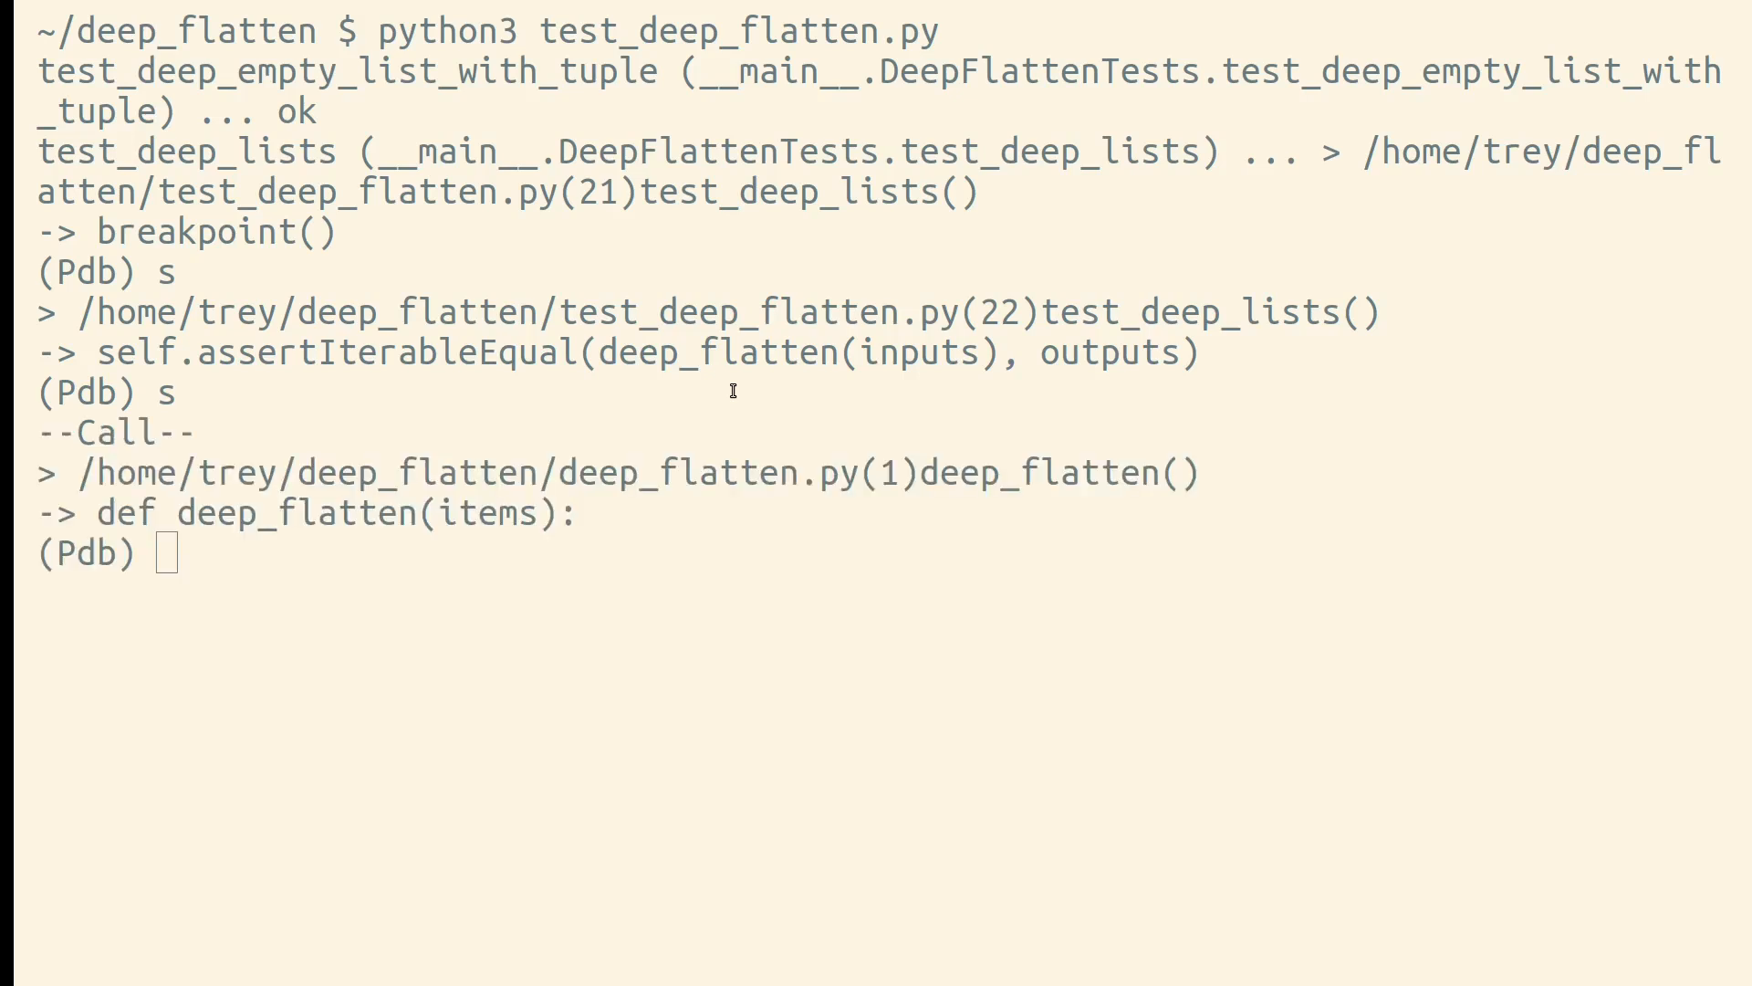
text(s)
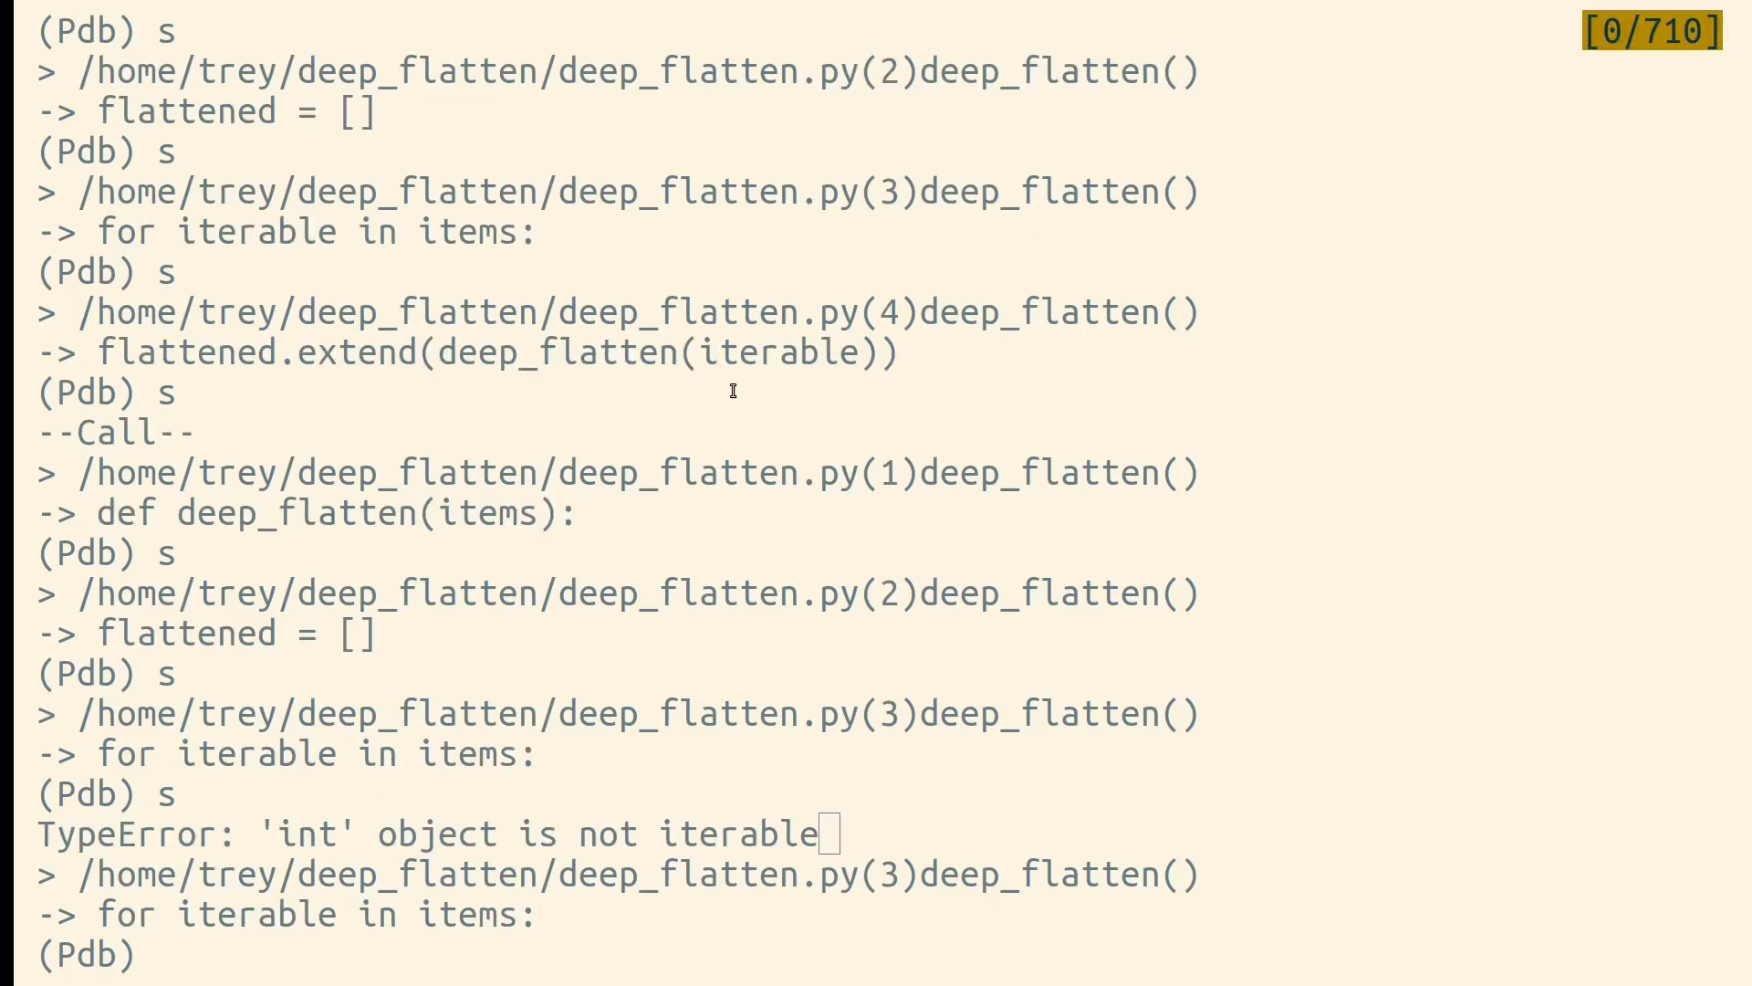
text(d)
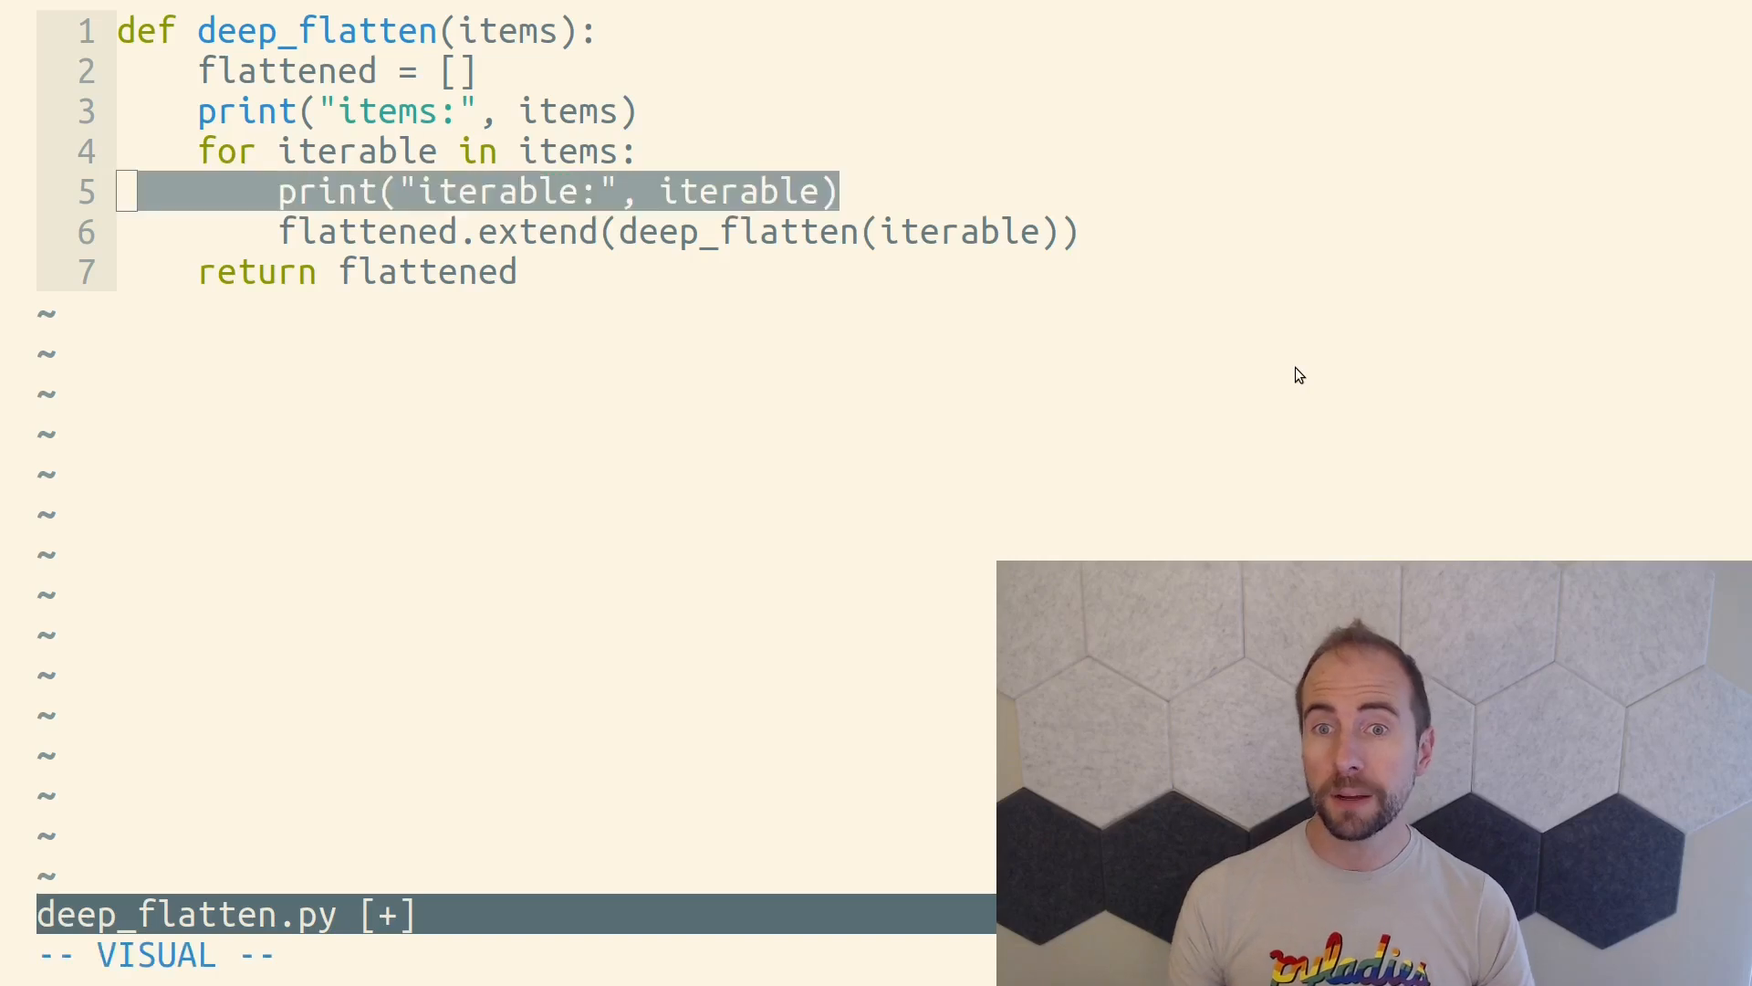
Step: Remove the iterable print line from deep_flatten.py in Vim
key(Escape)
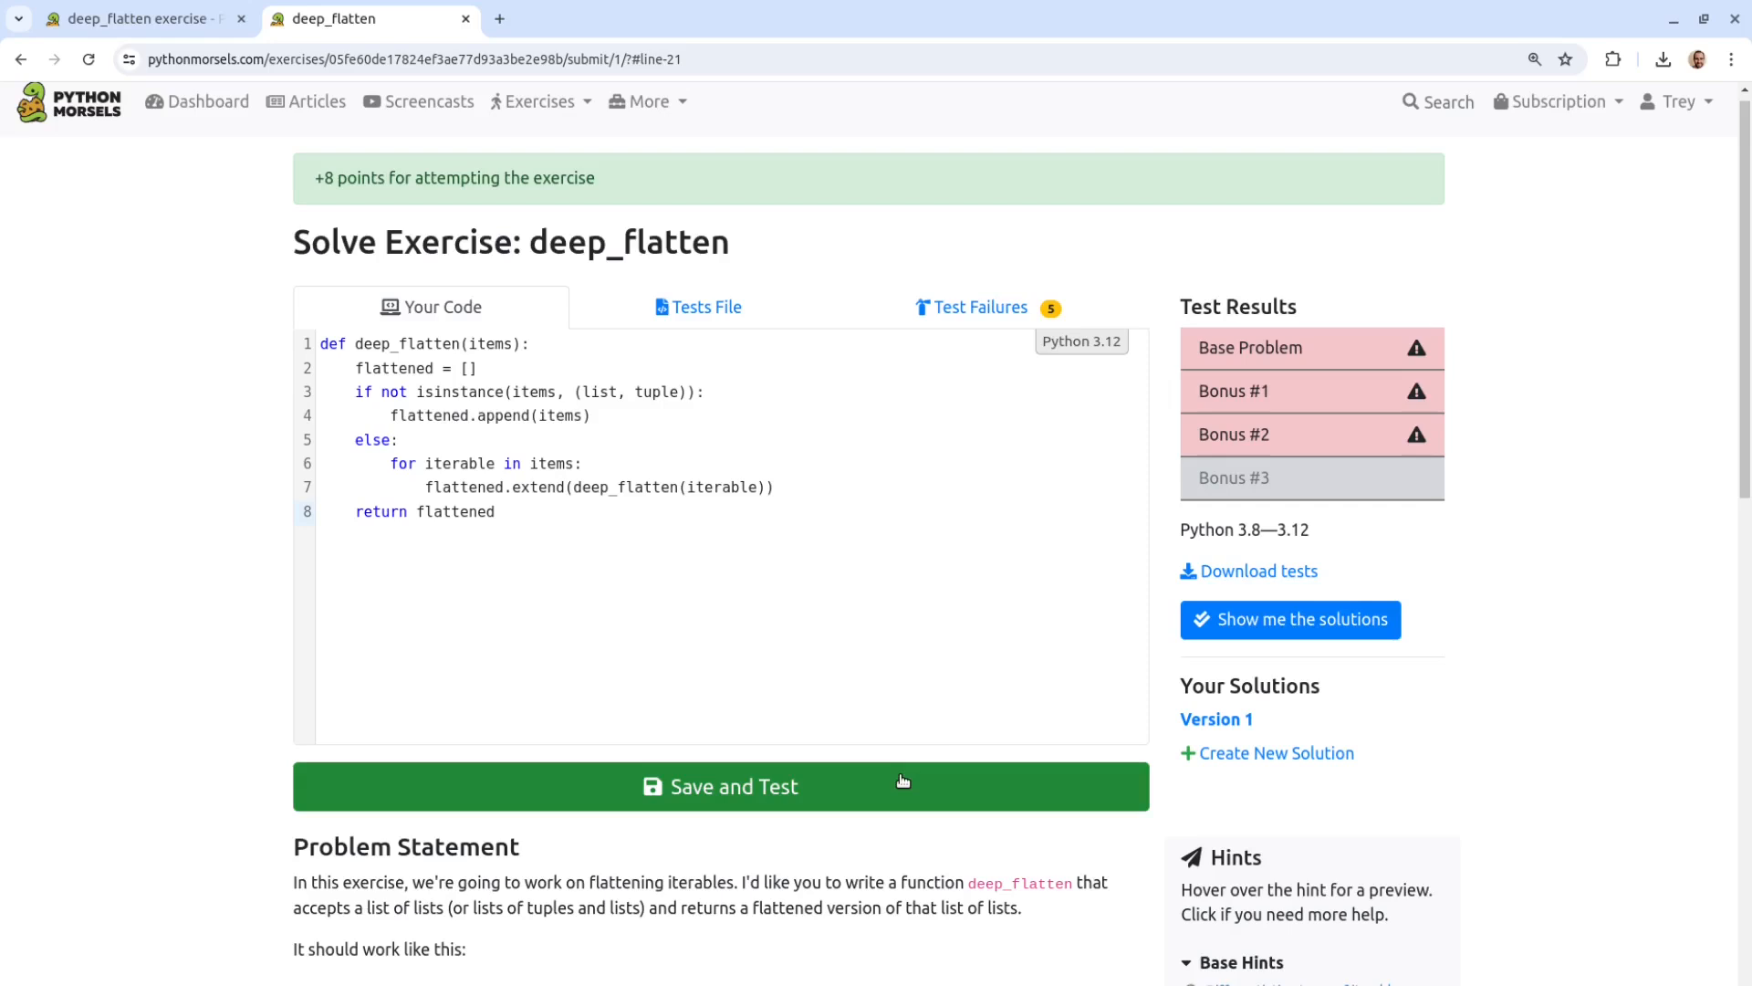
Step: Test the isinstance-based deep_flatten (base and Bonus #3 pass), then ask to see solutions
click(721, 784)
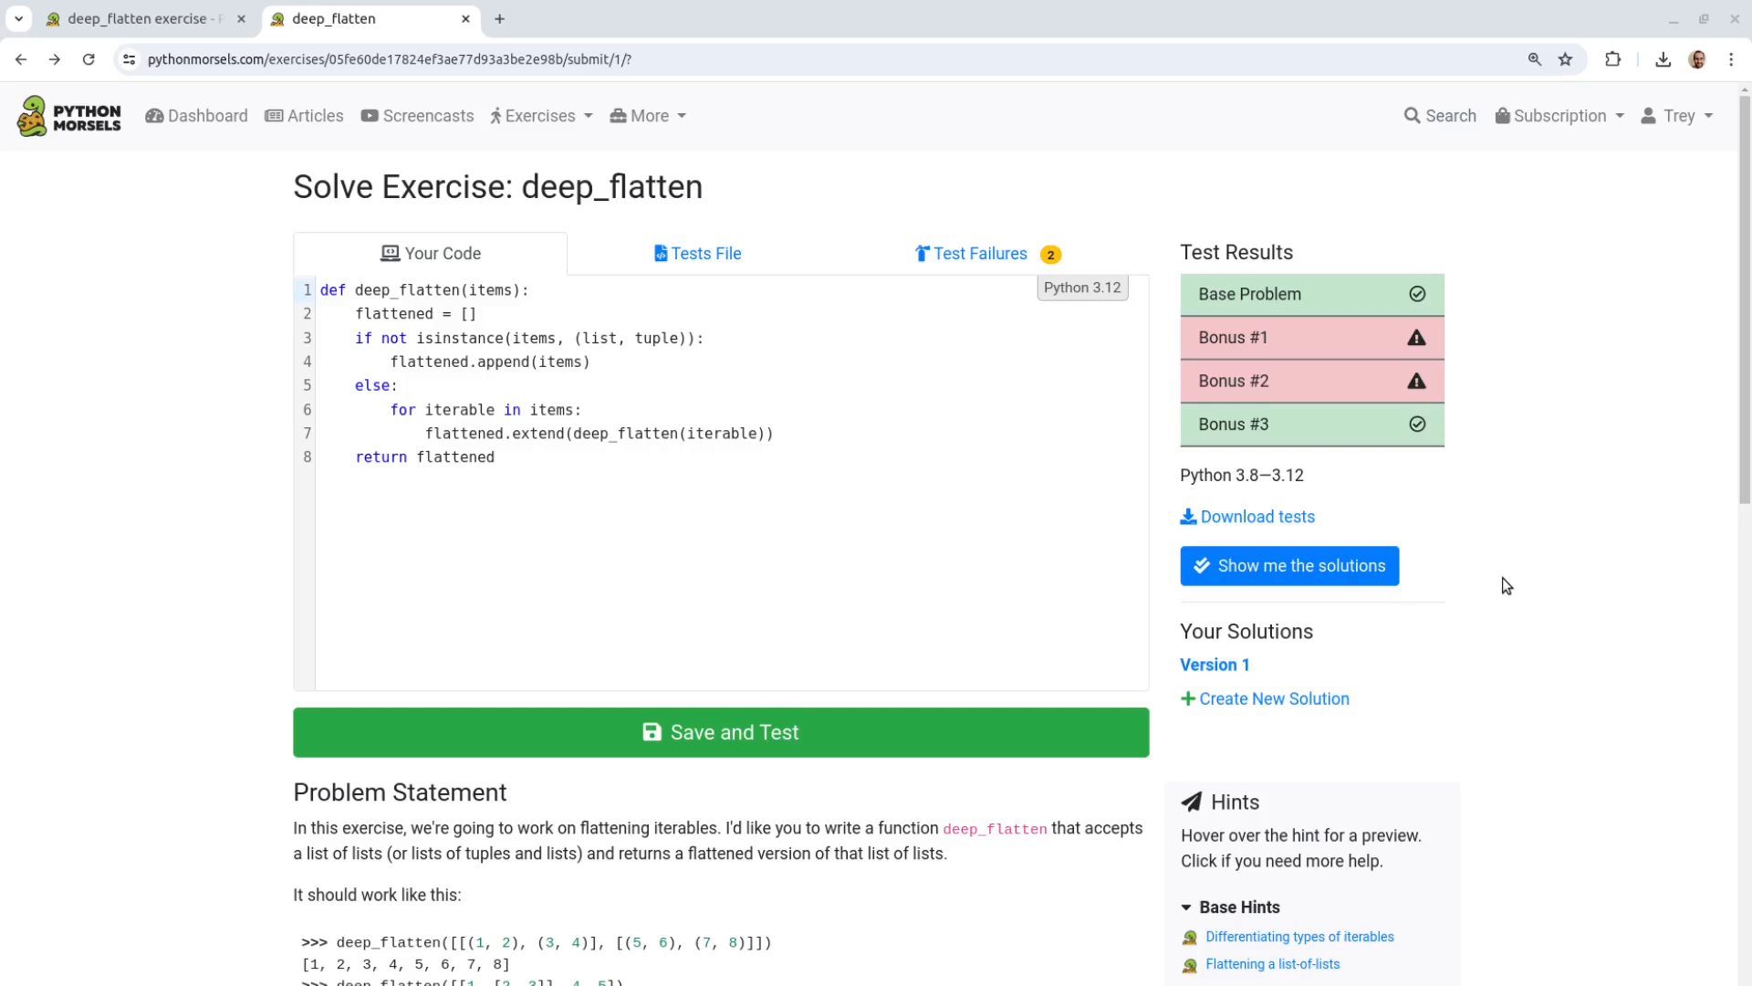
mouse_move(1532, 469)
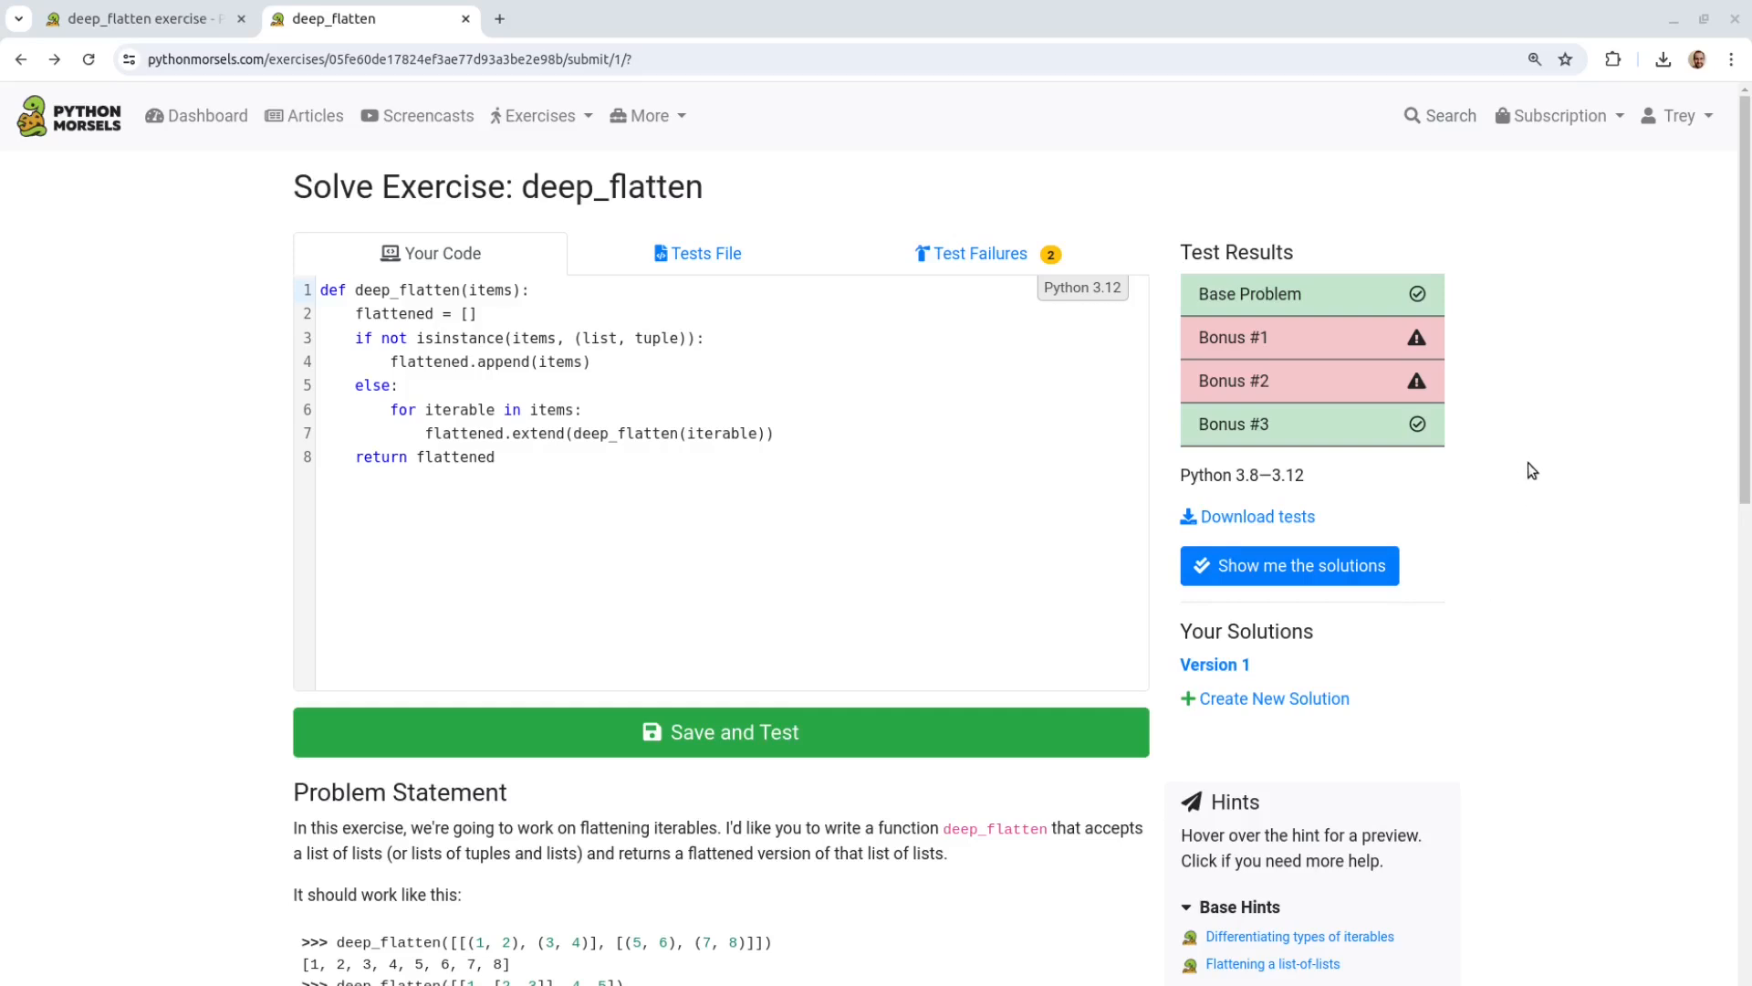
click(1288, 566)
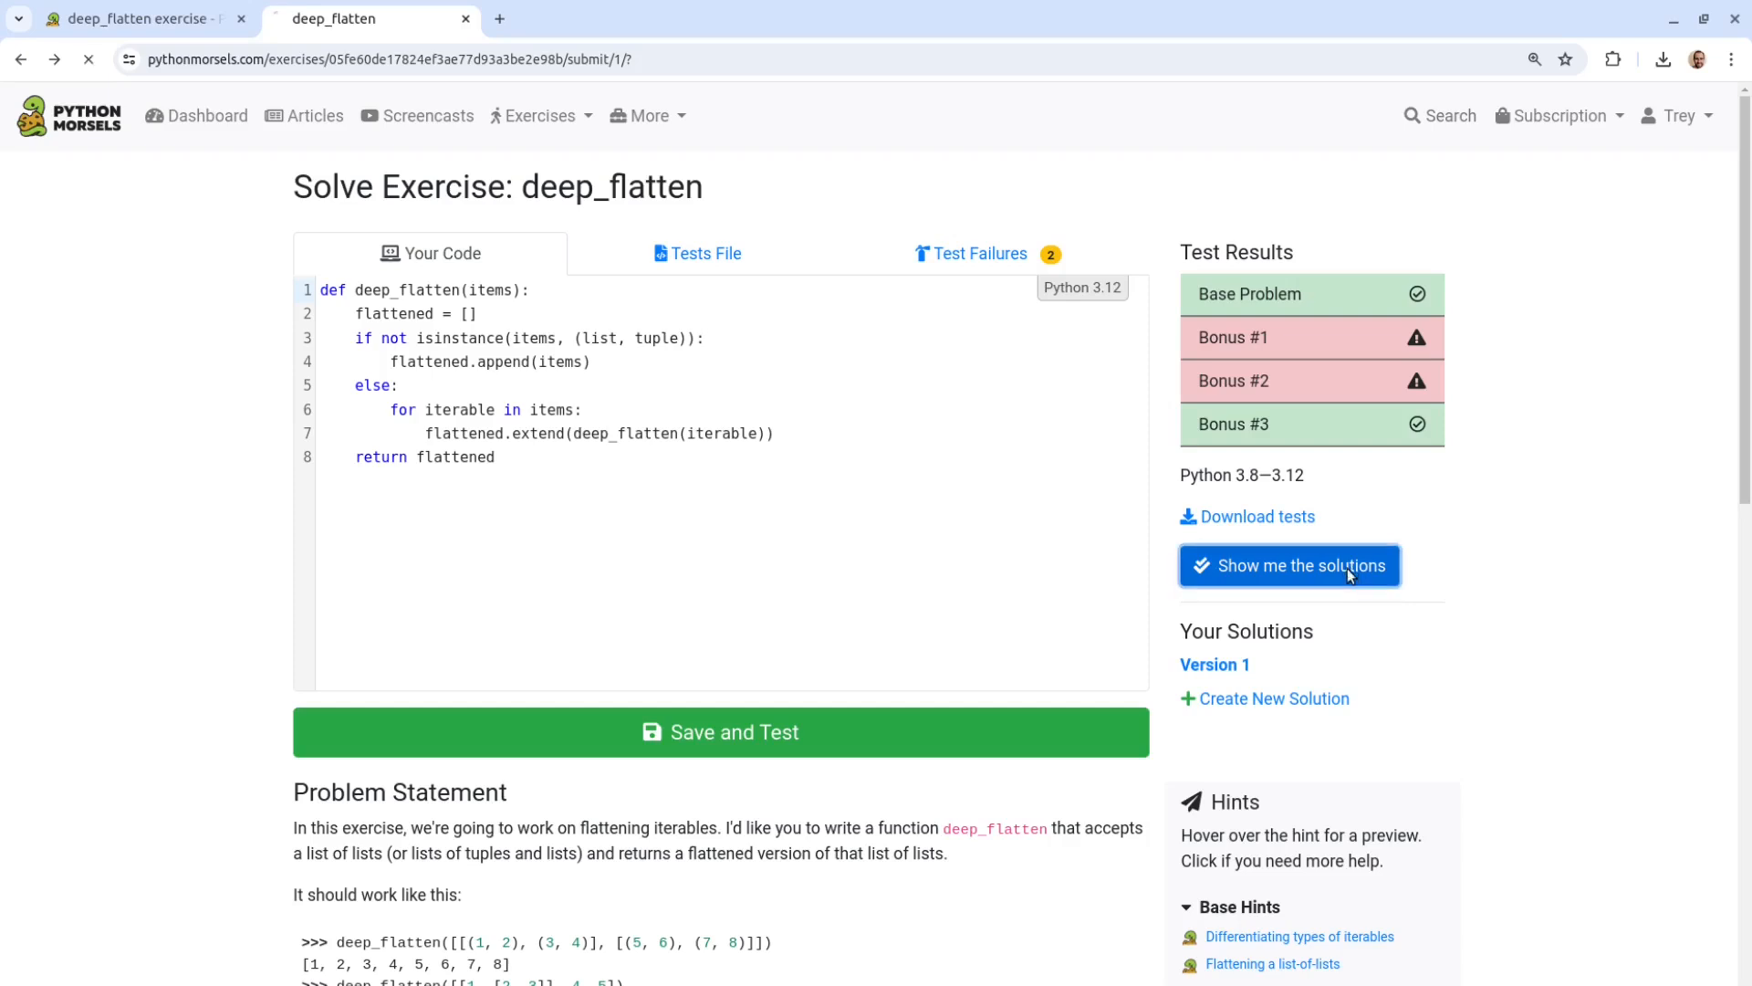
Step: Reveal the official deep_flatten solutions, locking in a base-plus-one-bonus score
click(1289, 566)
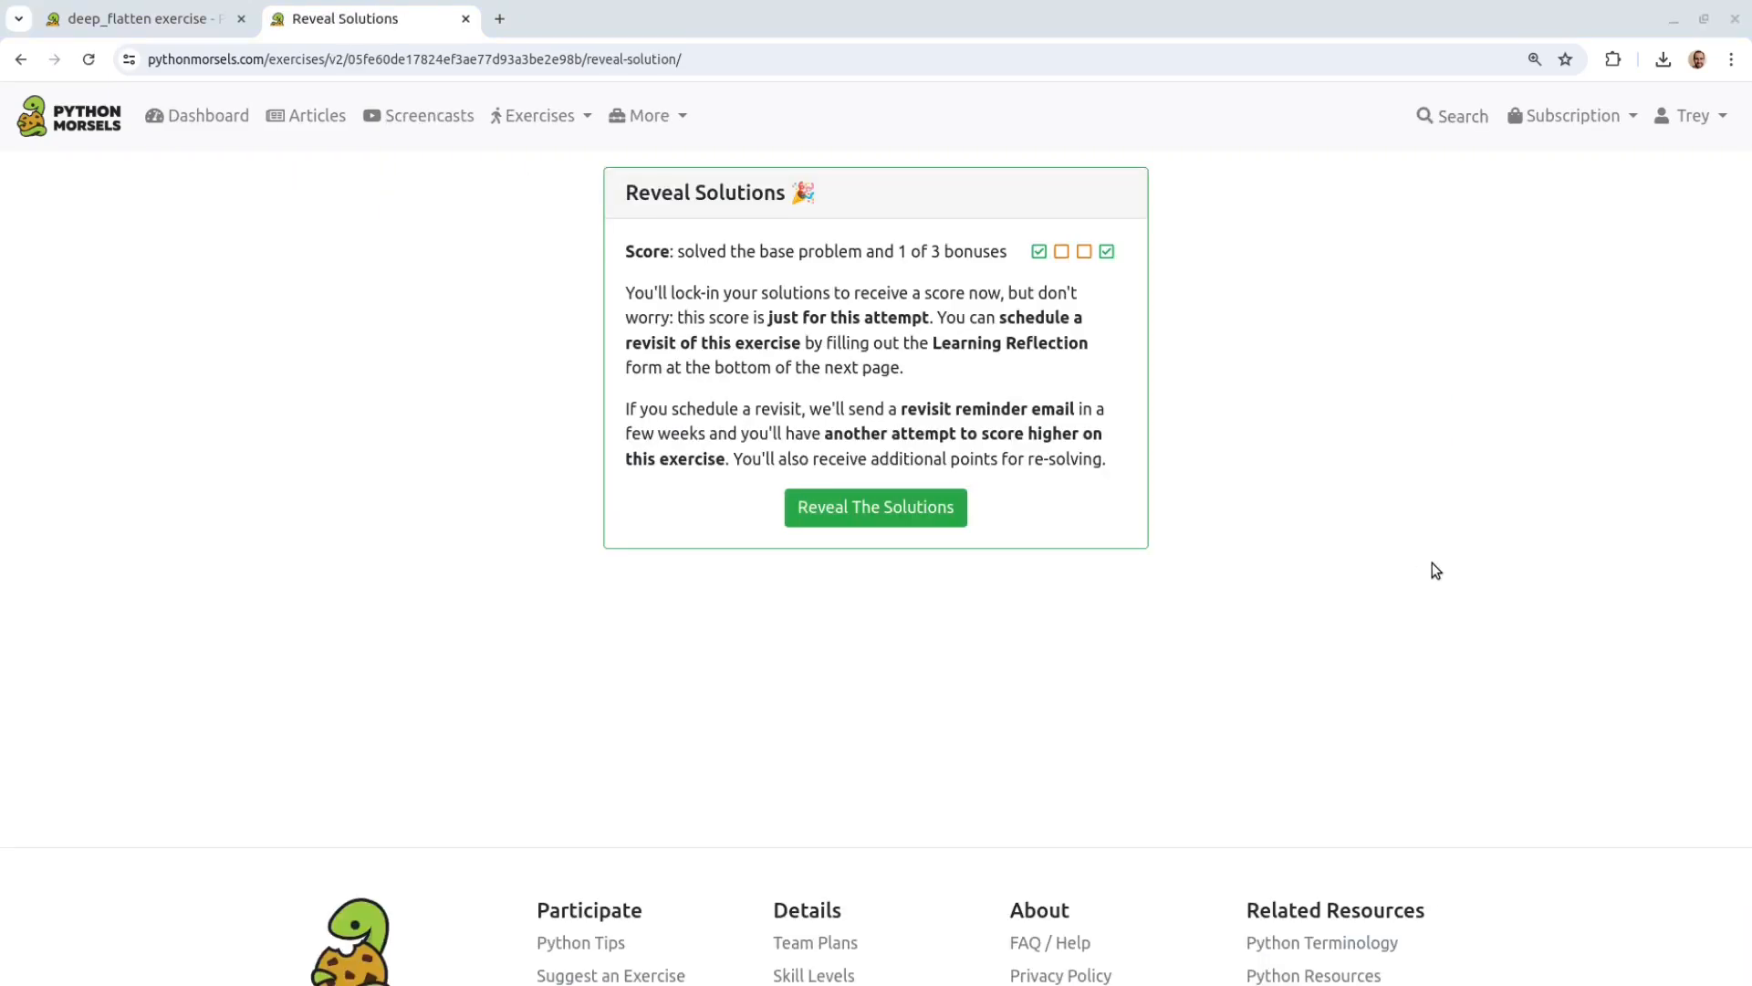
mouse_move(1188, 499)
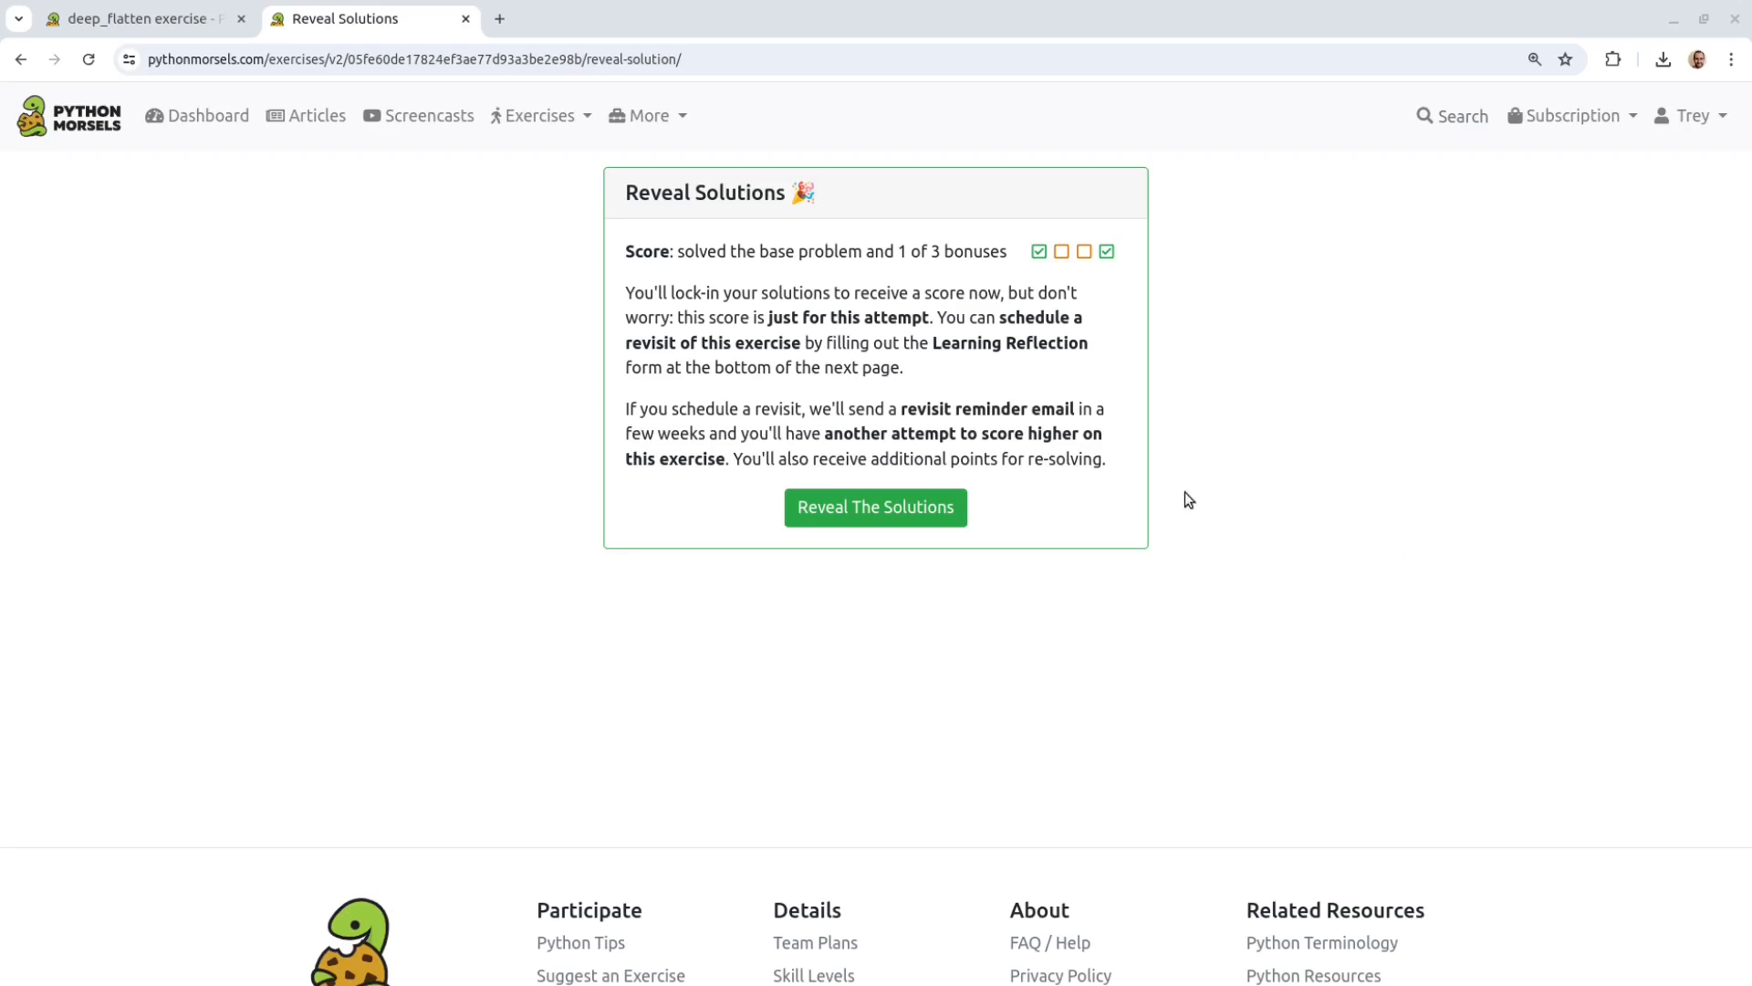
click(874, 505)
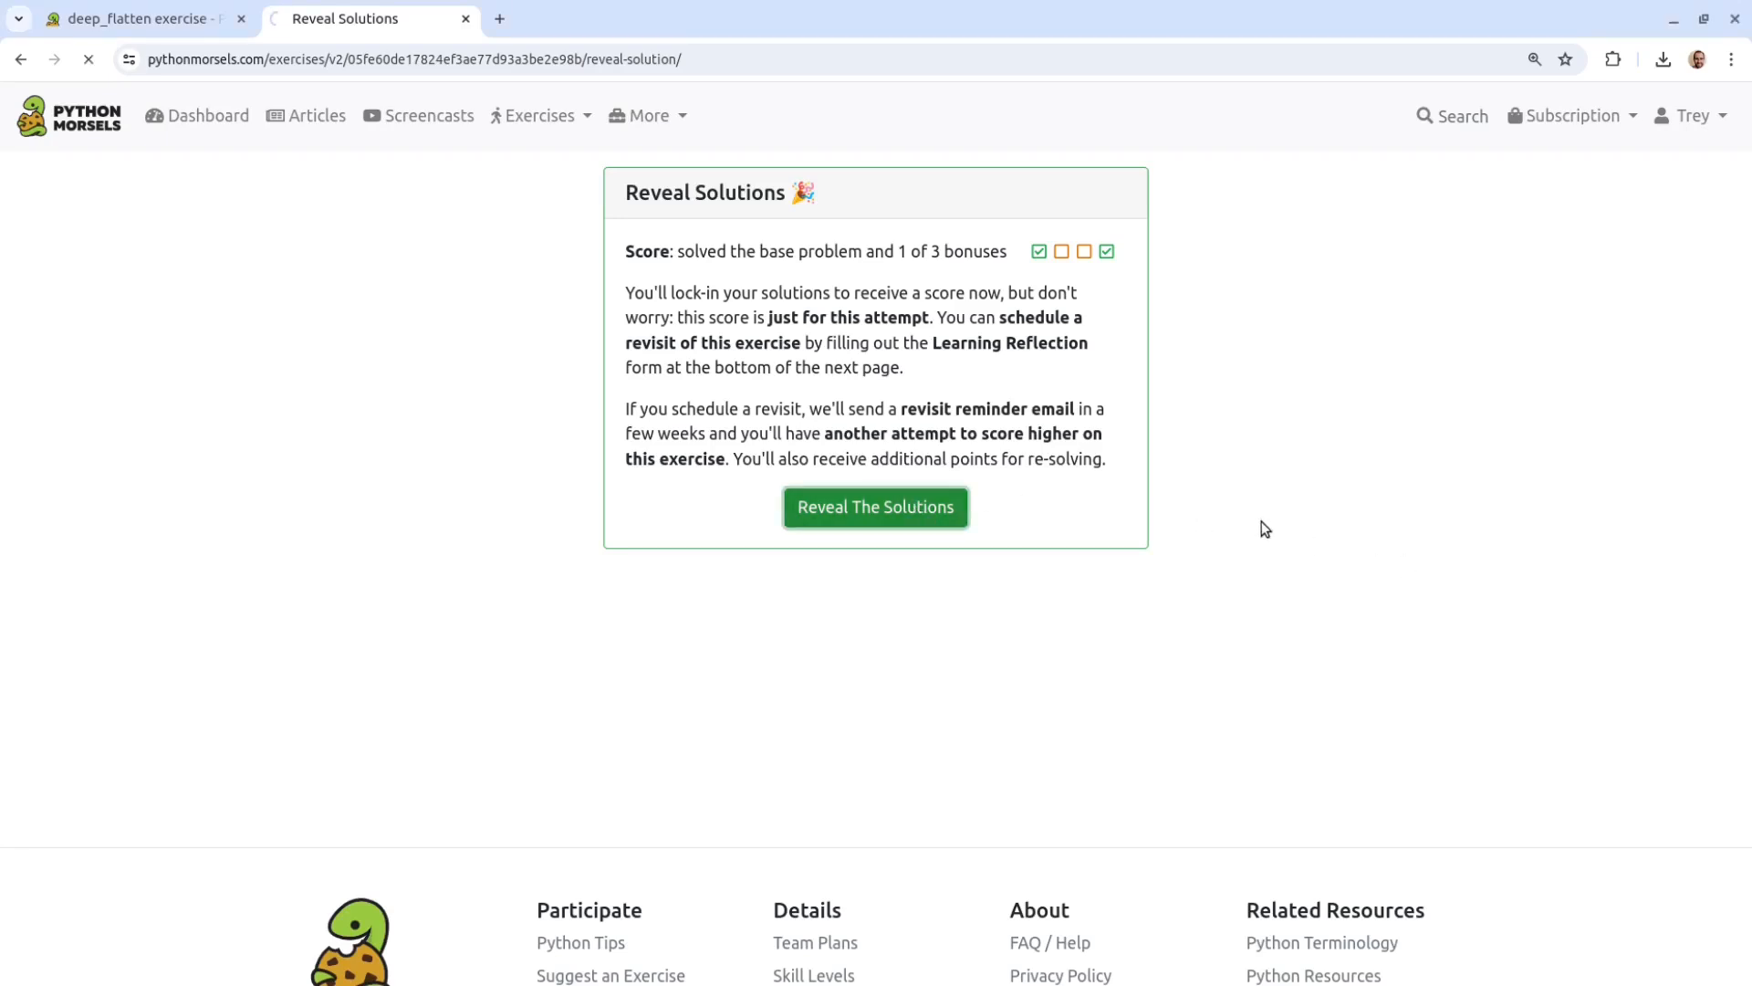
click(874, 505)
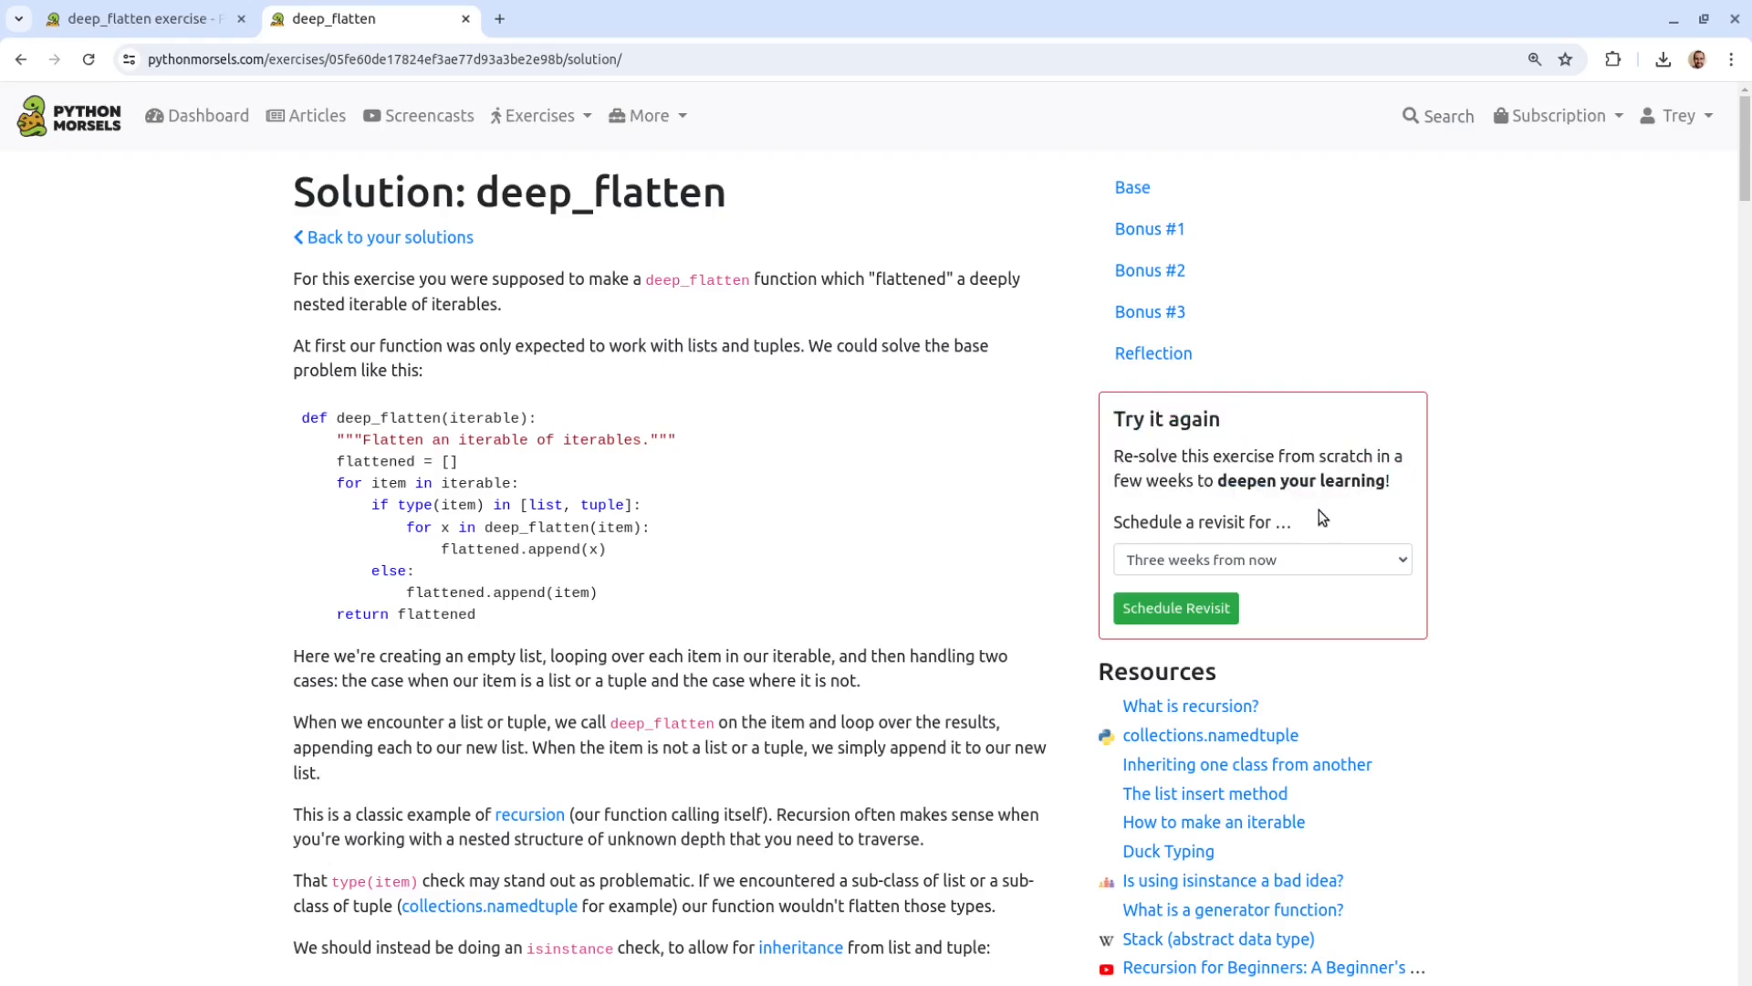
mouse_move(986, 381)
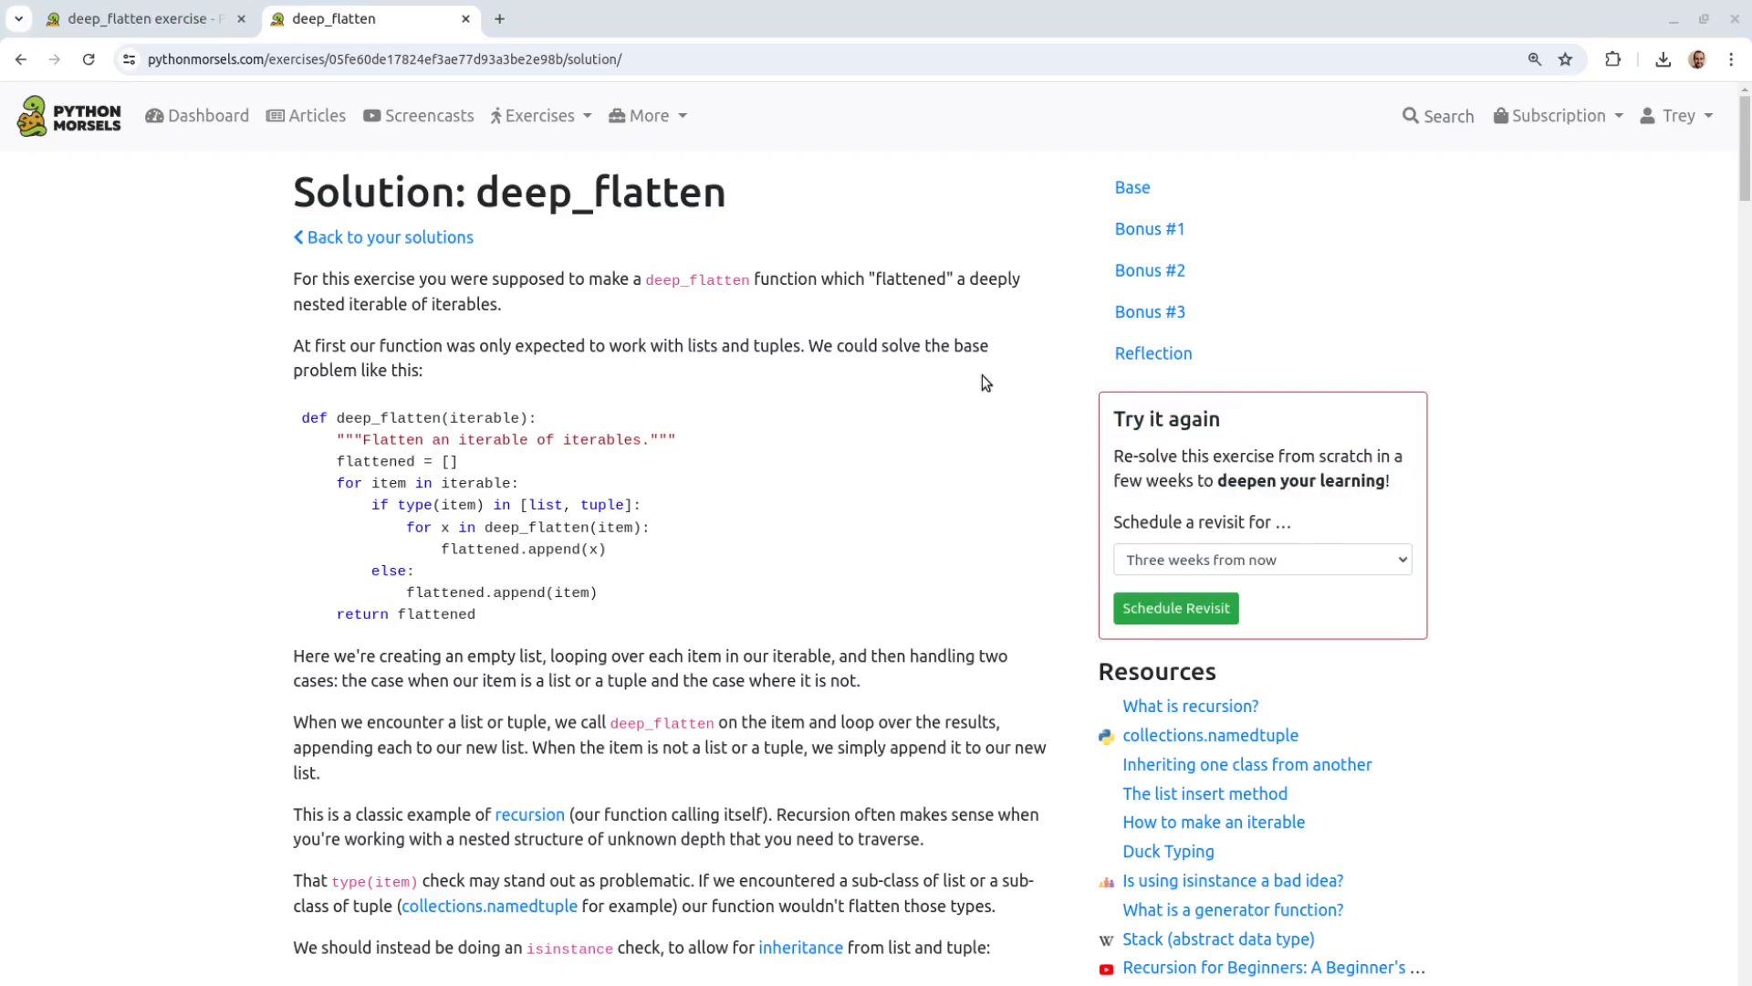
Step: Read down through the base solution, highlighting the type(item) check passage, and continue to the Bonus #3 for-else generator version
scroll(down, 3)
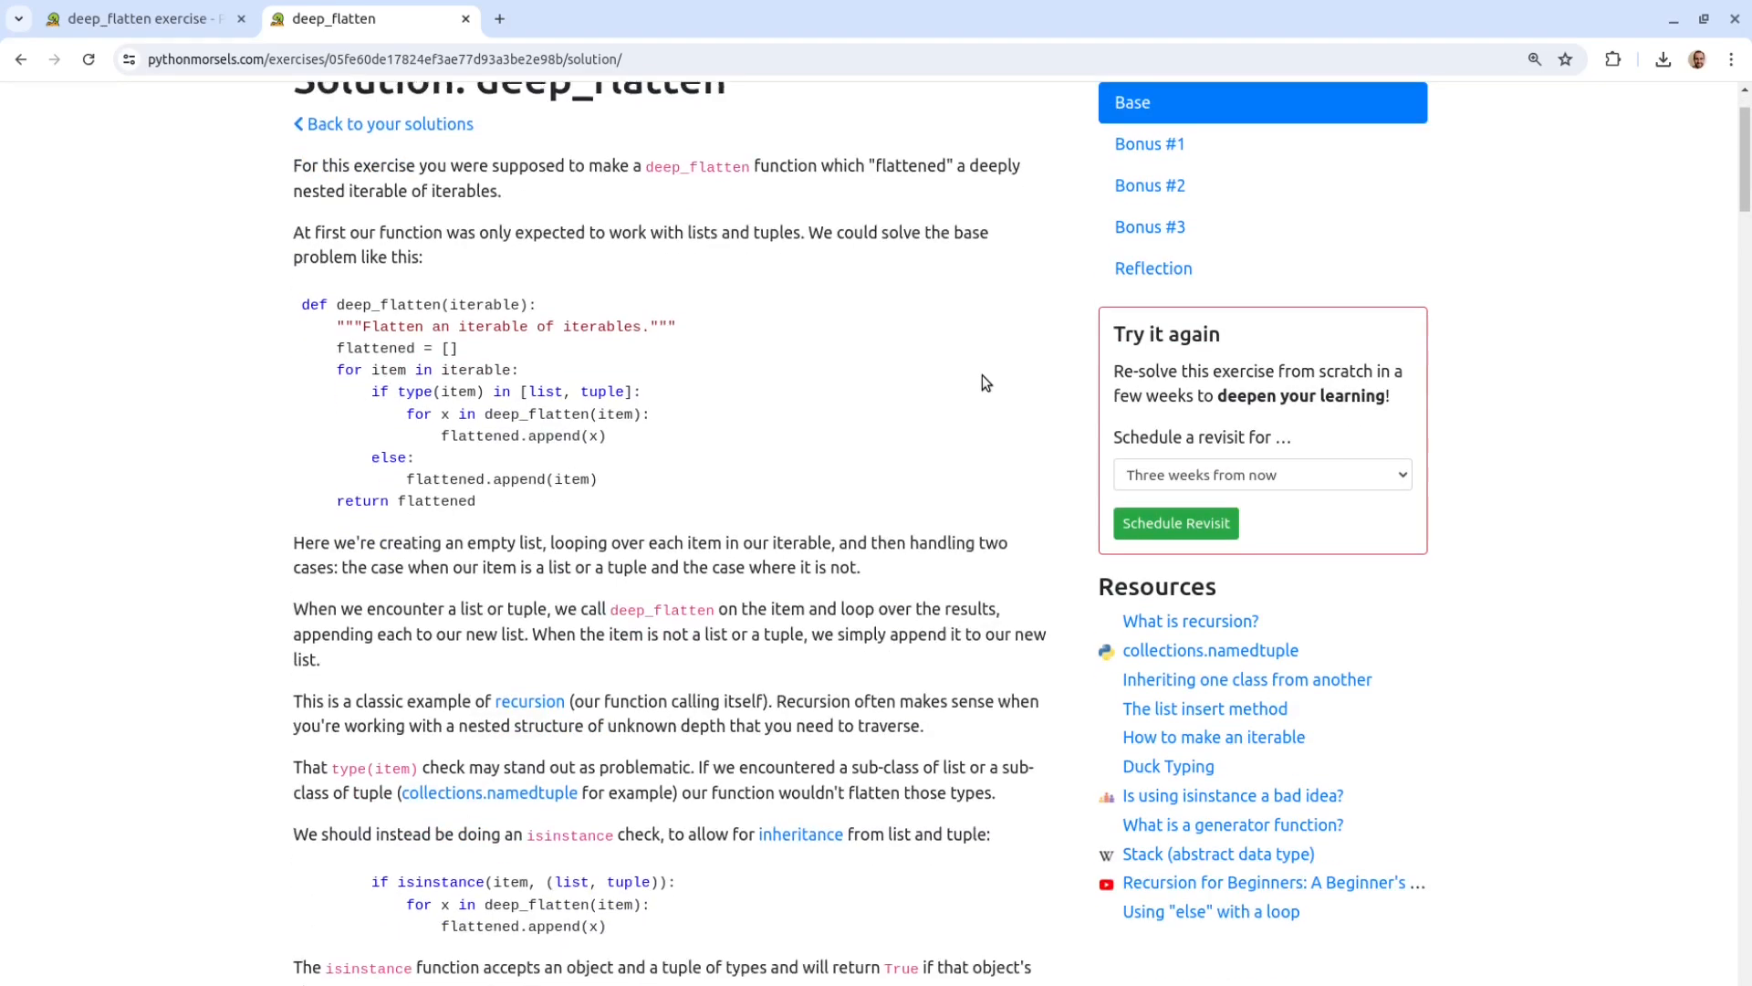
scroll(down, 3)
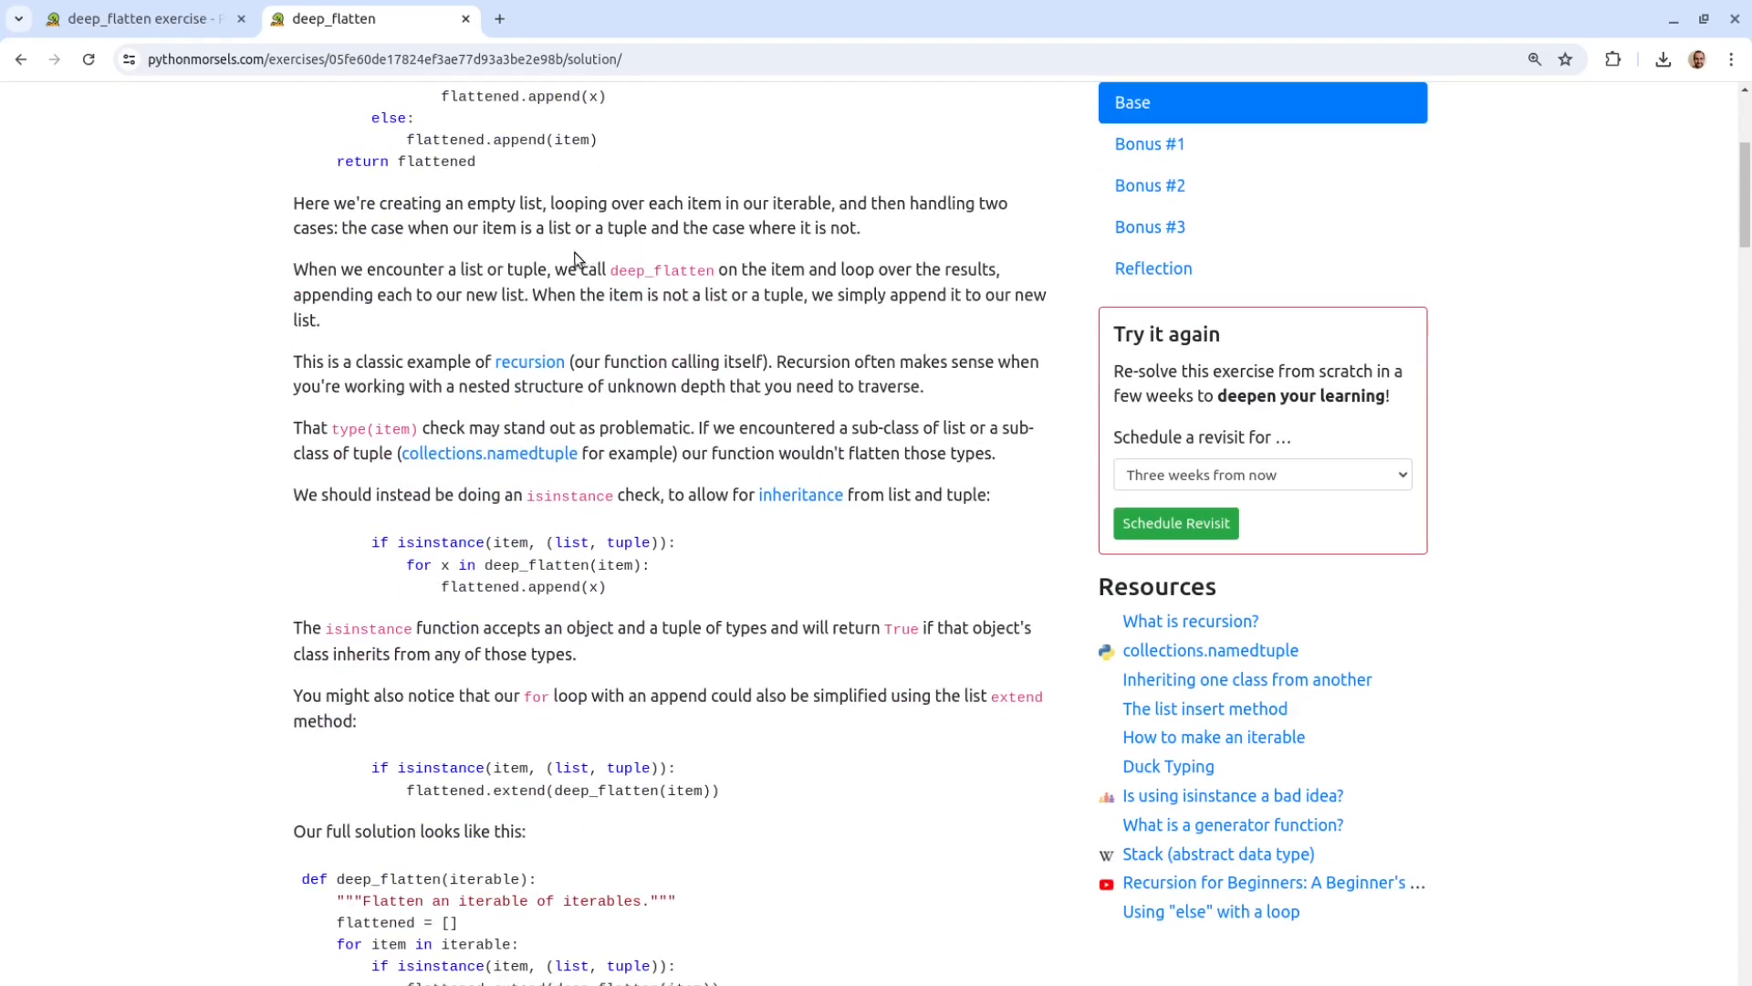
scroll(down, 3)
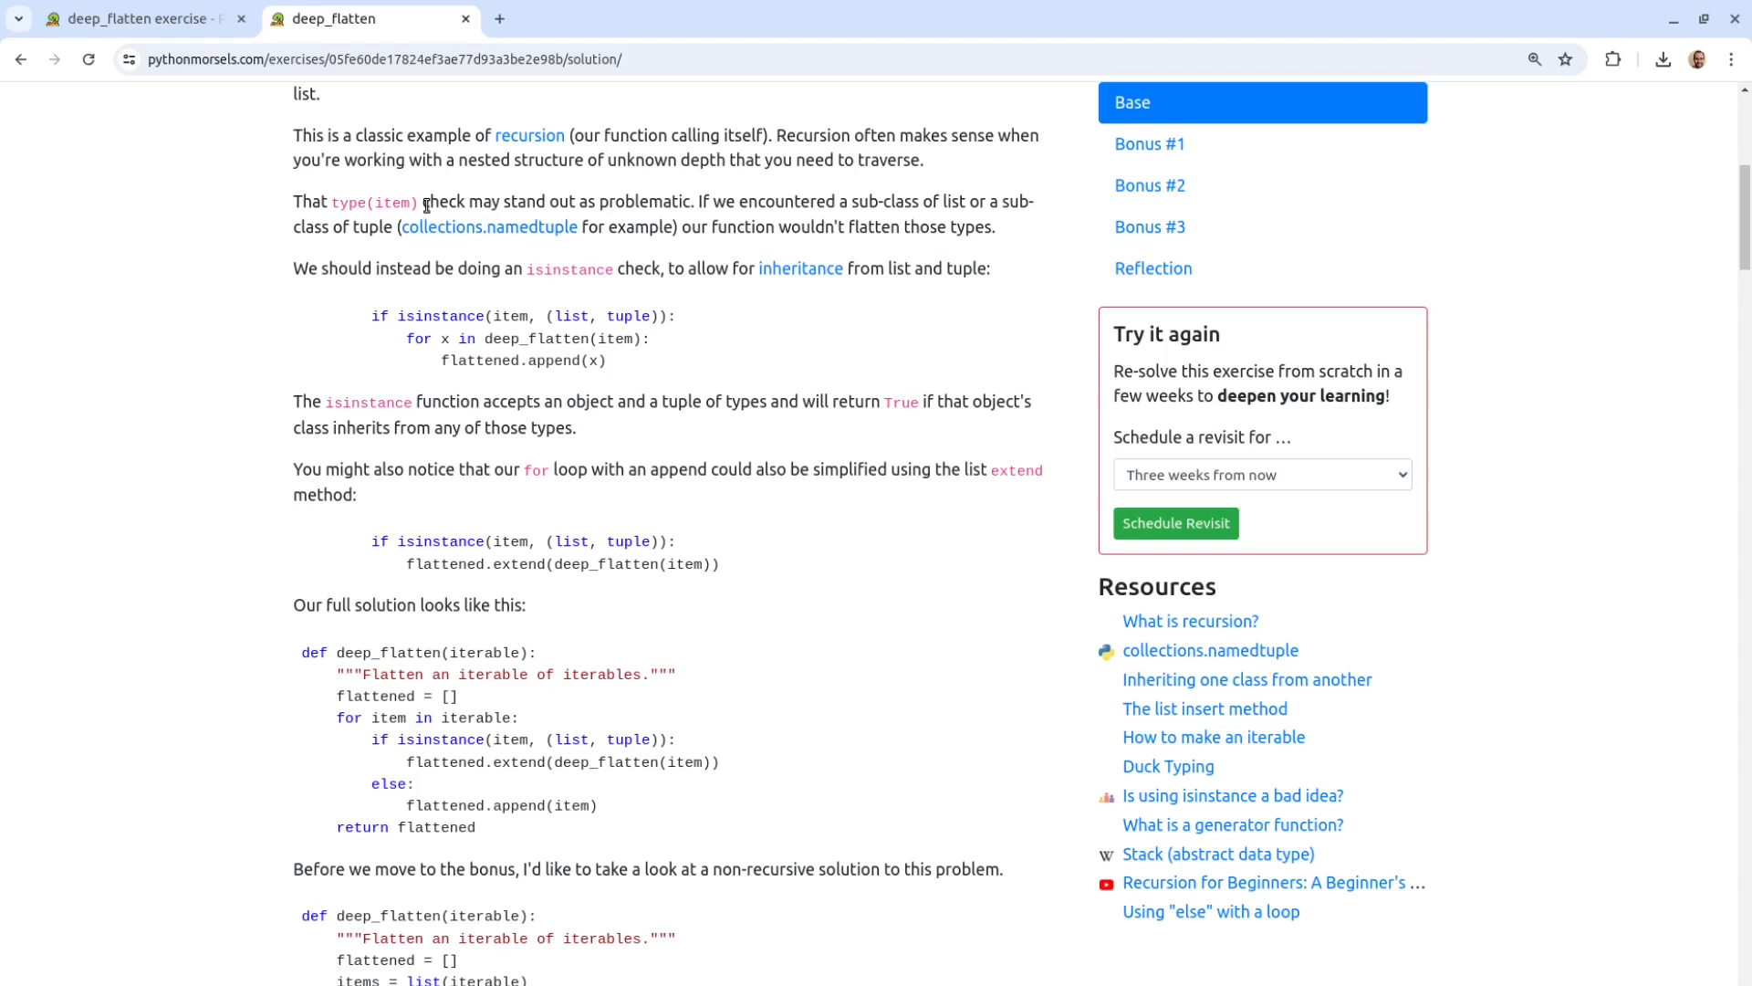
drag(422, 201, 661, 226)
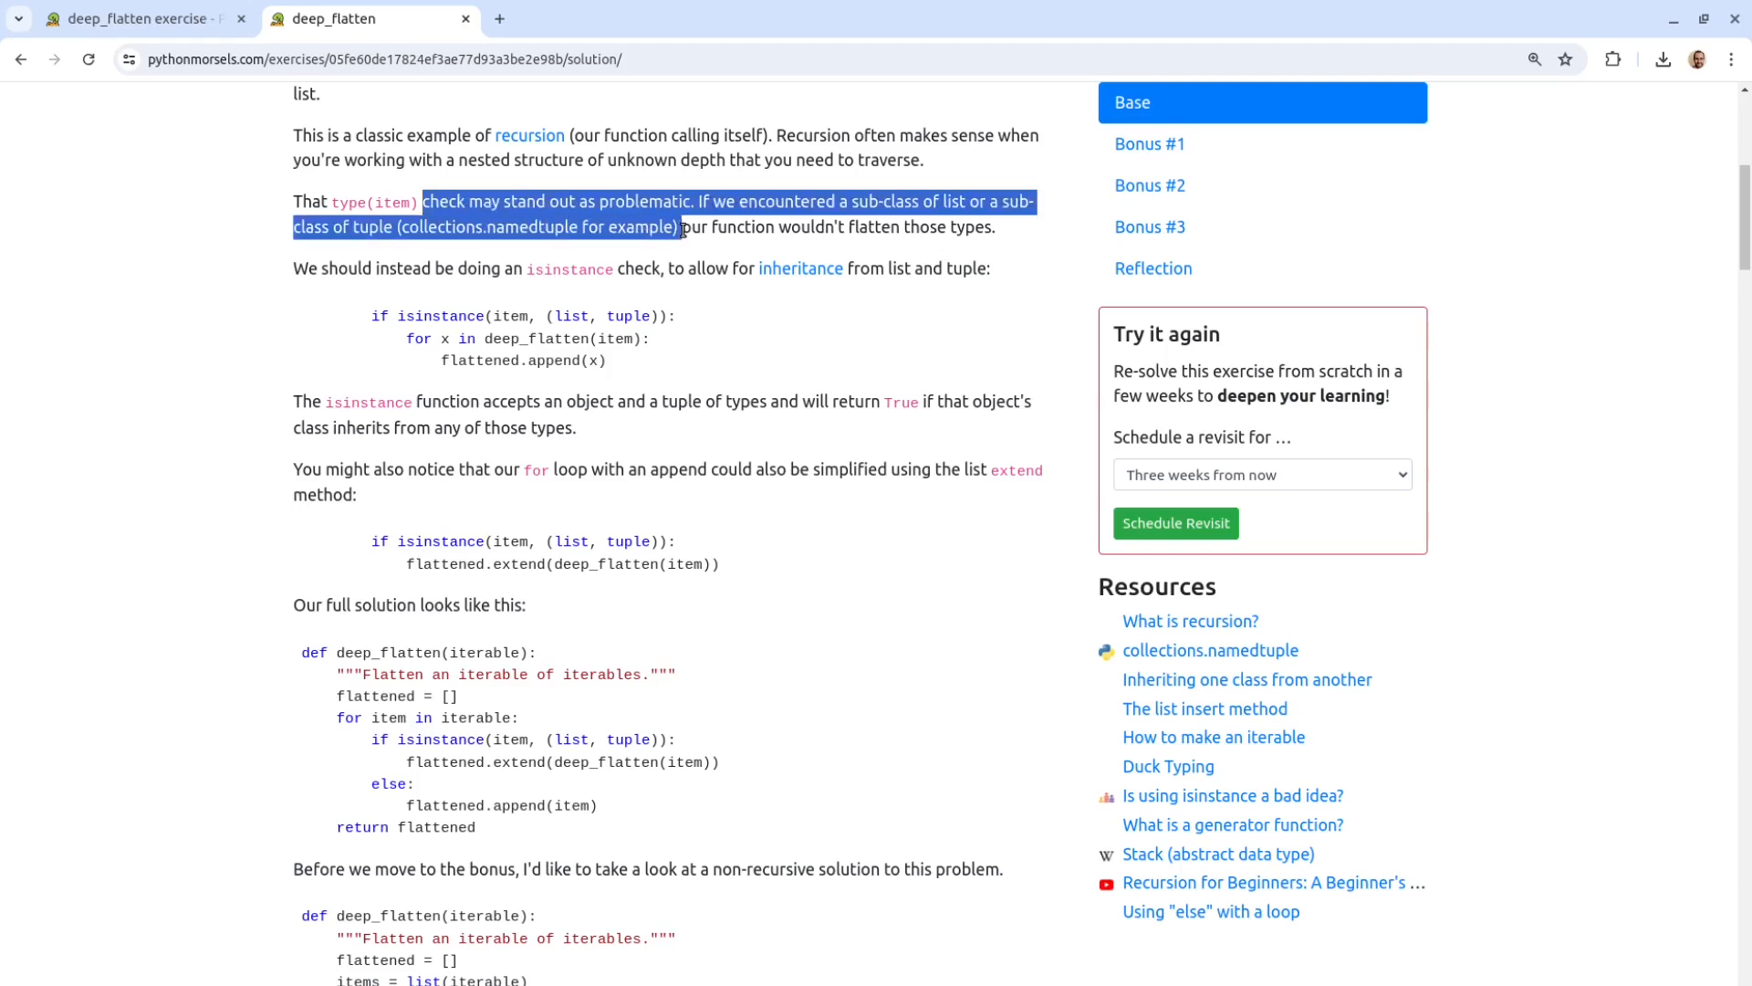
click(710, 229)
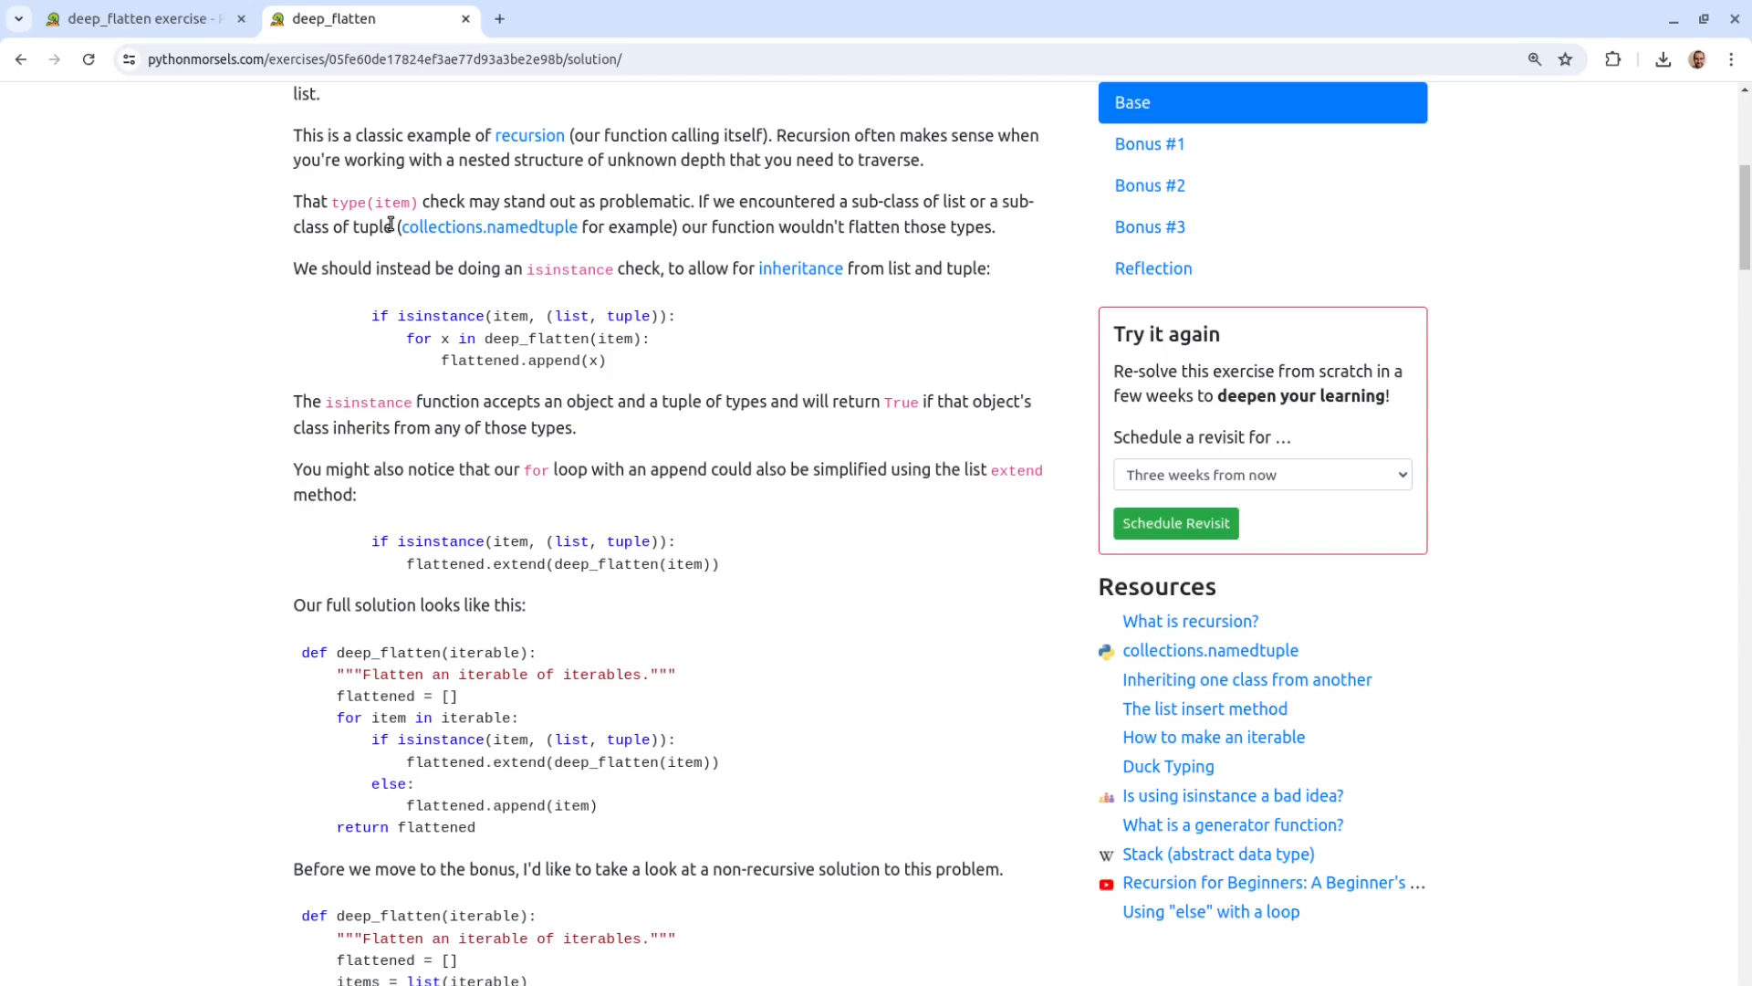
scroll(down, 3)
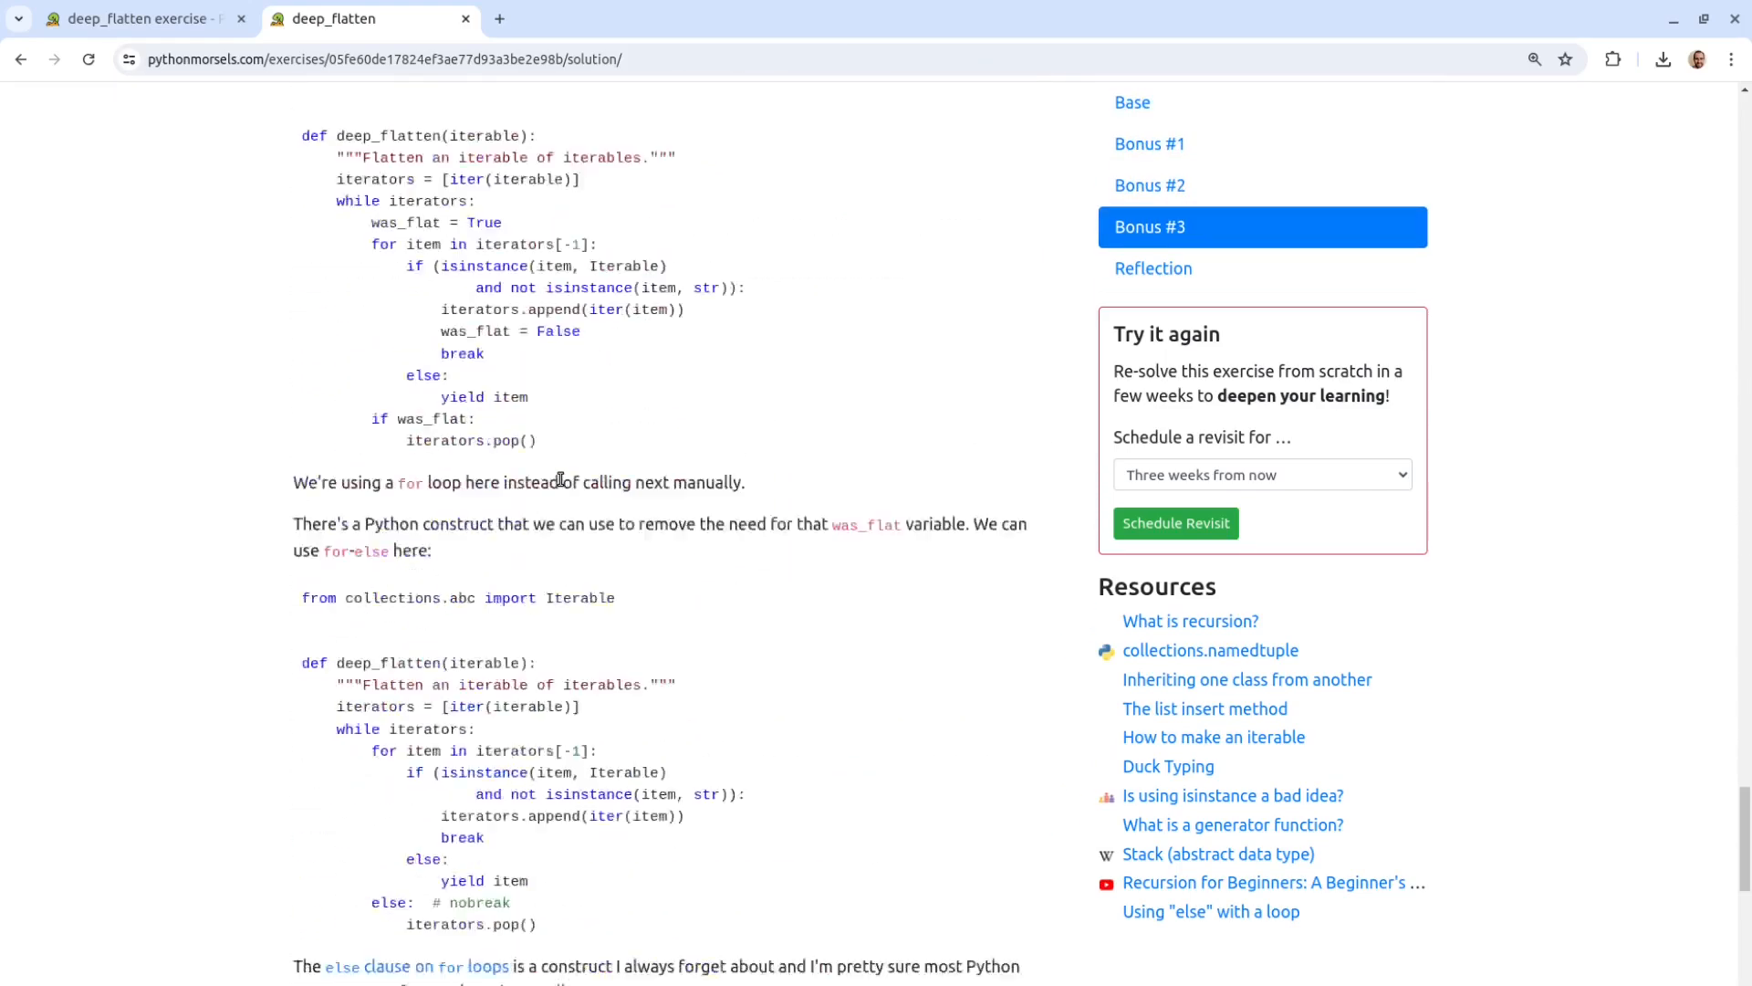
Step: Reach the Learning reflection form and tick 'Would you like to solve this exercise again in the future?'
scroll(down, 3)
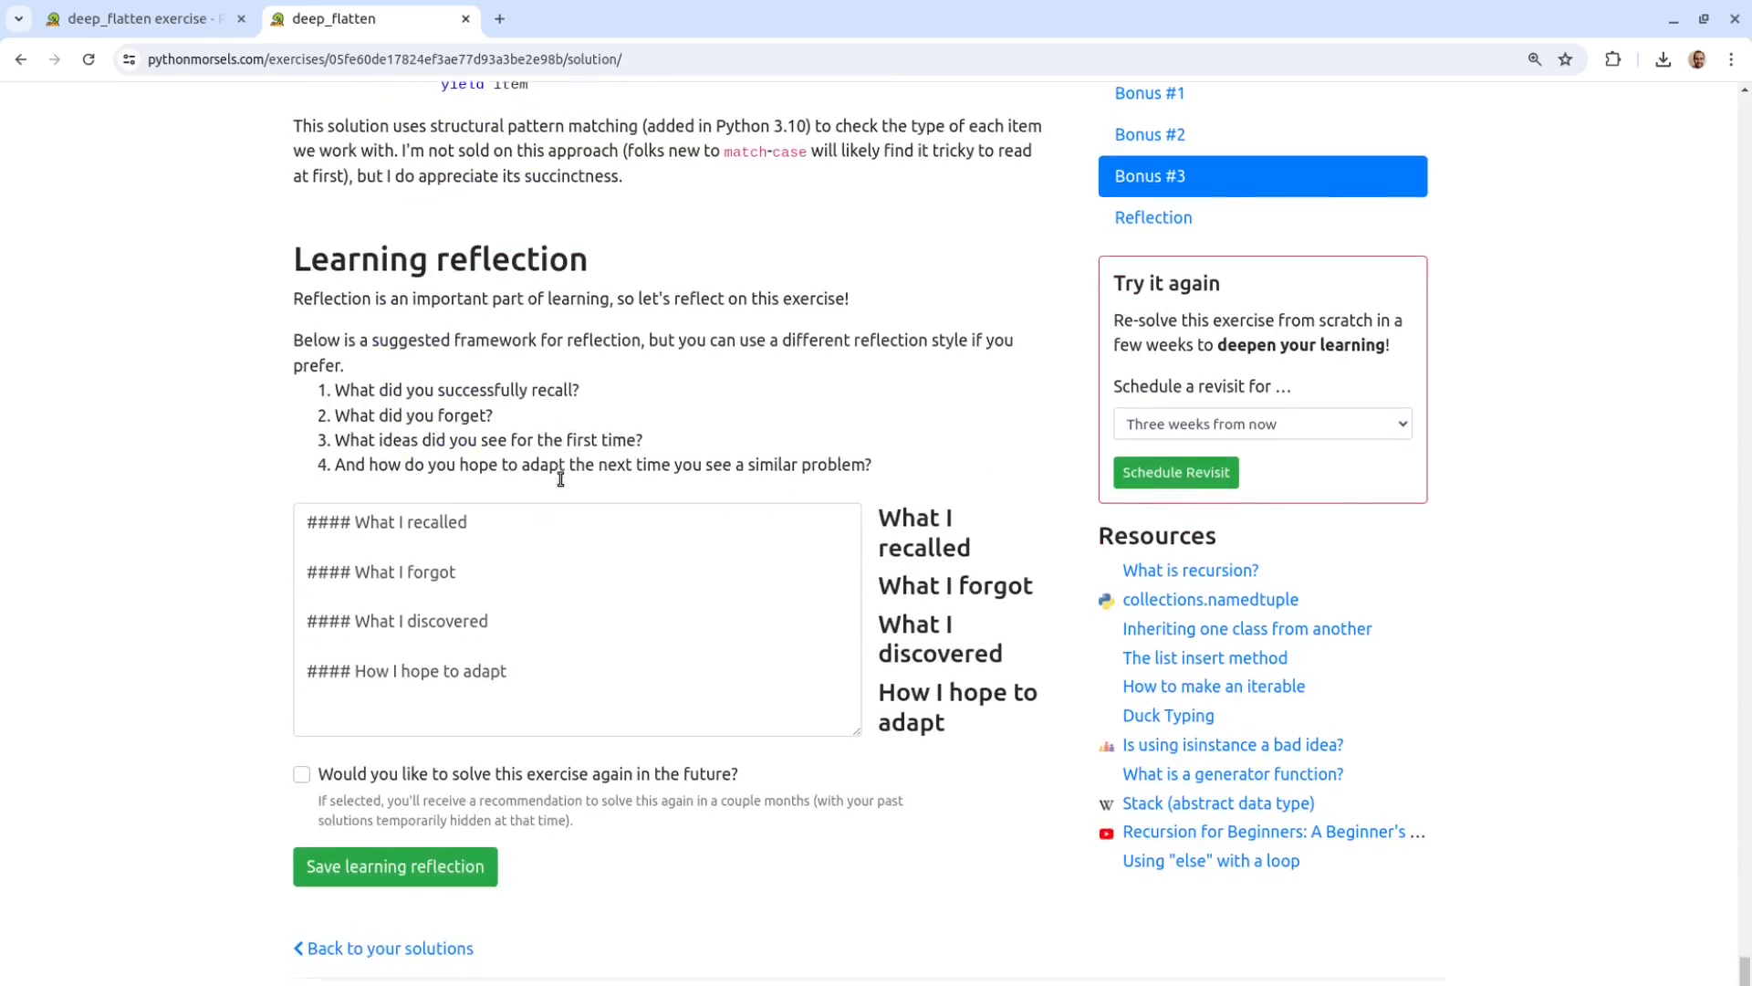
scroll(down, 3)
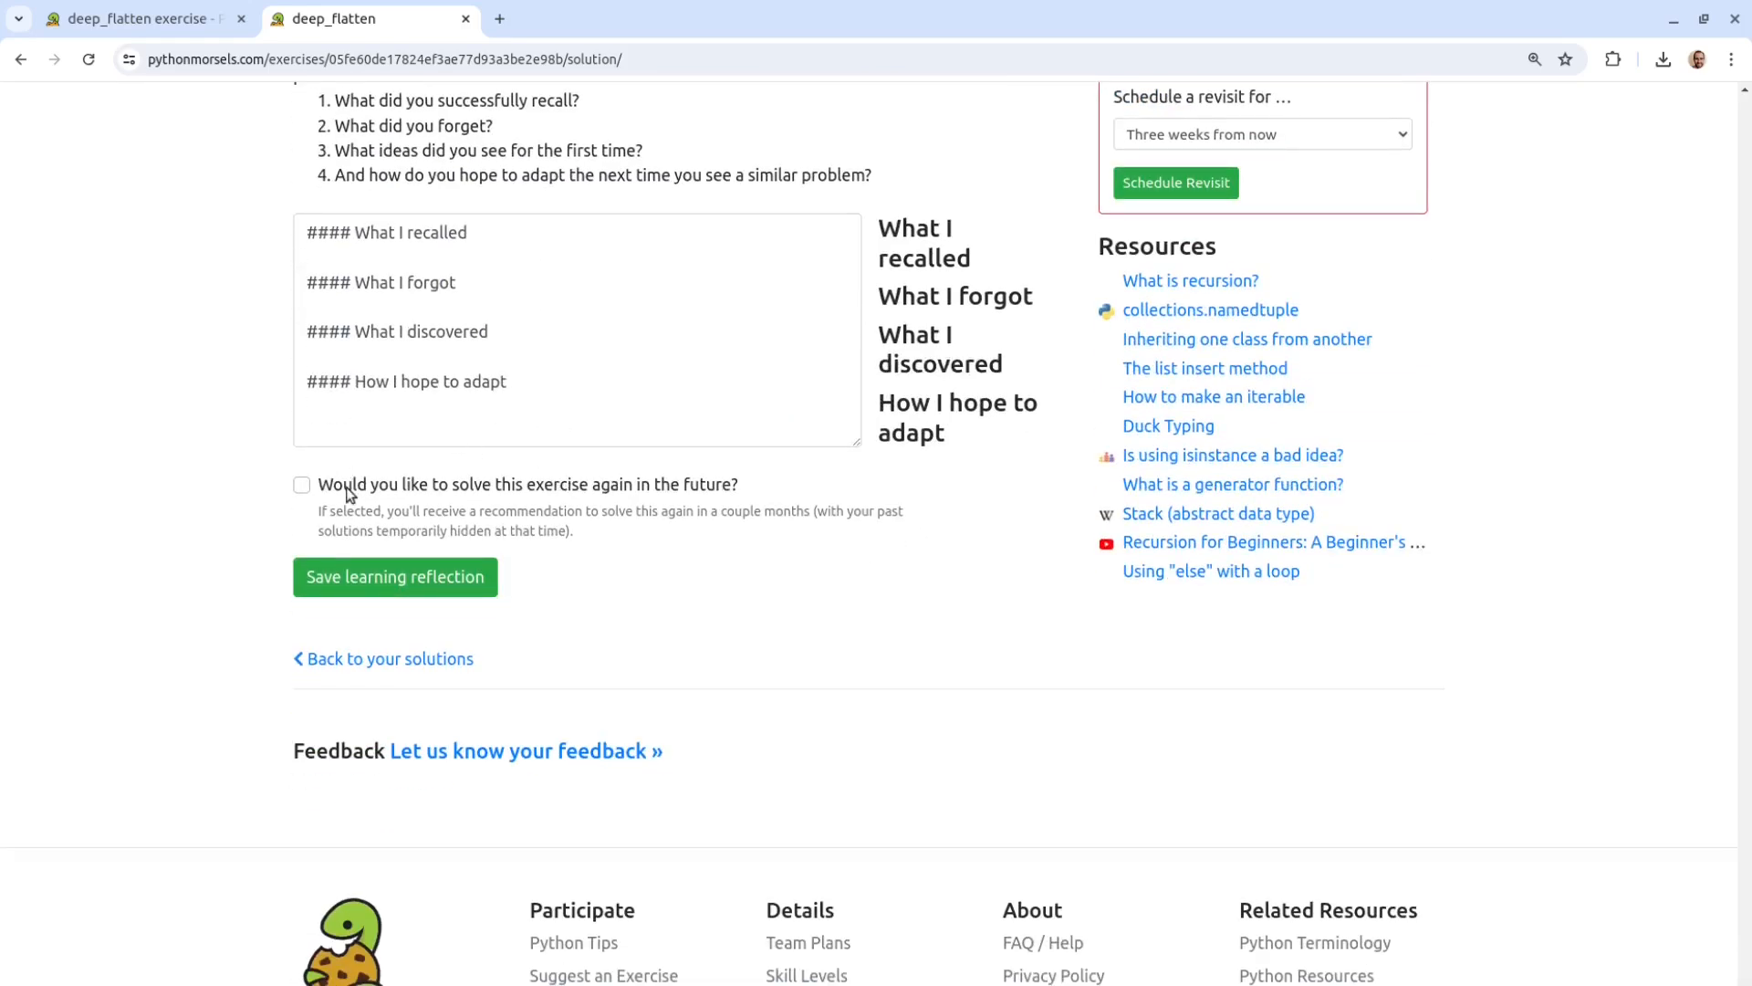
click(301, 484)
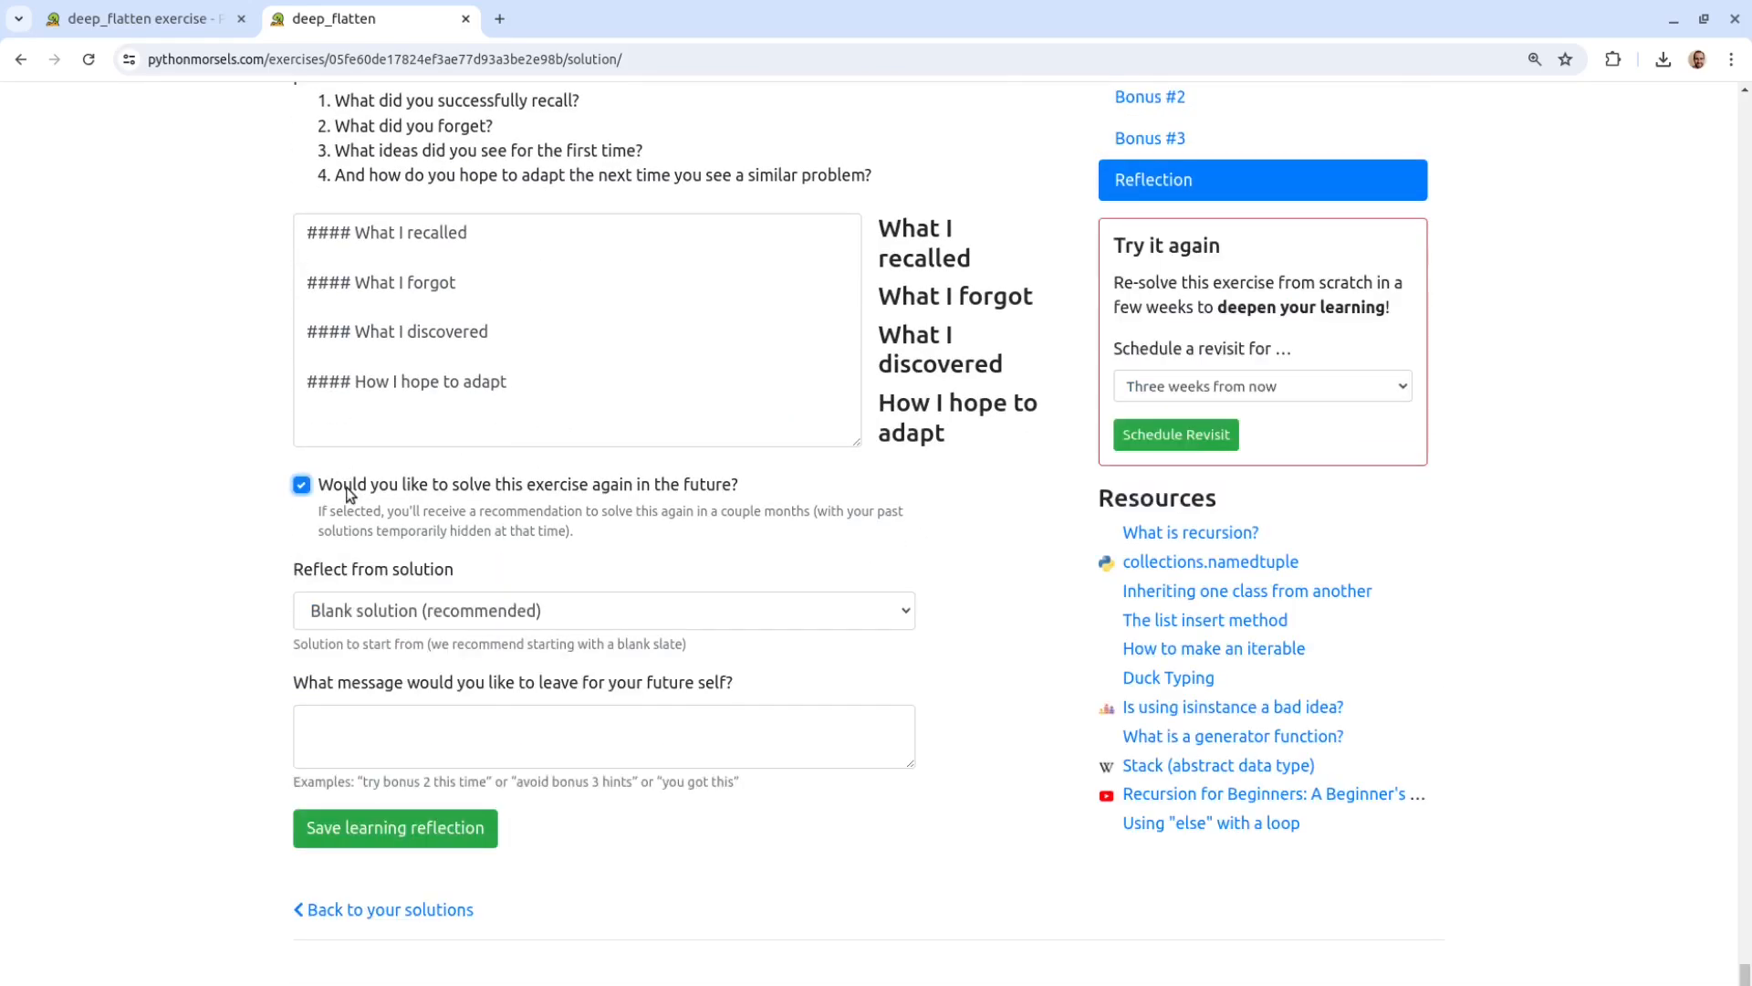